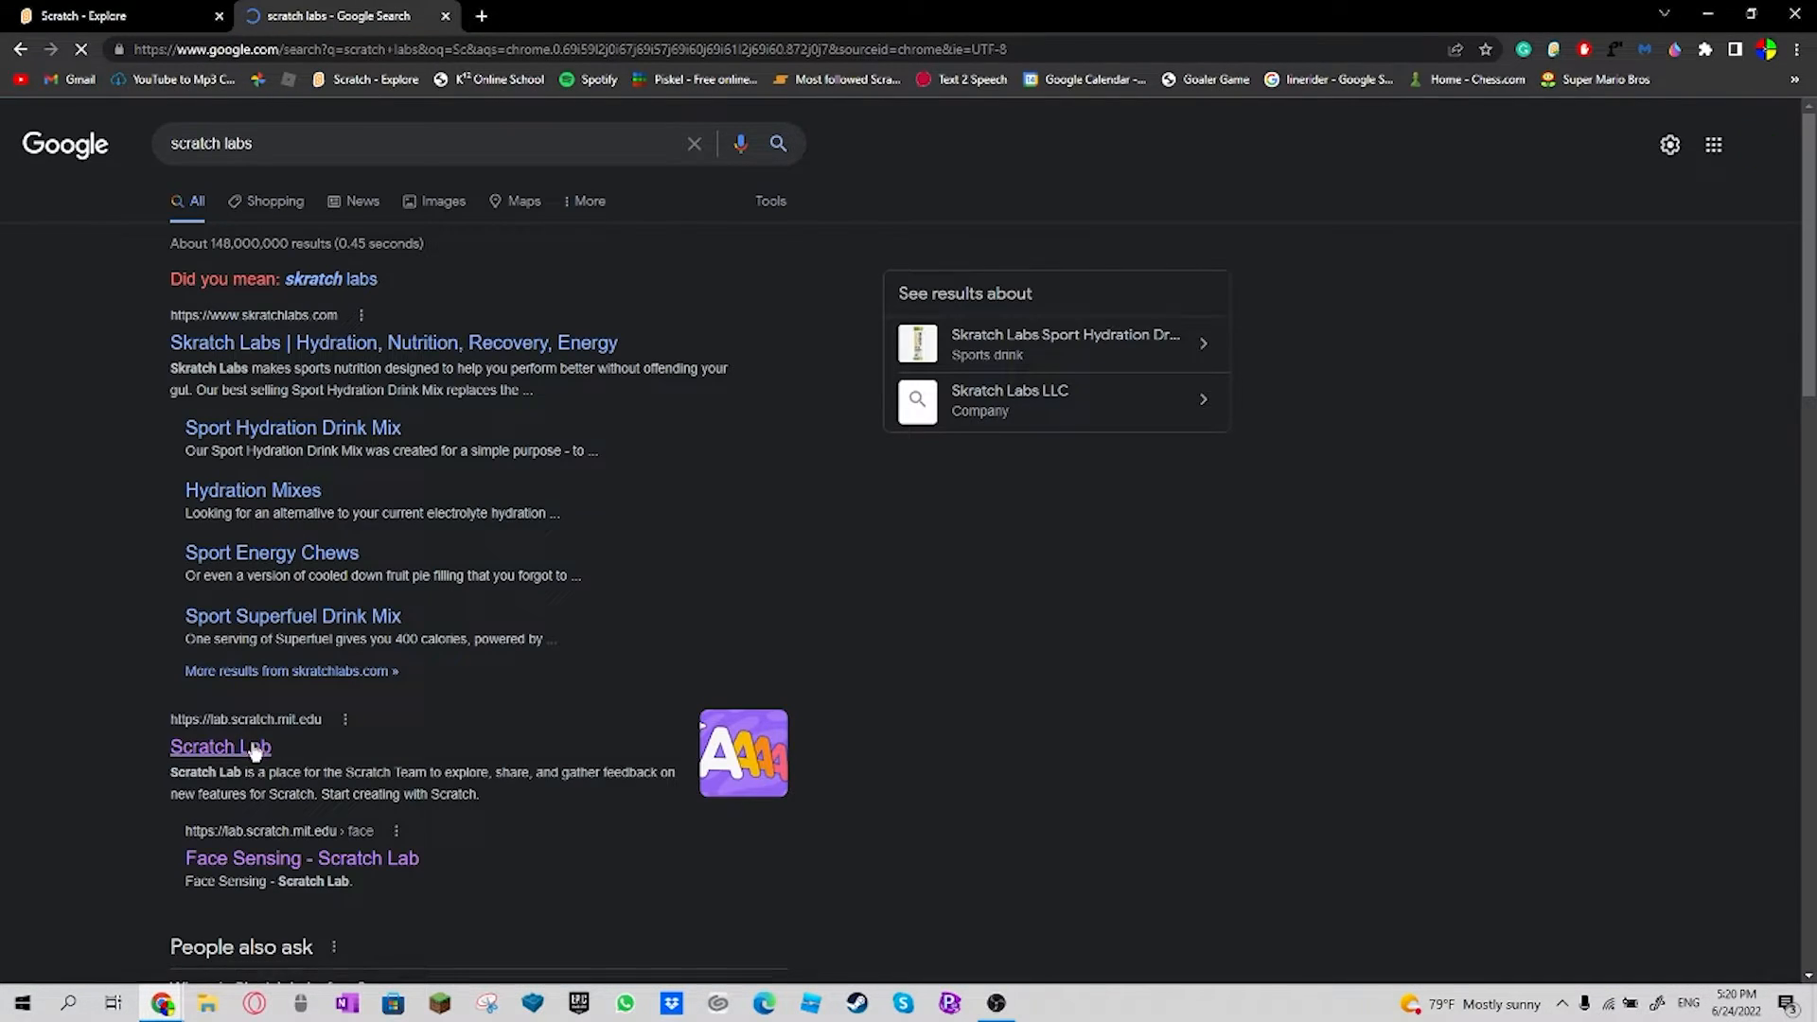
Step: Reach the Scratch Lab site from the search results and open its Face Sensing experiment
{"action": "left_click", "coordinate": [219, 745]}
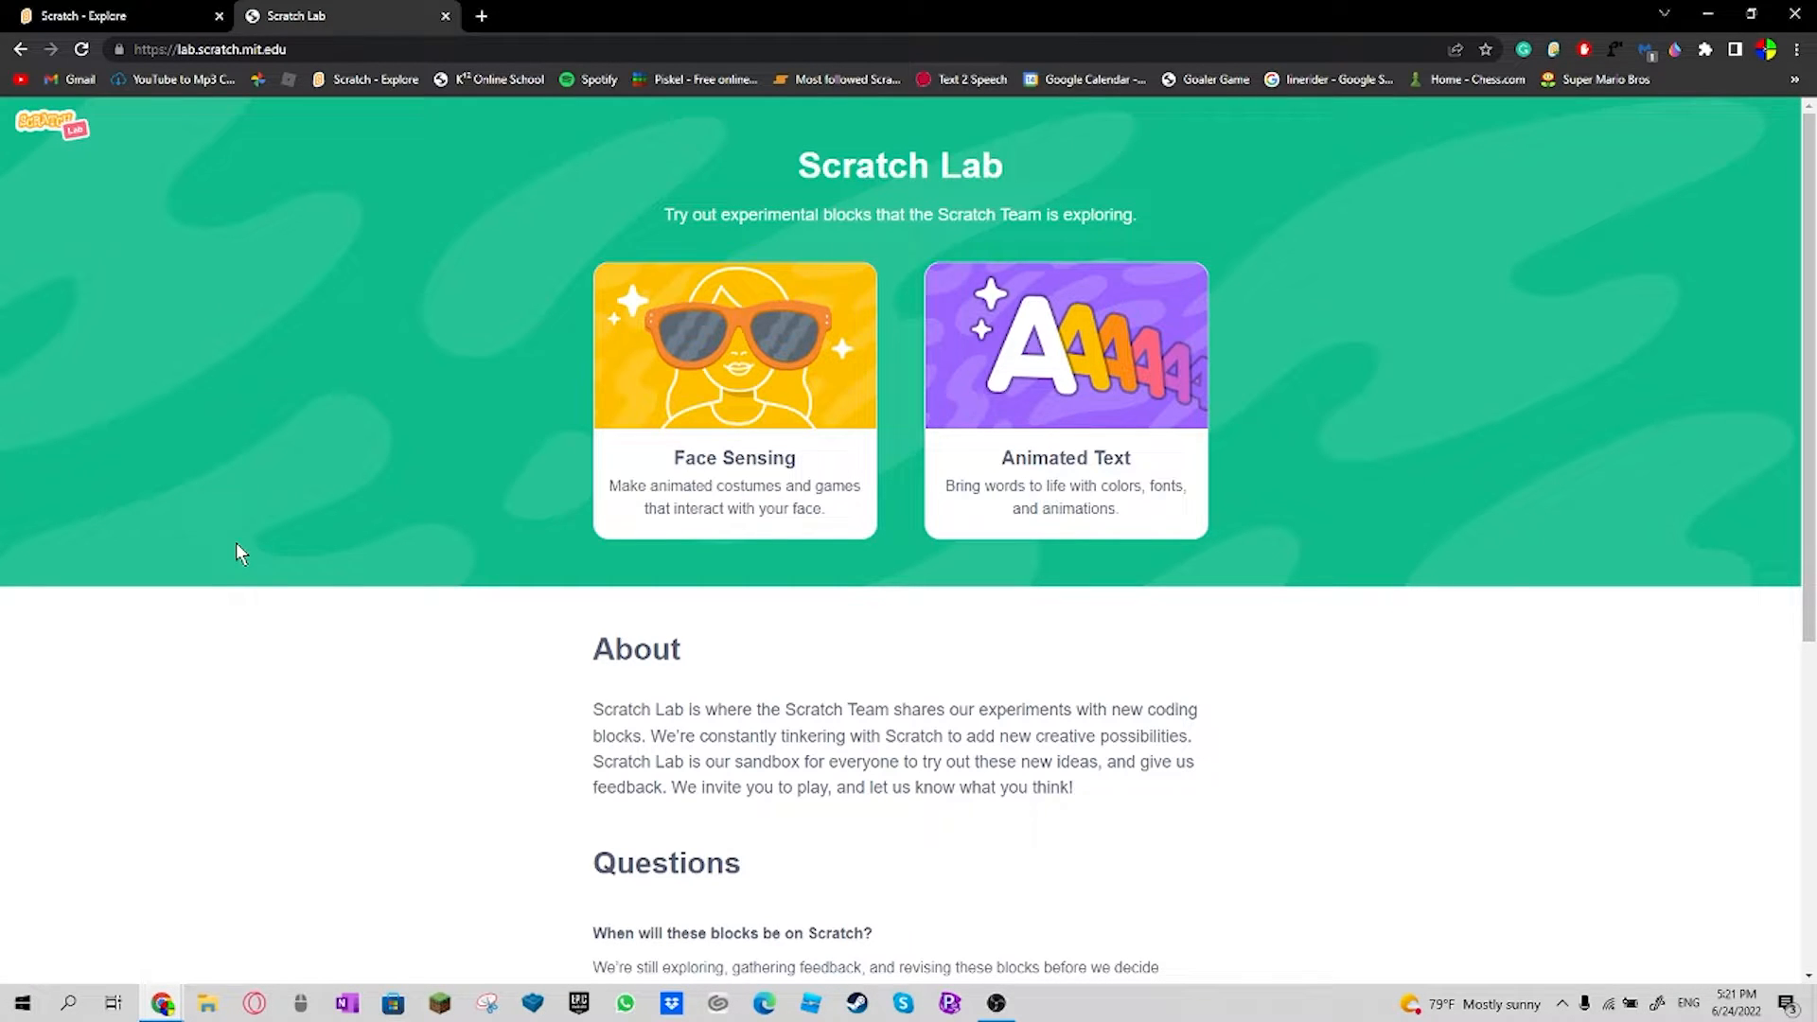
{"action": "mouse_move", "coordinate": [725, 418]}
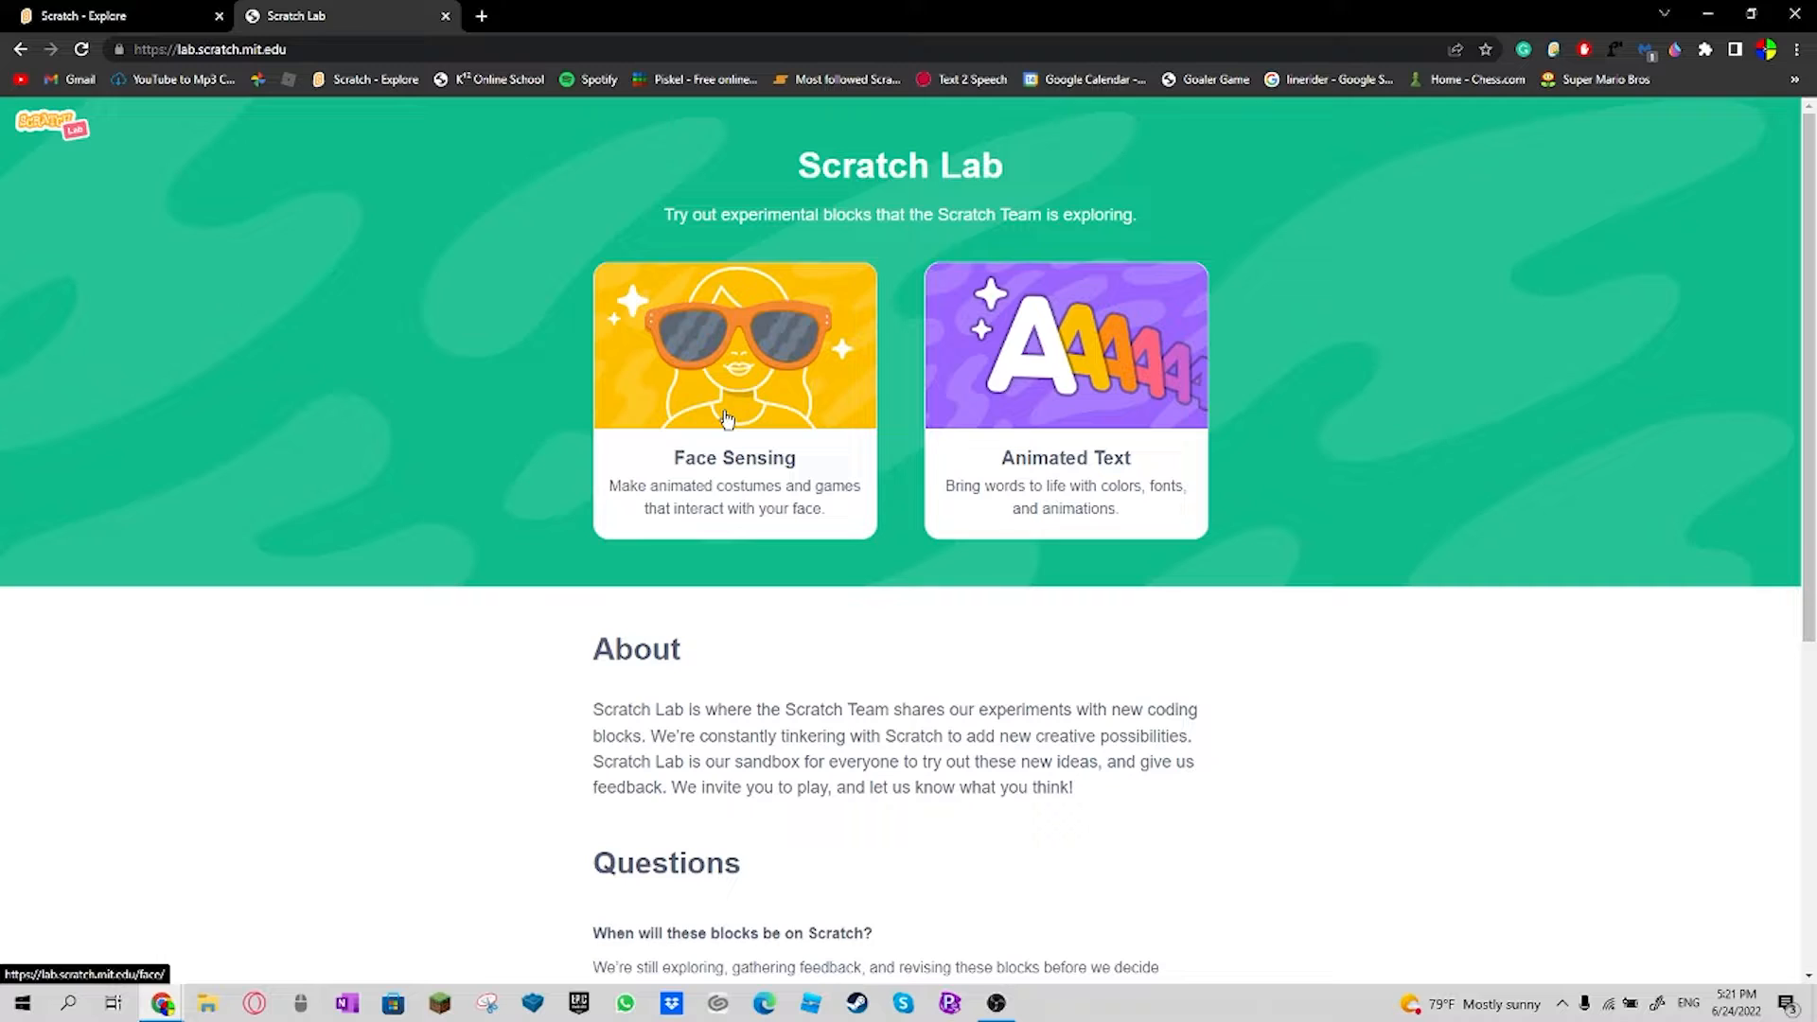
{"action": "left_click", "coordinate": [734, 400]}
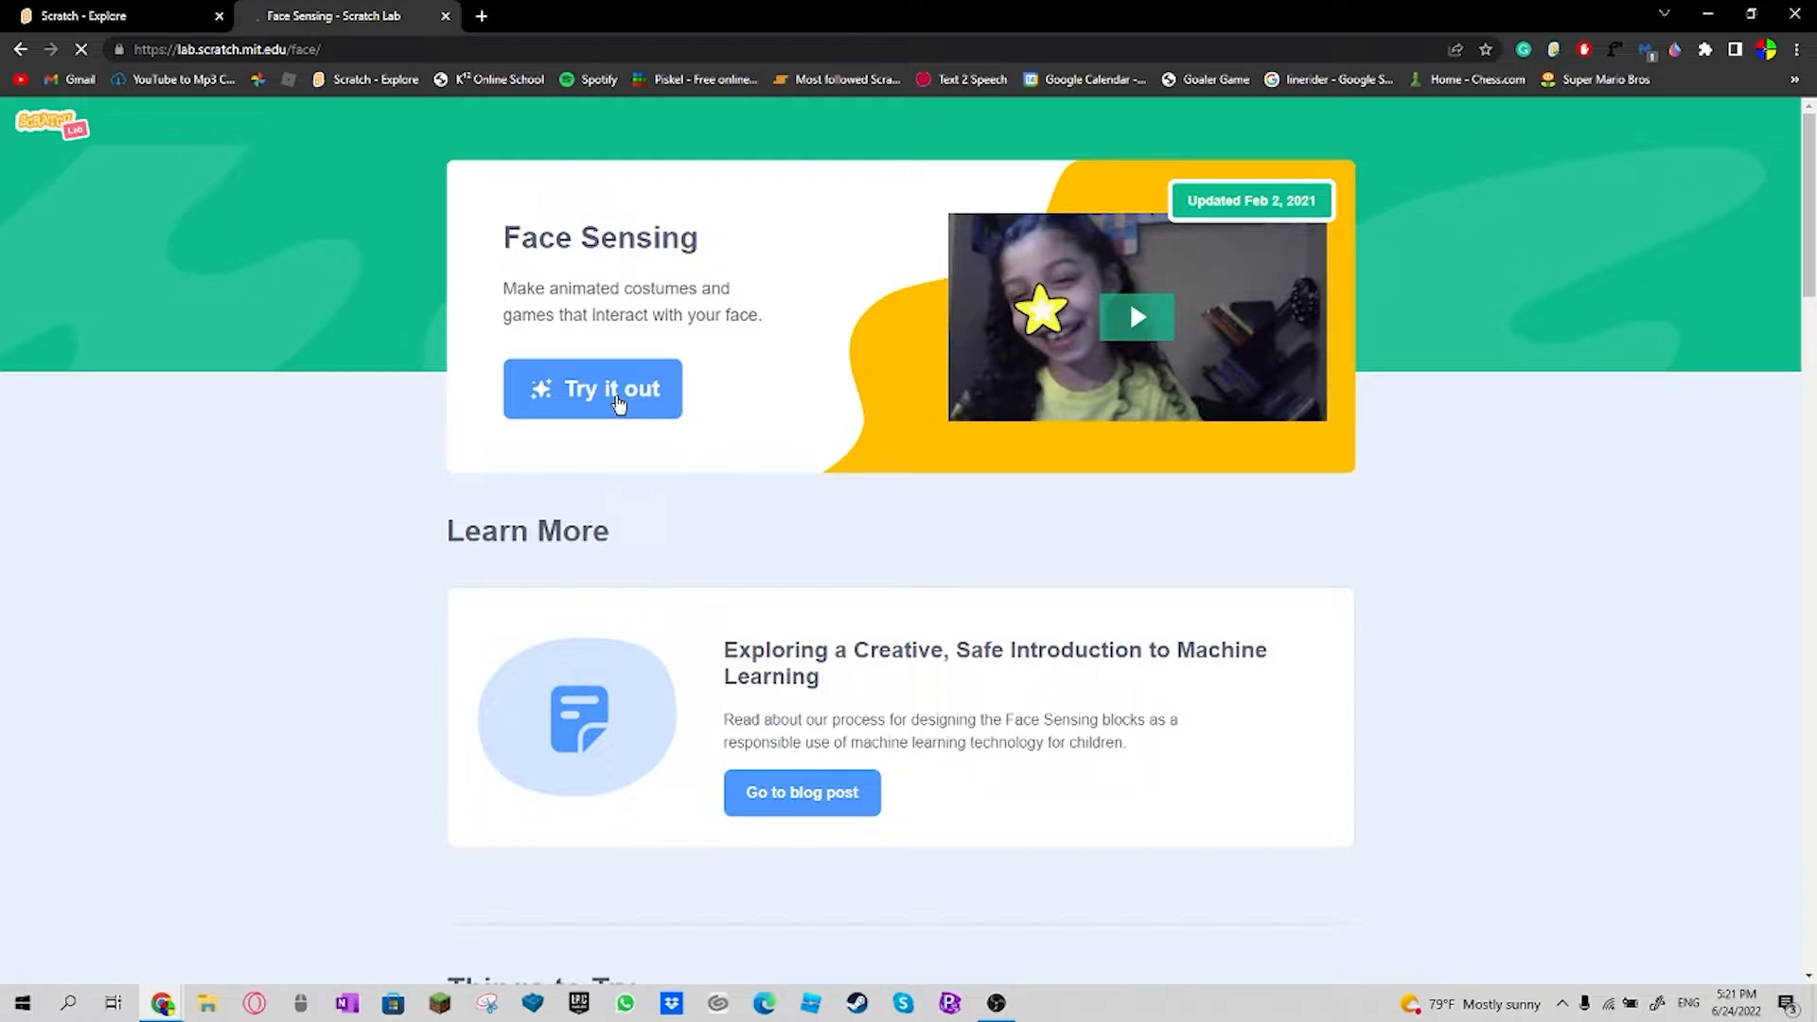
Step: Launch the editor with the Video Sensing extension and set video transparency to 100
{"action": "left_click", "coordinate": [592, 388]}
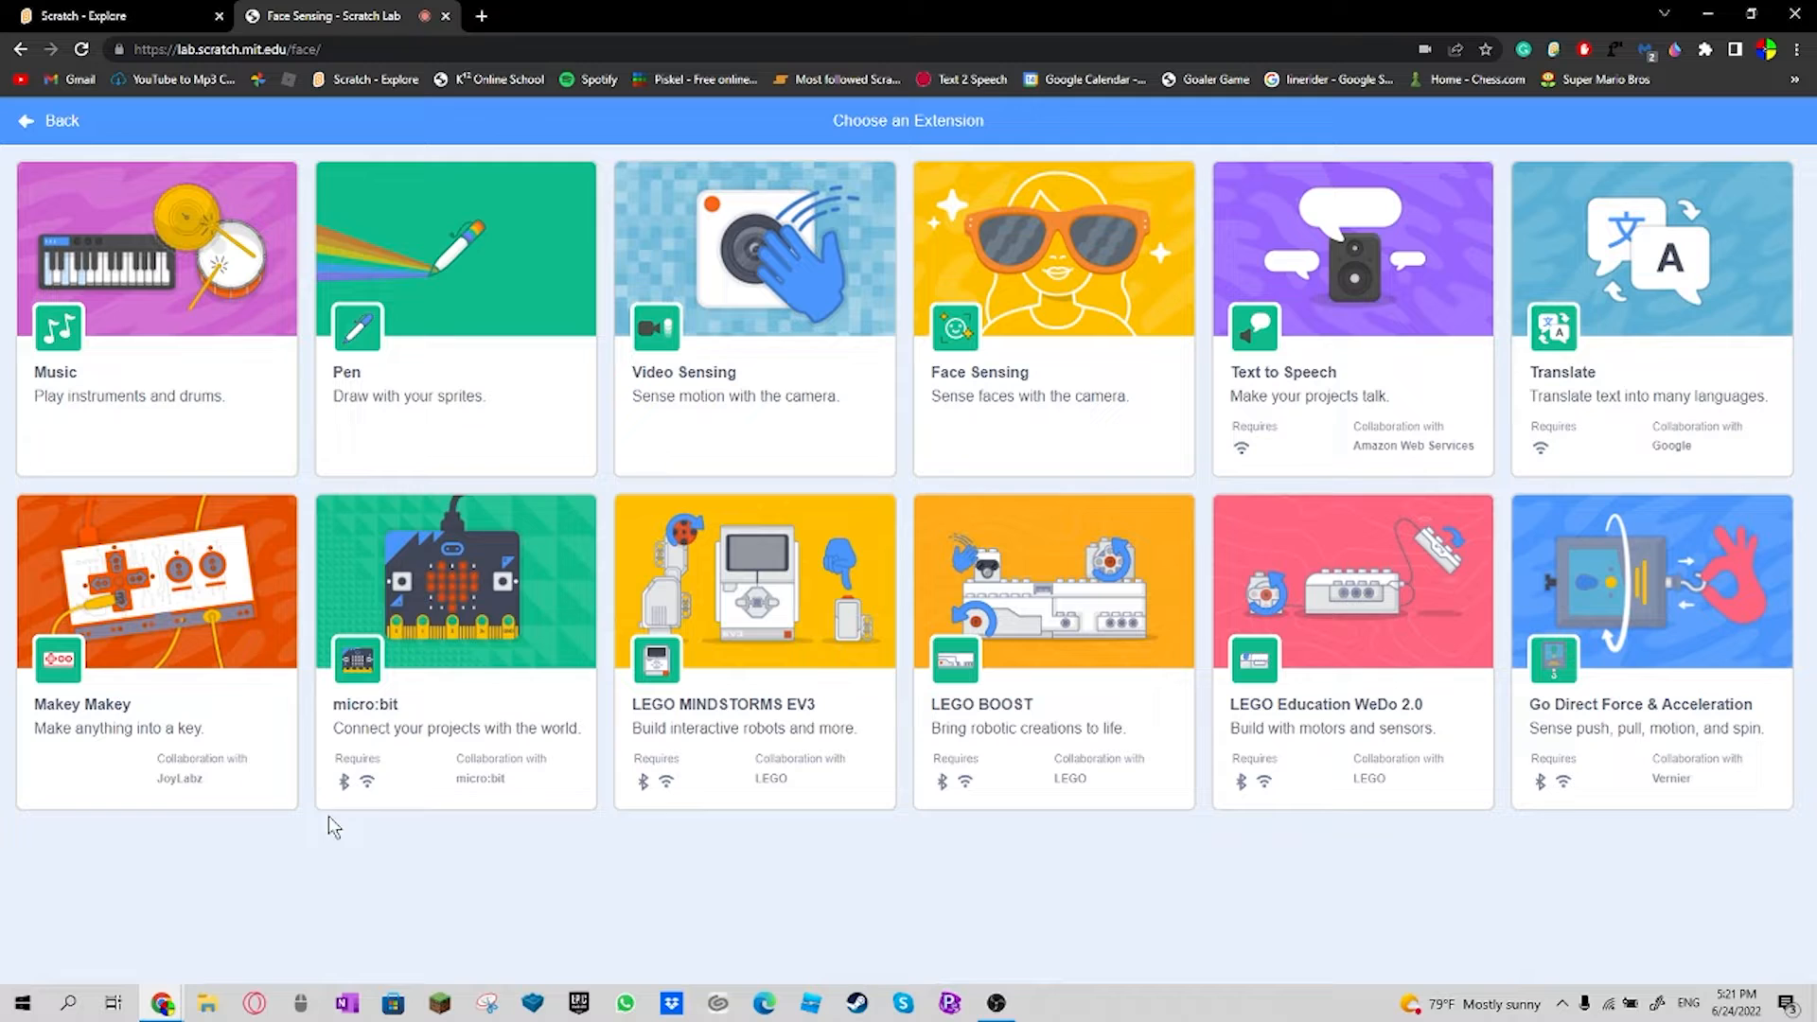
{"action": "left_click", "coordinate": [753, 318]}
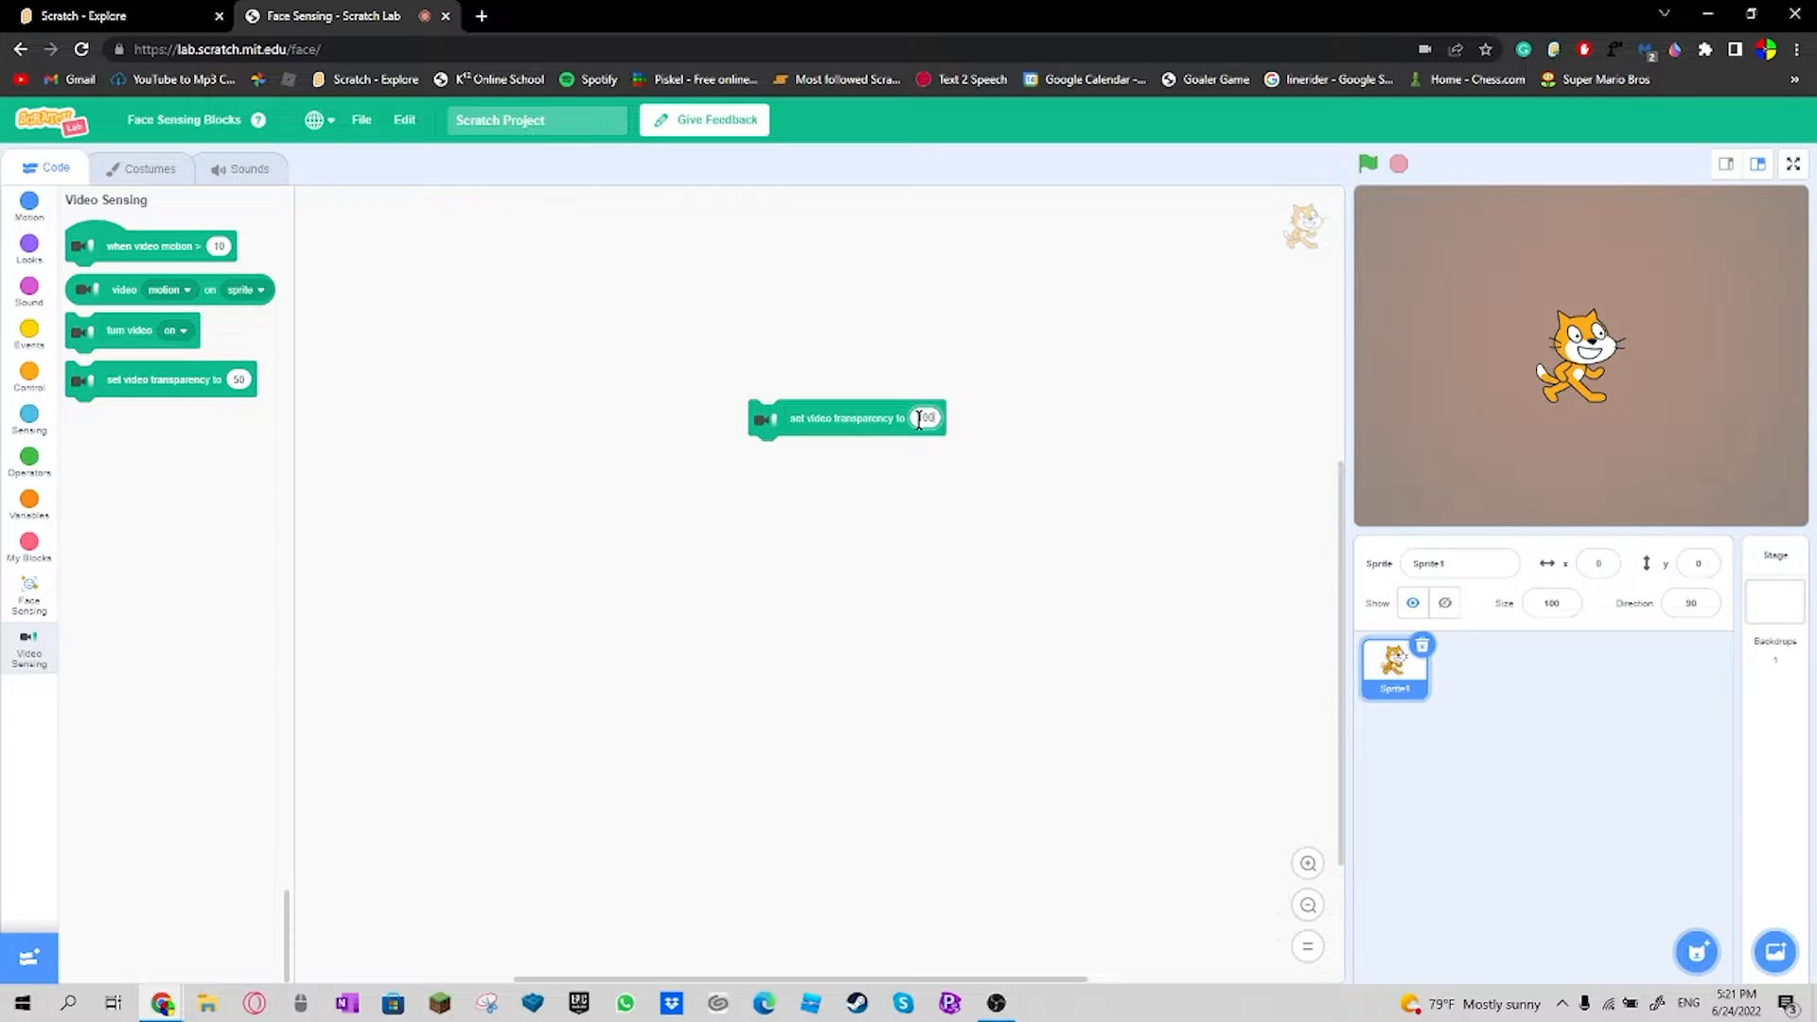
{"action": "type", "text": "100"}
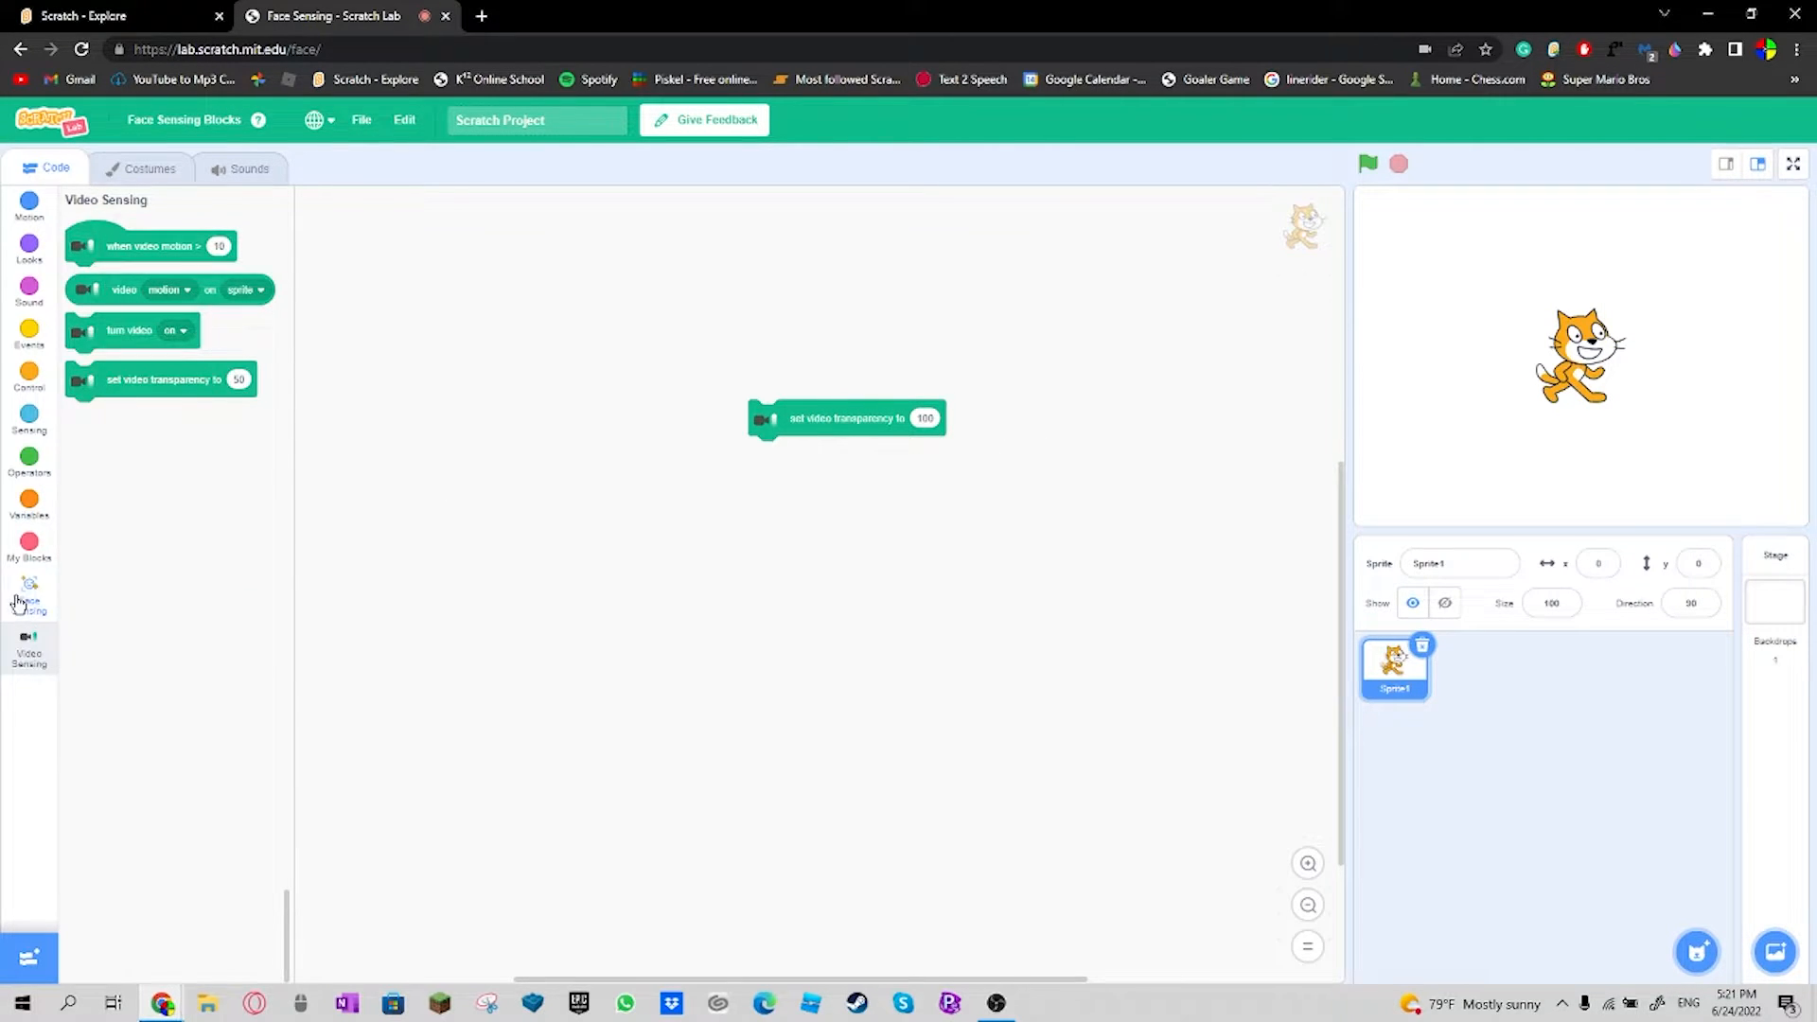
Step: Try a when face tilts left / go to nose script from the Face Sensing blocks, then clear it
{"action": "left_click", "coordinate": [28, 596]}
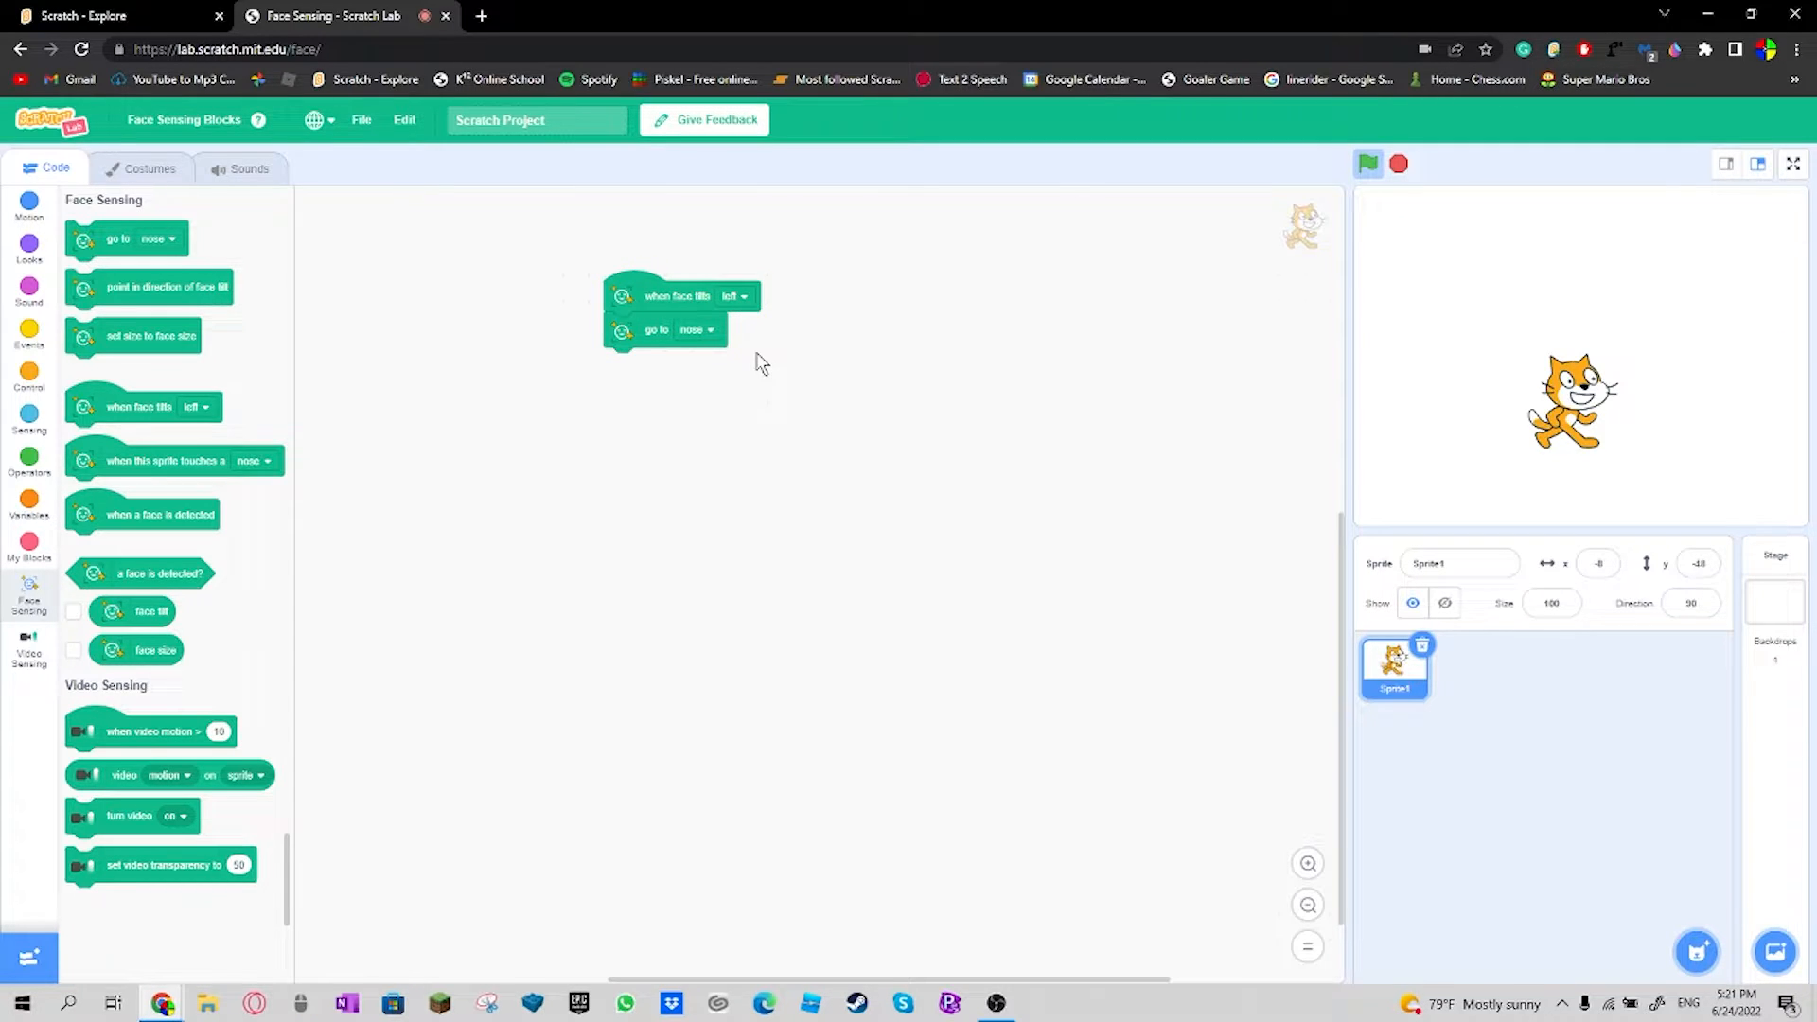
{"action": "mouse_move", "coordinate": [878, 372]}
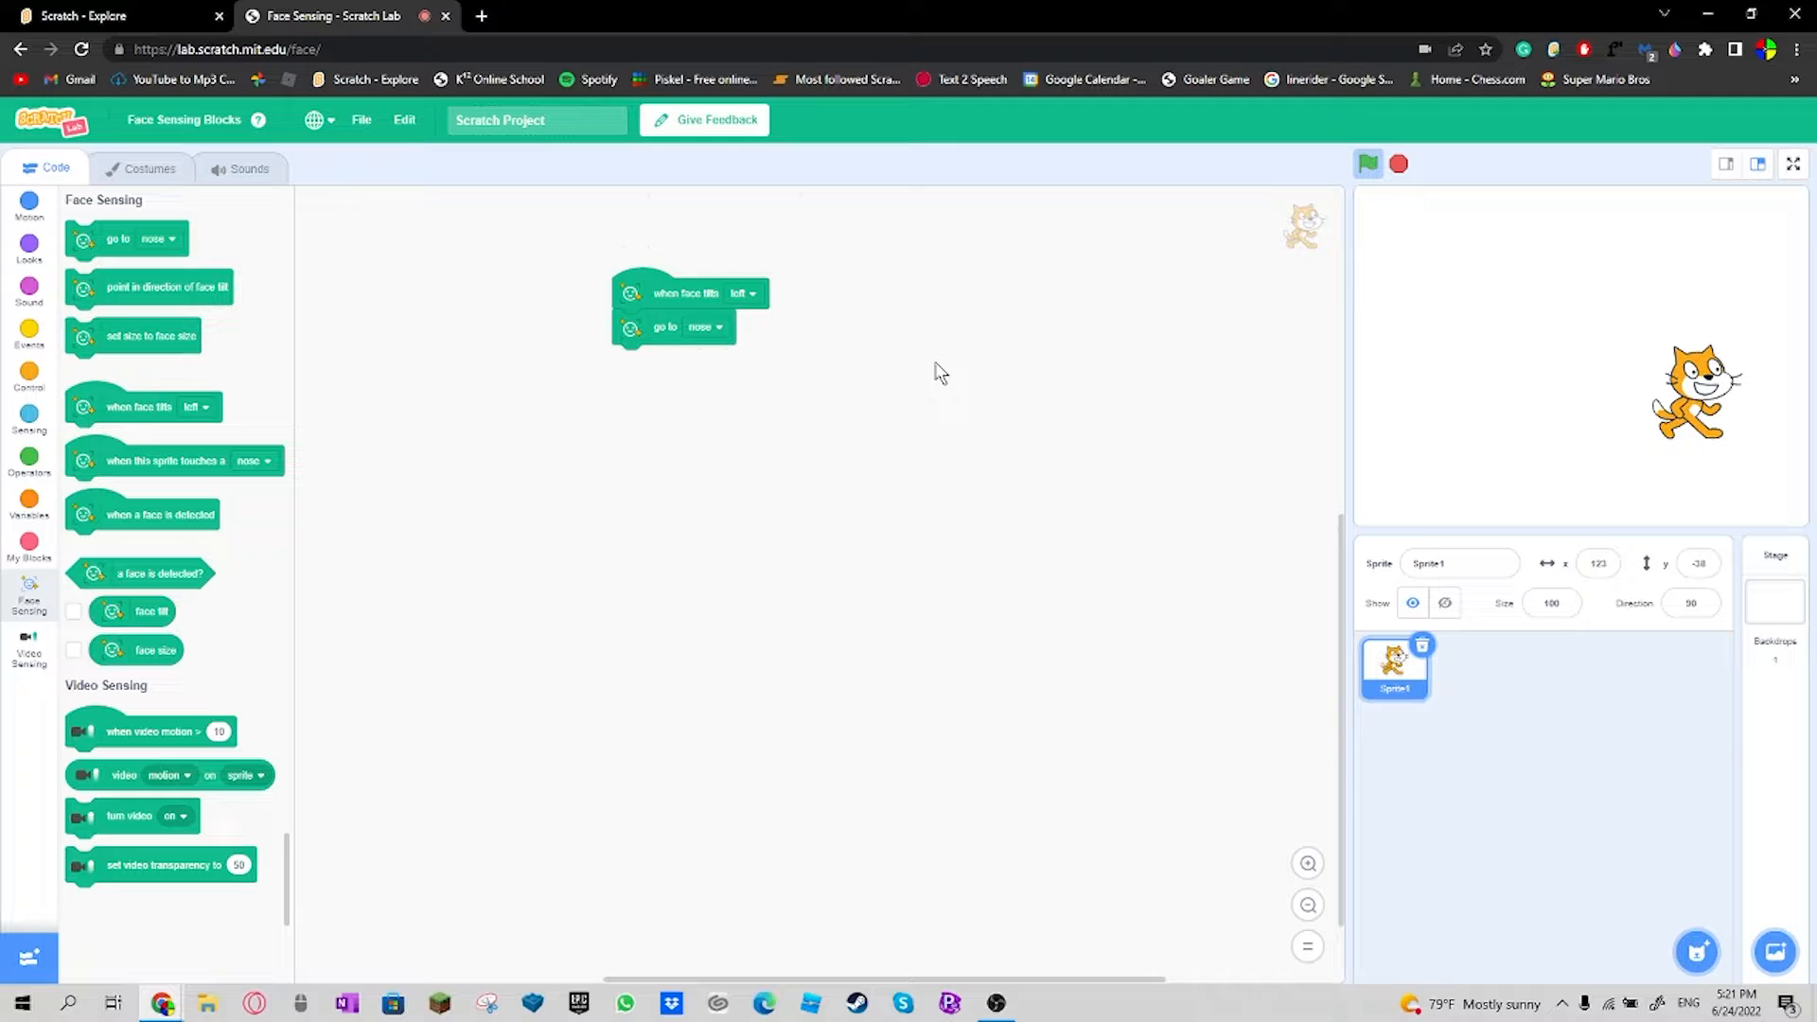
{"action": "mouse_move", "coordinate": [961, 365]}
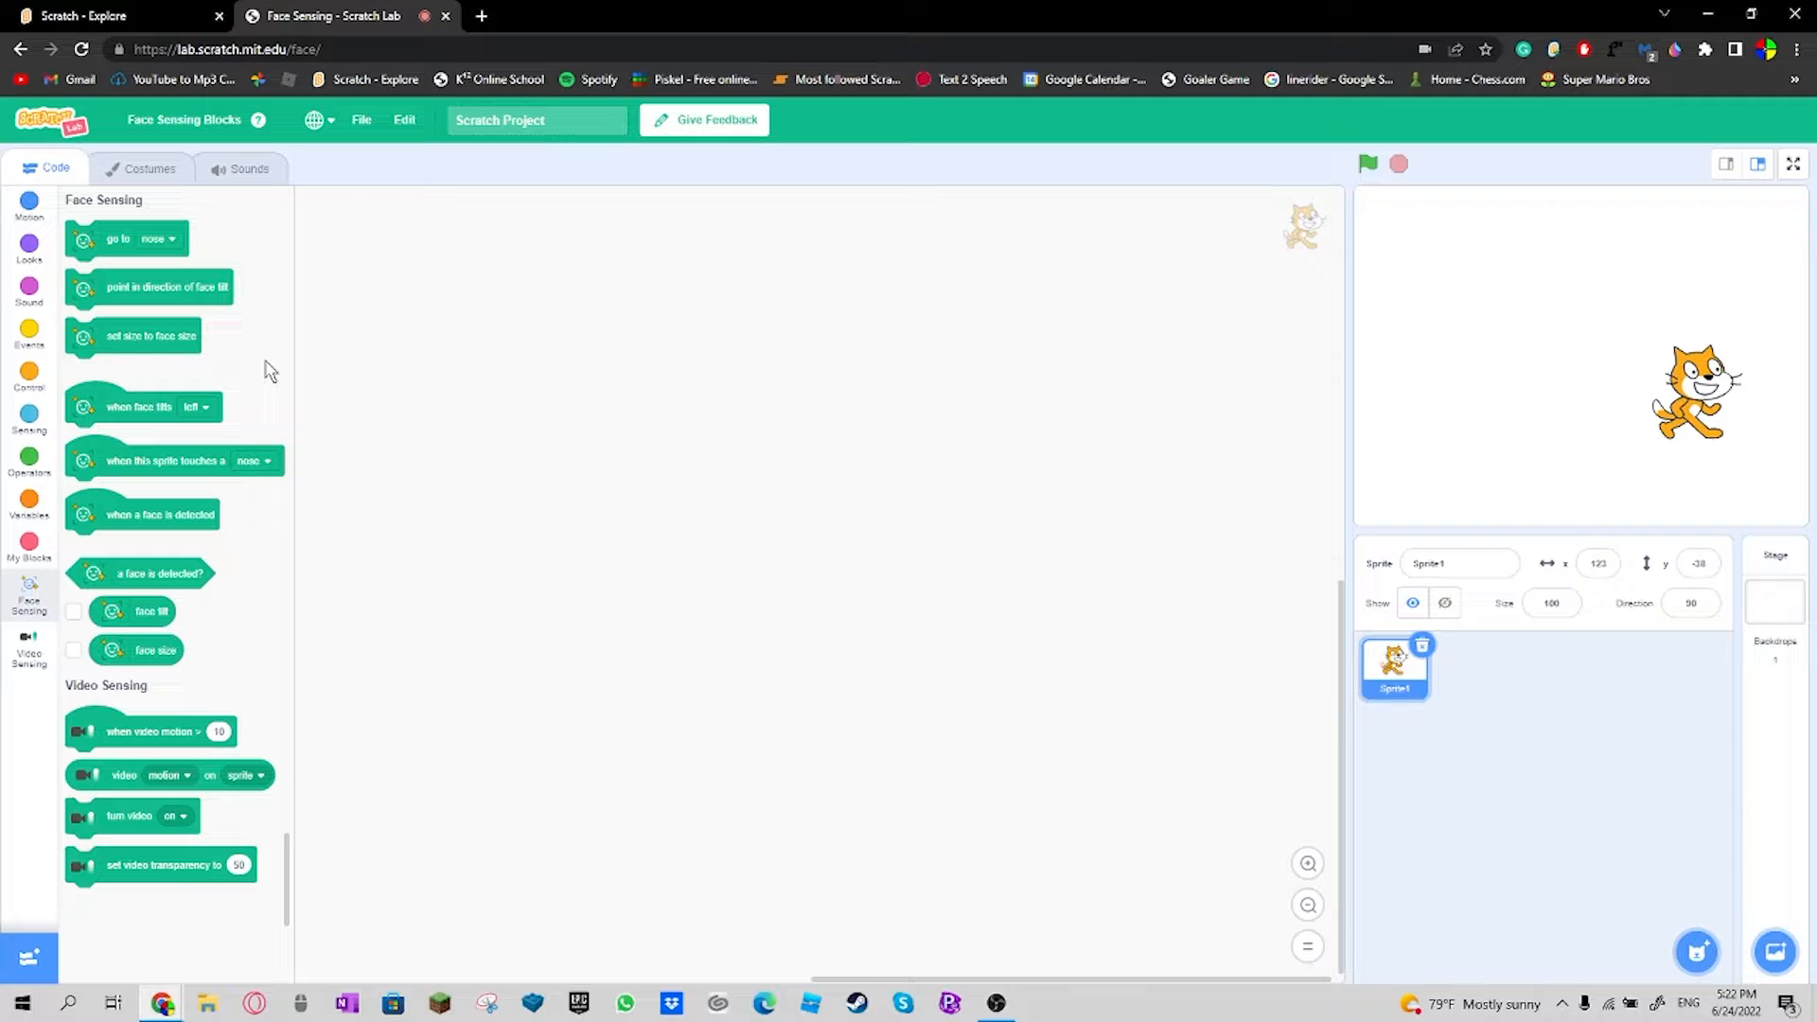
{"action": "mouse_move", "coordinate": [246, 327]}
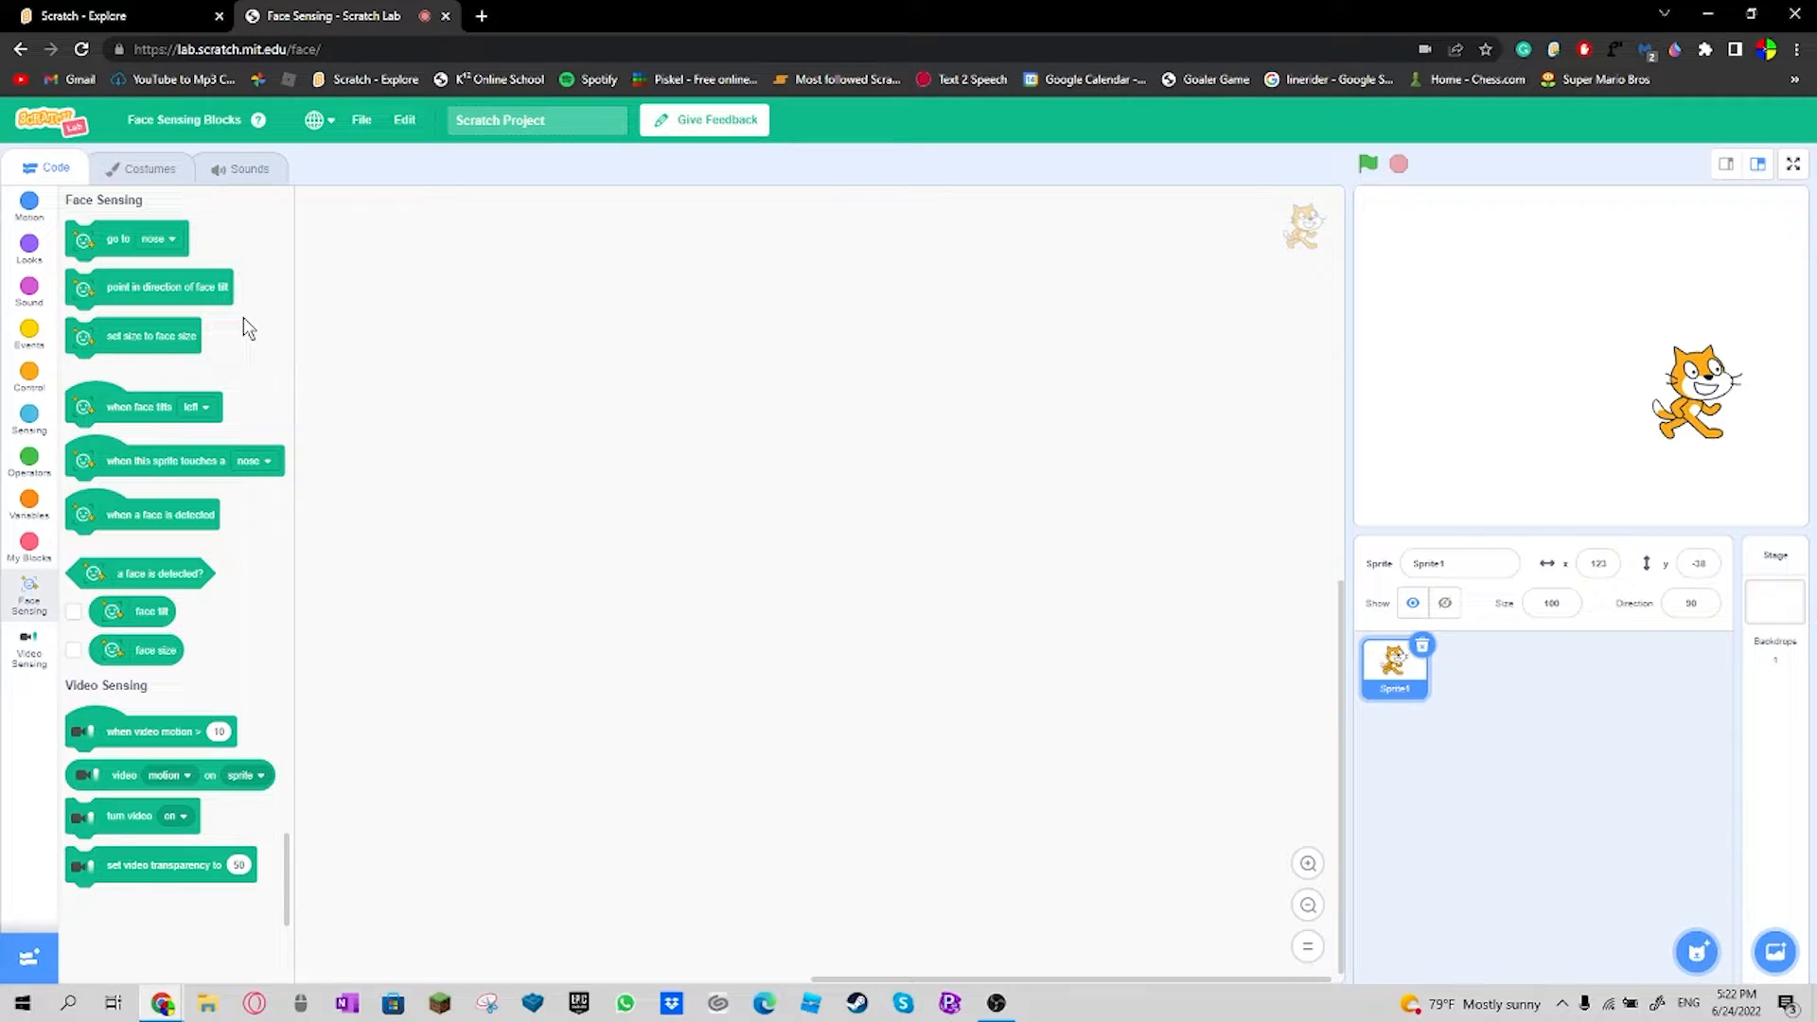
{"action": "mouse_move", "coordinate": [257, 324]}
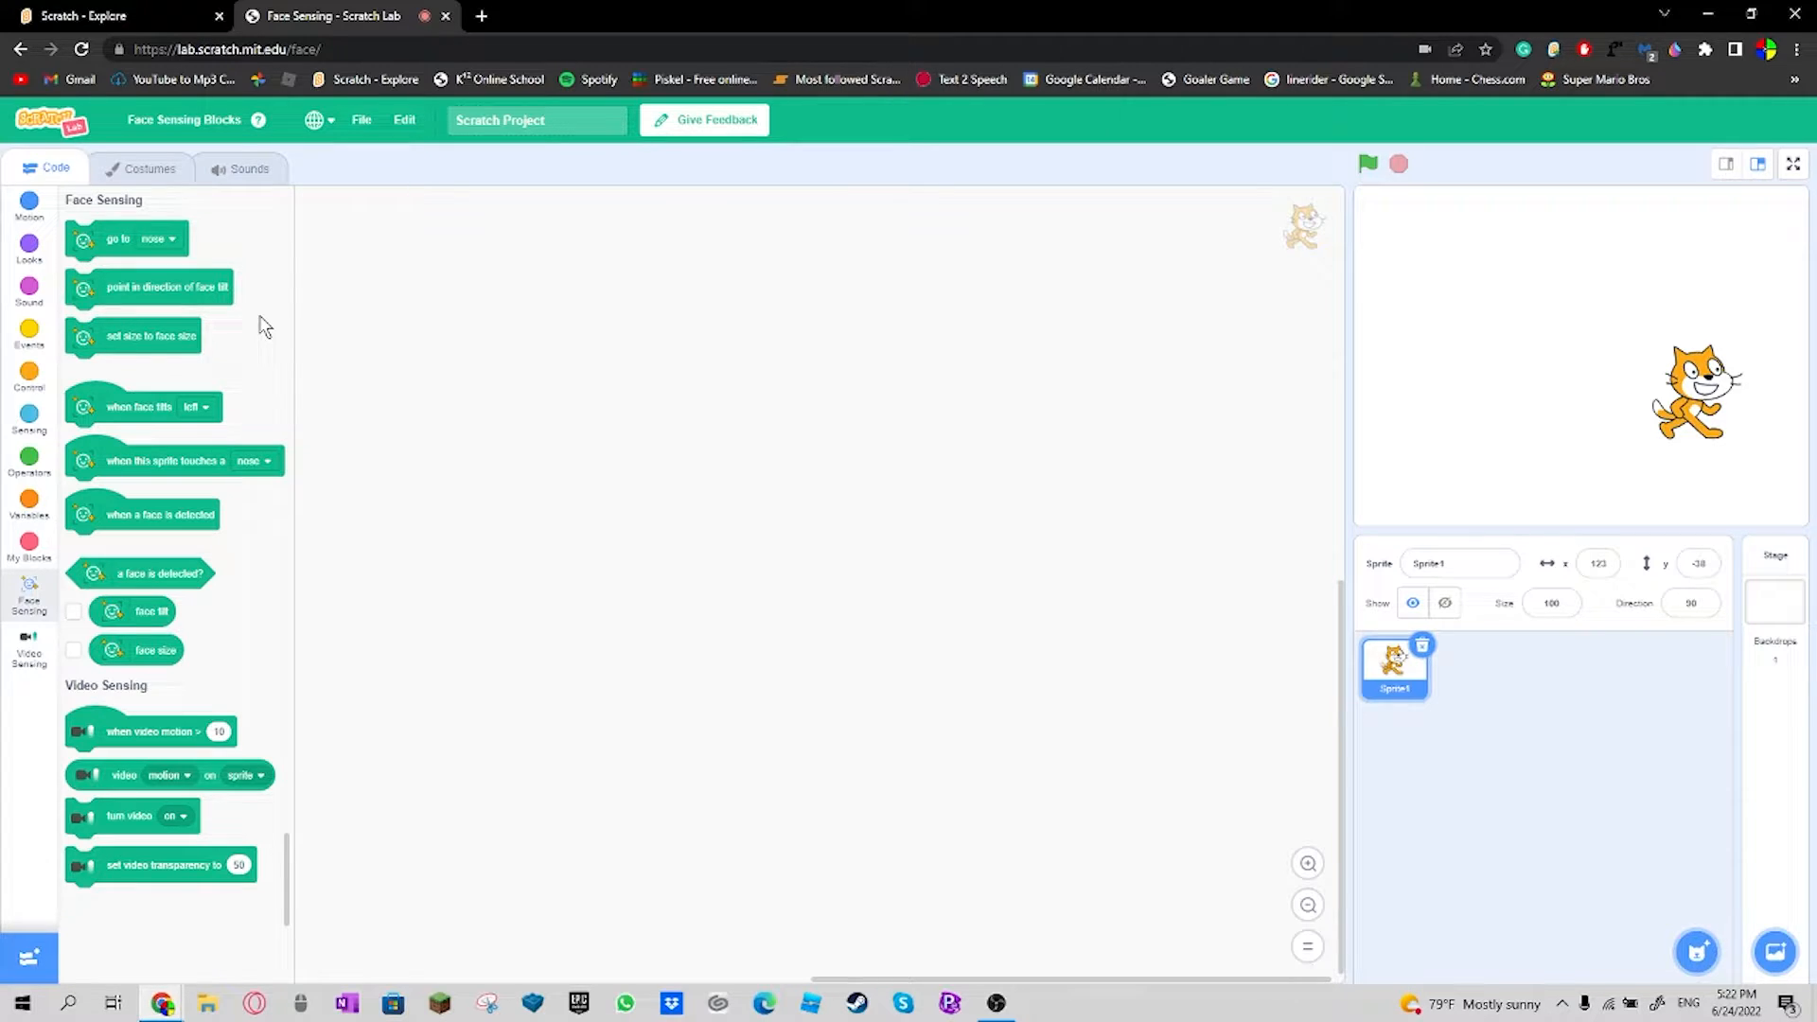
{"action": "mouse_move", "coordinate": [182, 515]}
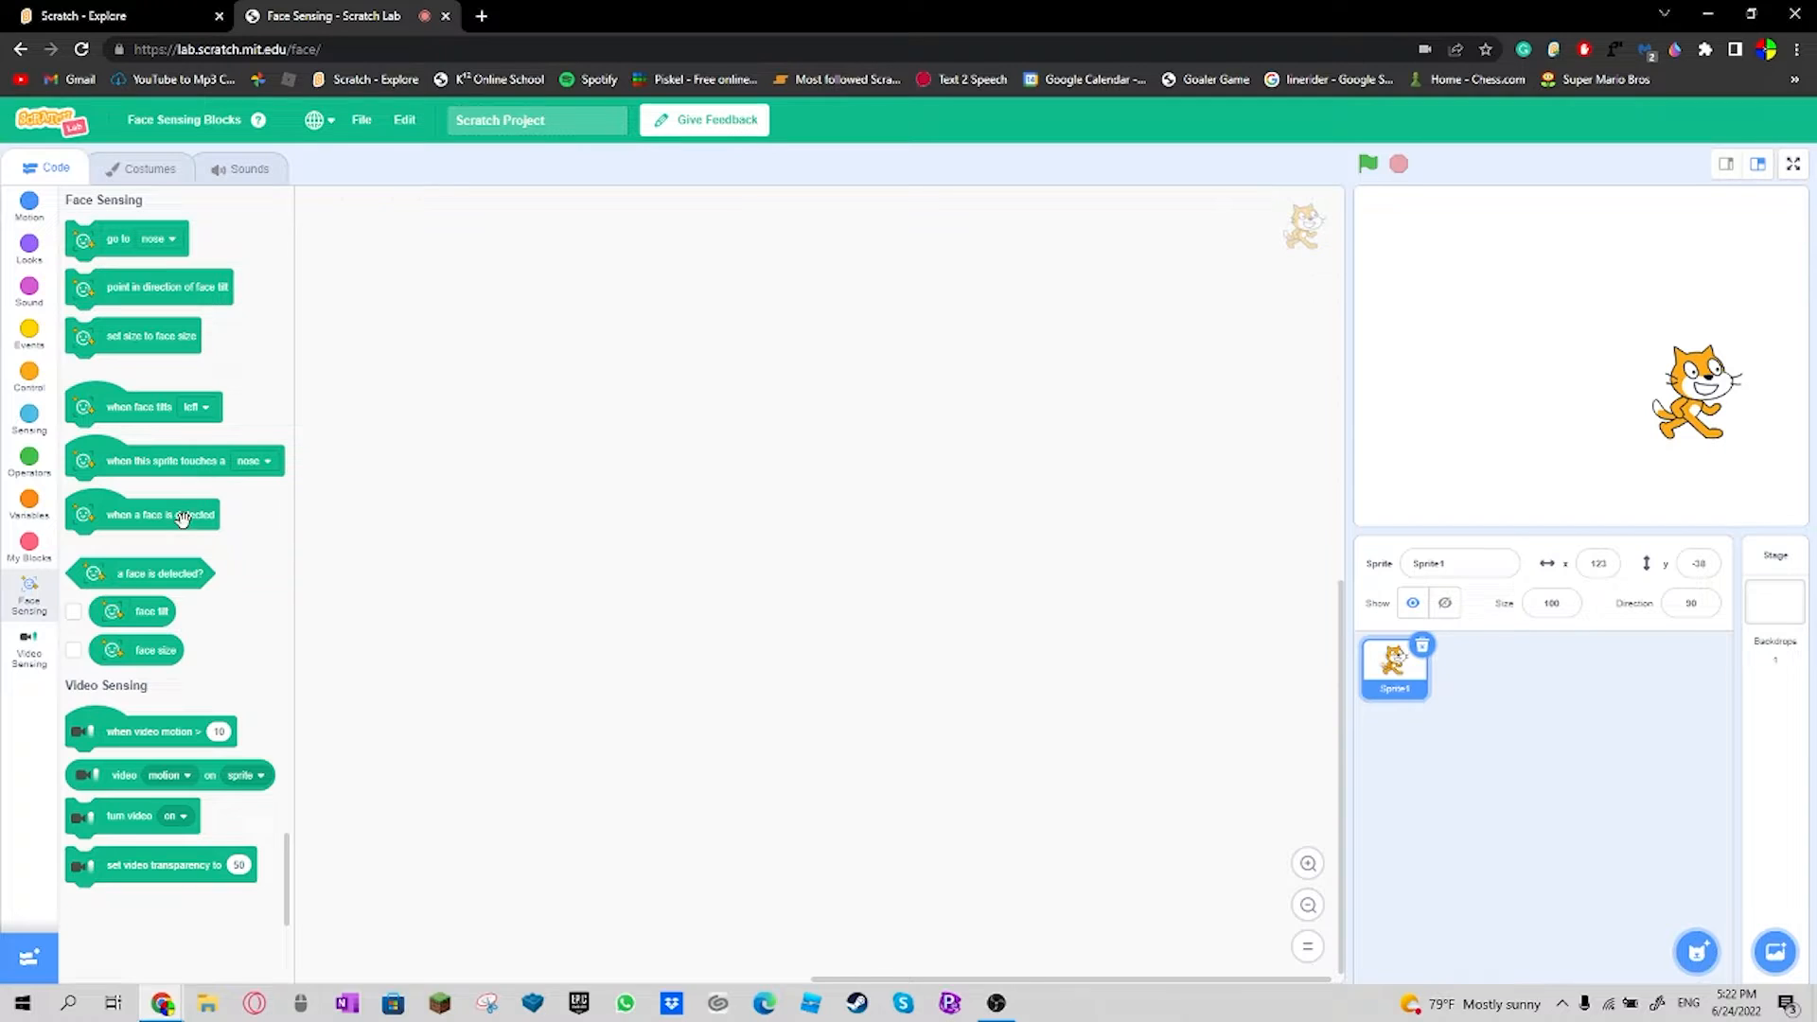
{"action": "mouse_move", "coordinate": [141, 689]}
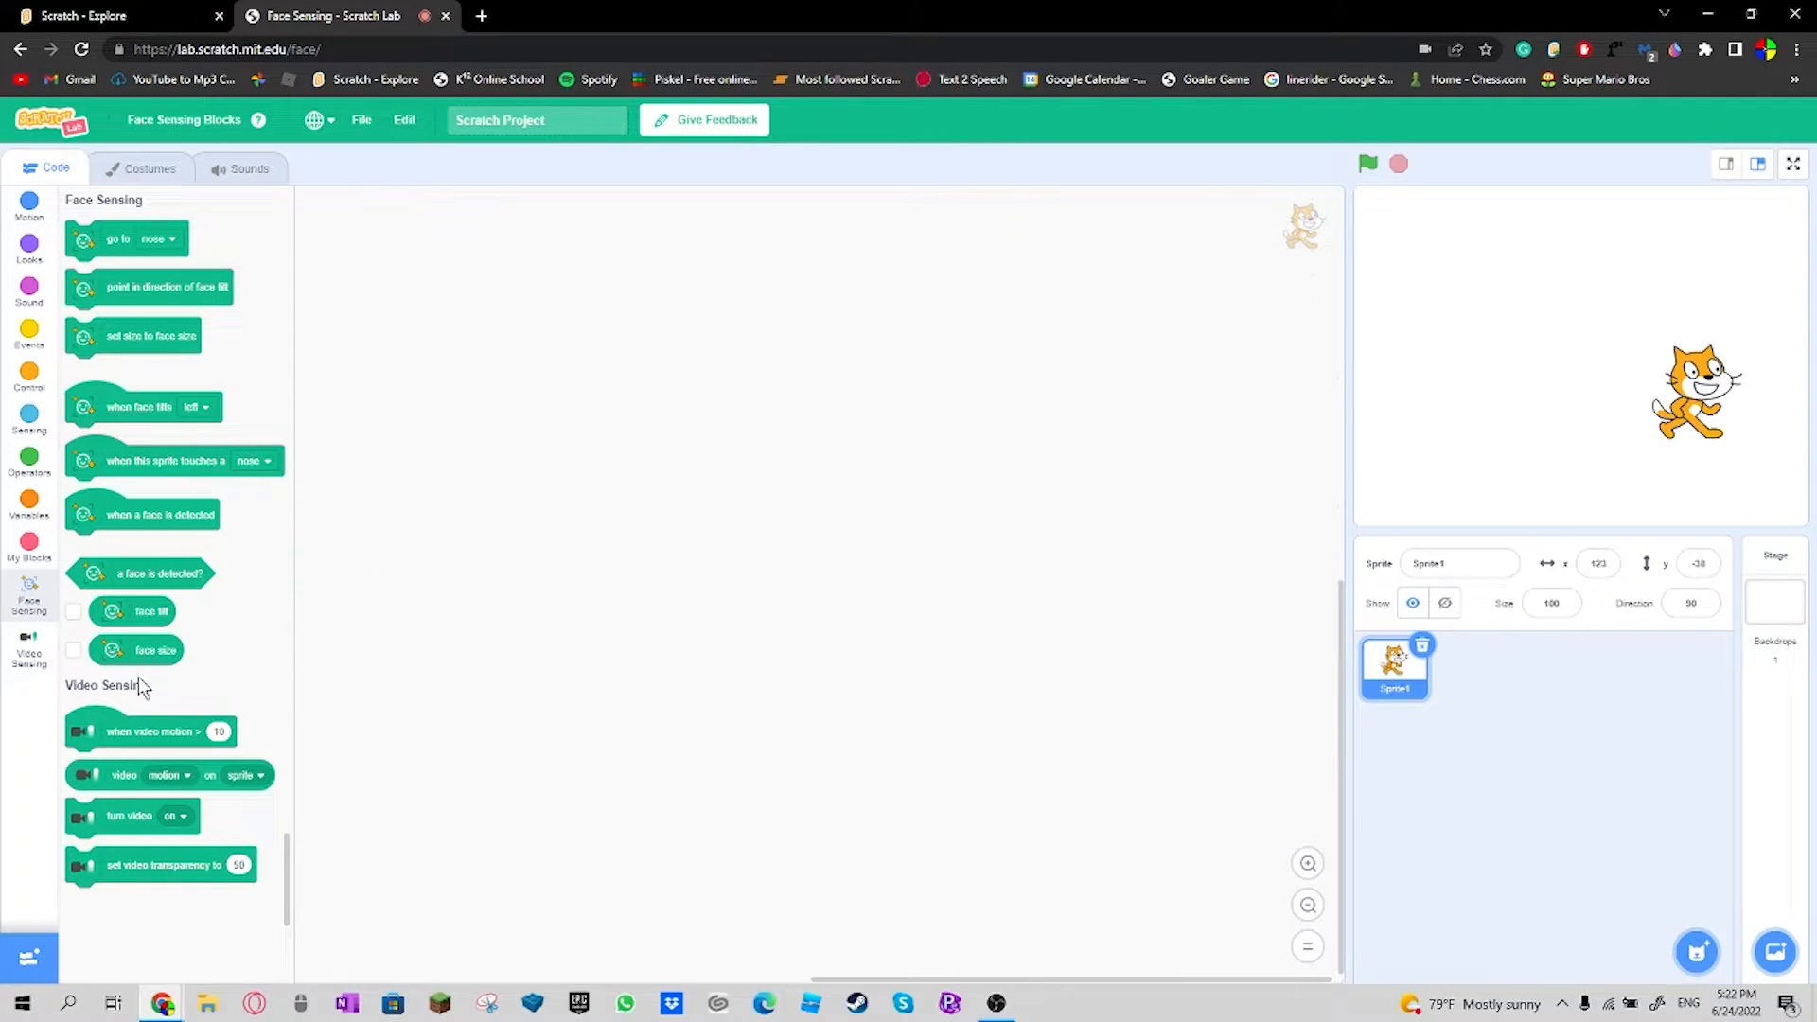
{"action": "mouse_move", "coordinate": [146, 734]}
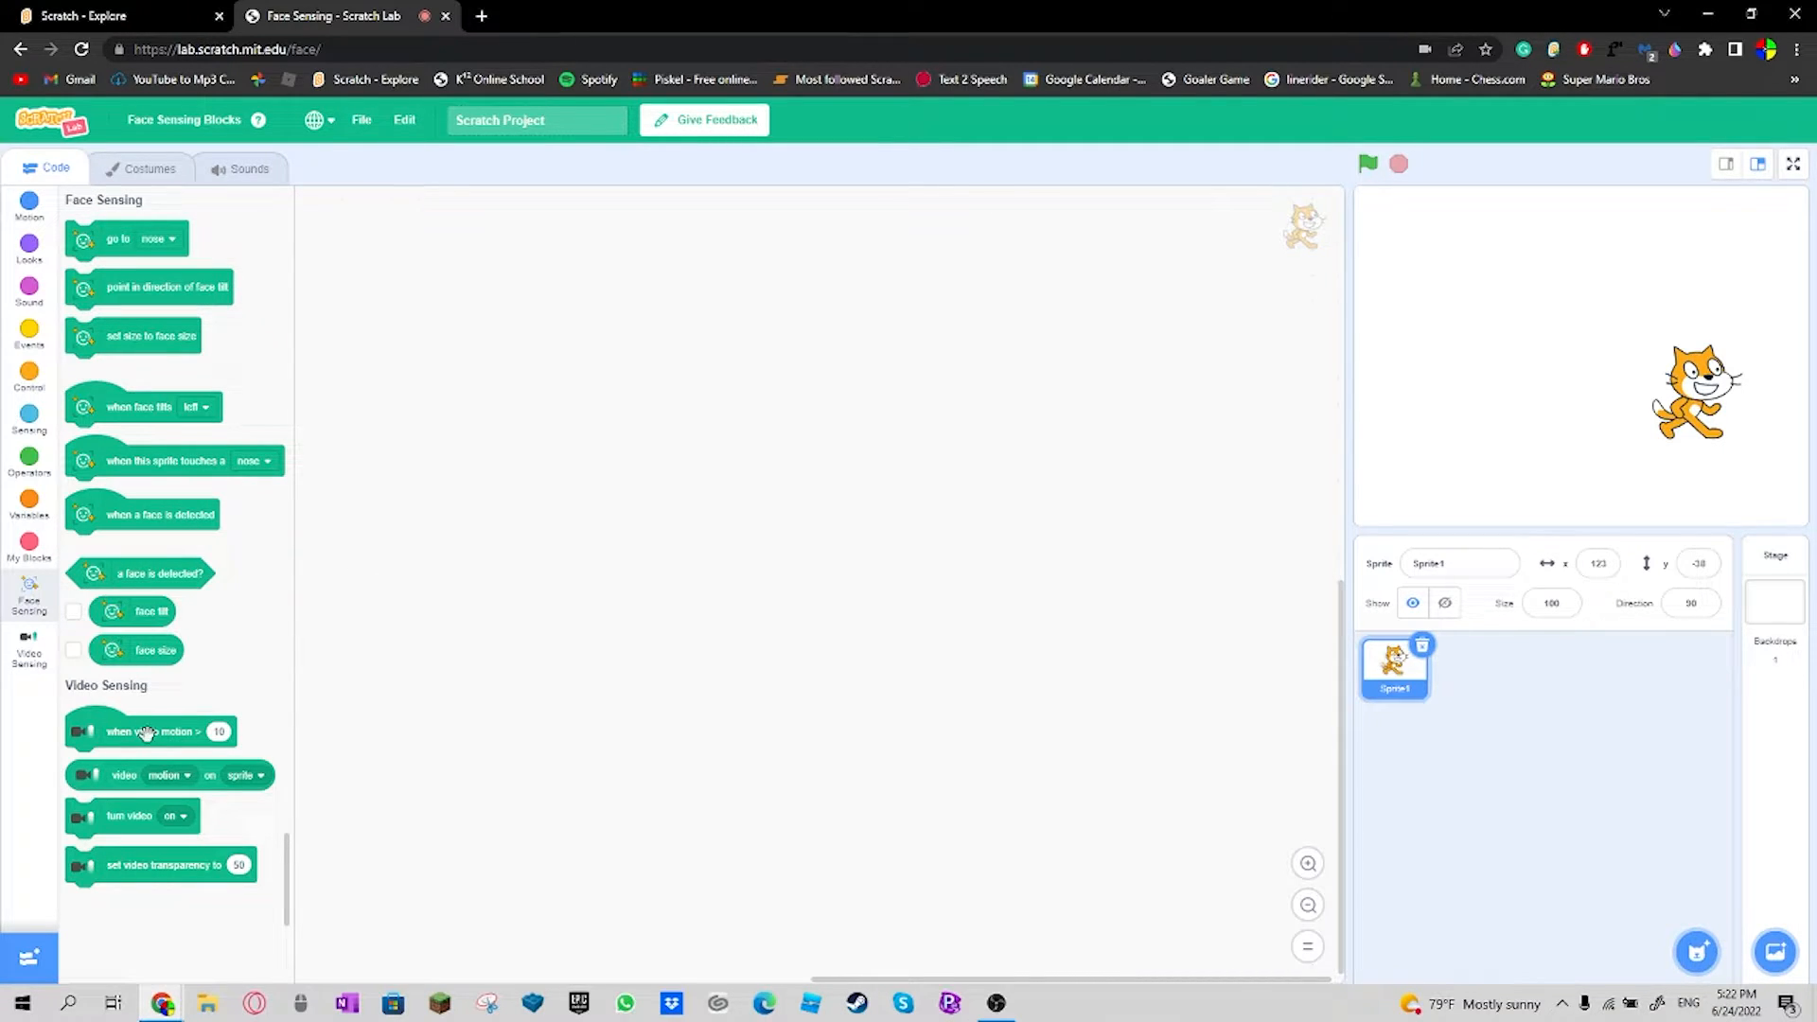
{"action": "mouse_move", "coordinate": [100, 522]}
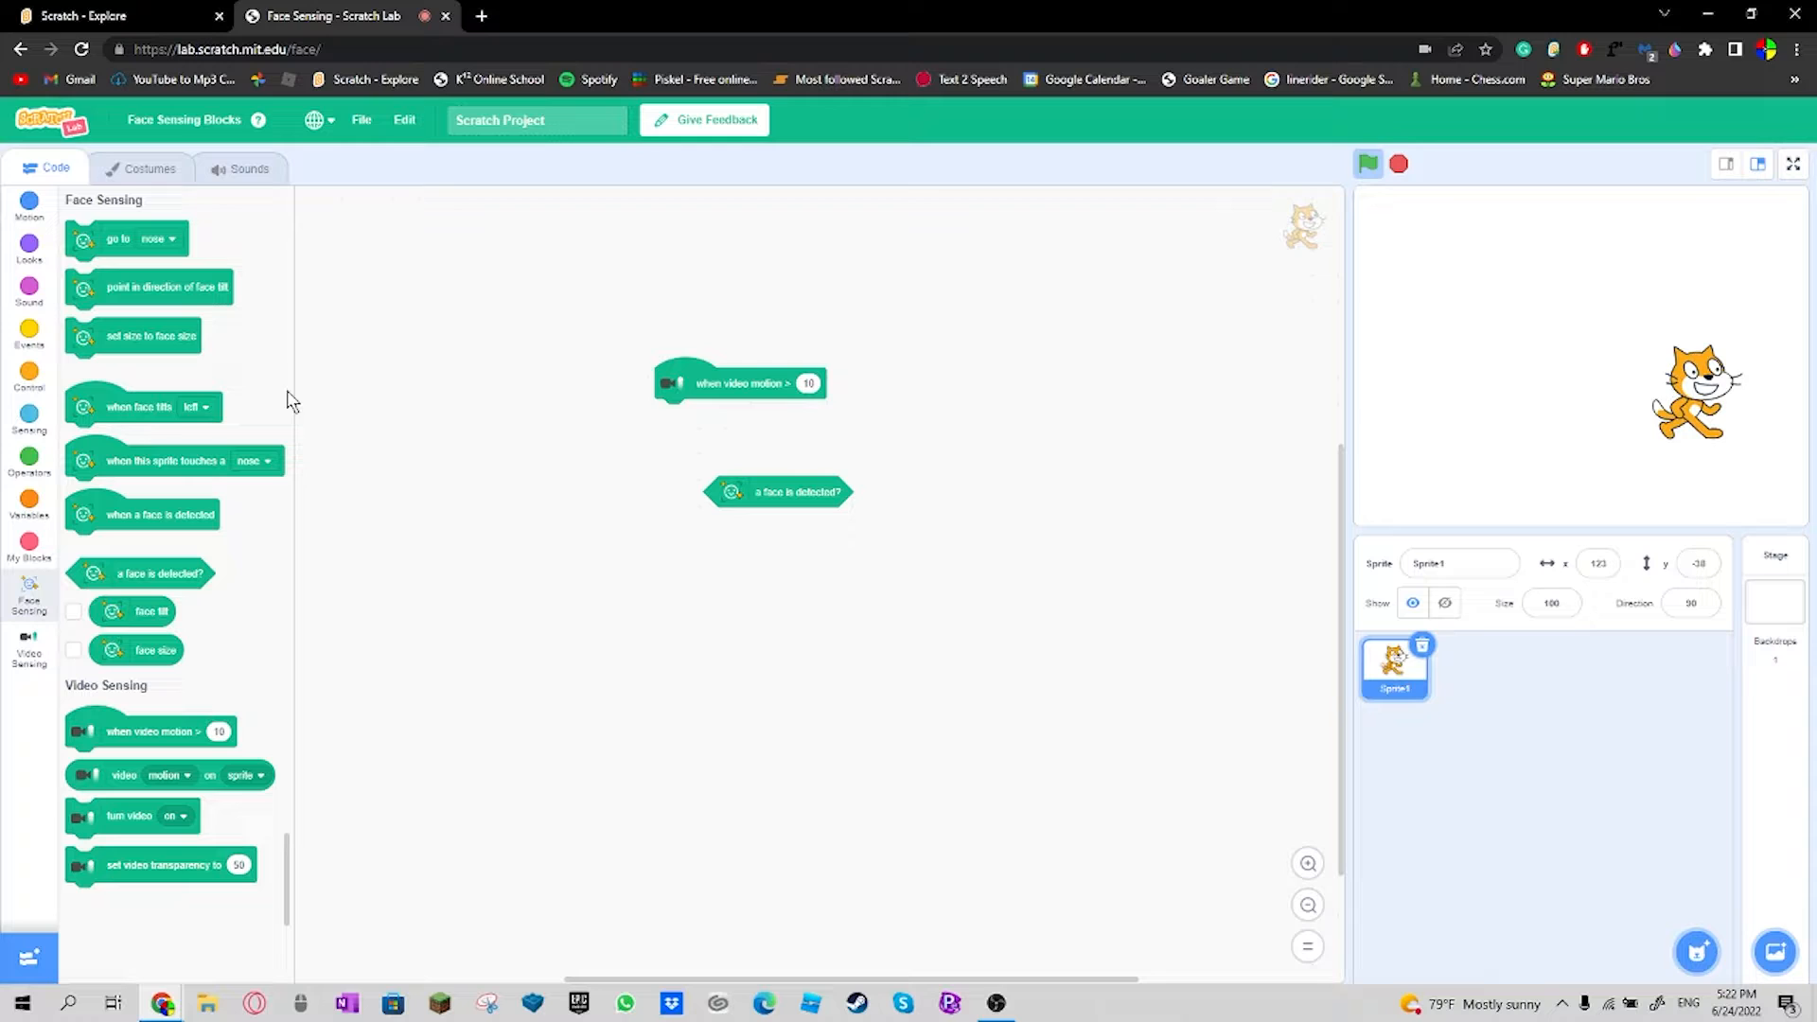
Step: Add a forever loop holding an empty if block under the when video motion > 10 script
{"action": "left_click", "coordinate": [28, 337]}
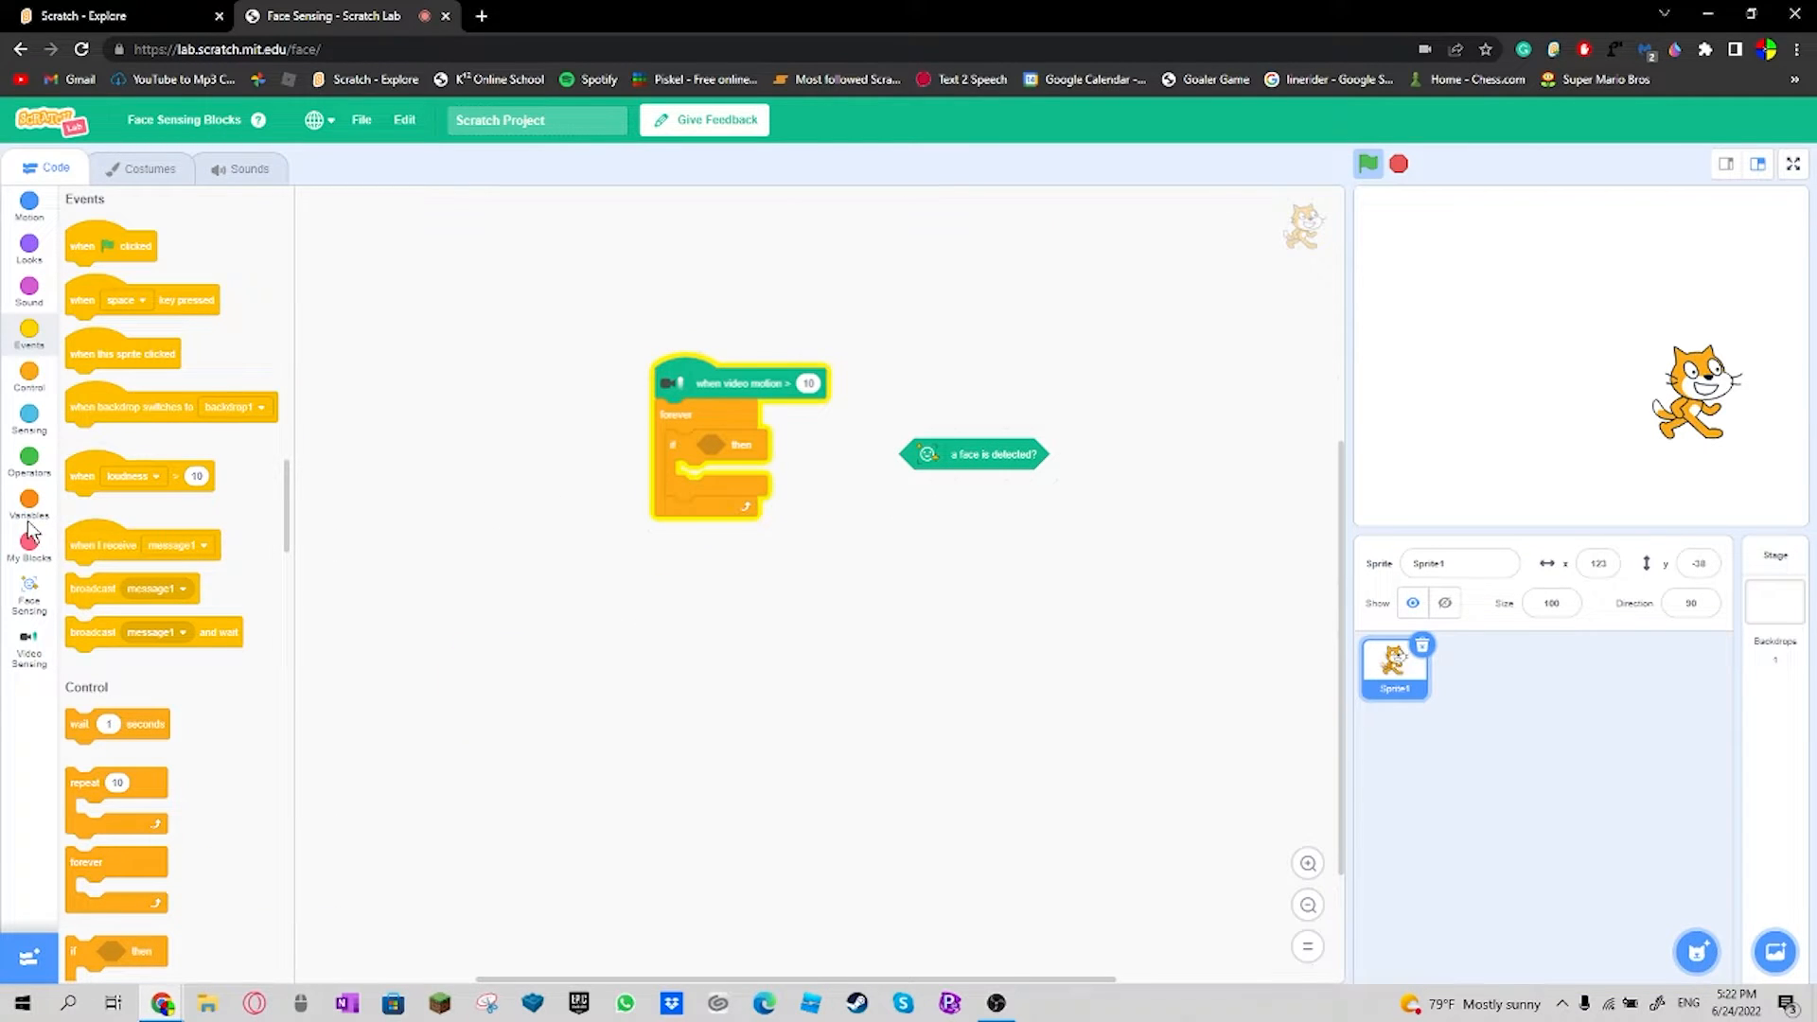
Step: Rename my variable to Color and build the if condition 'a face is detected? and 1 = Color'
{"action": "left_click", "coordinate": [29, 507]}
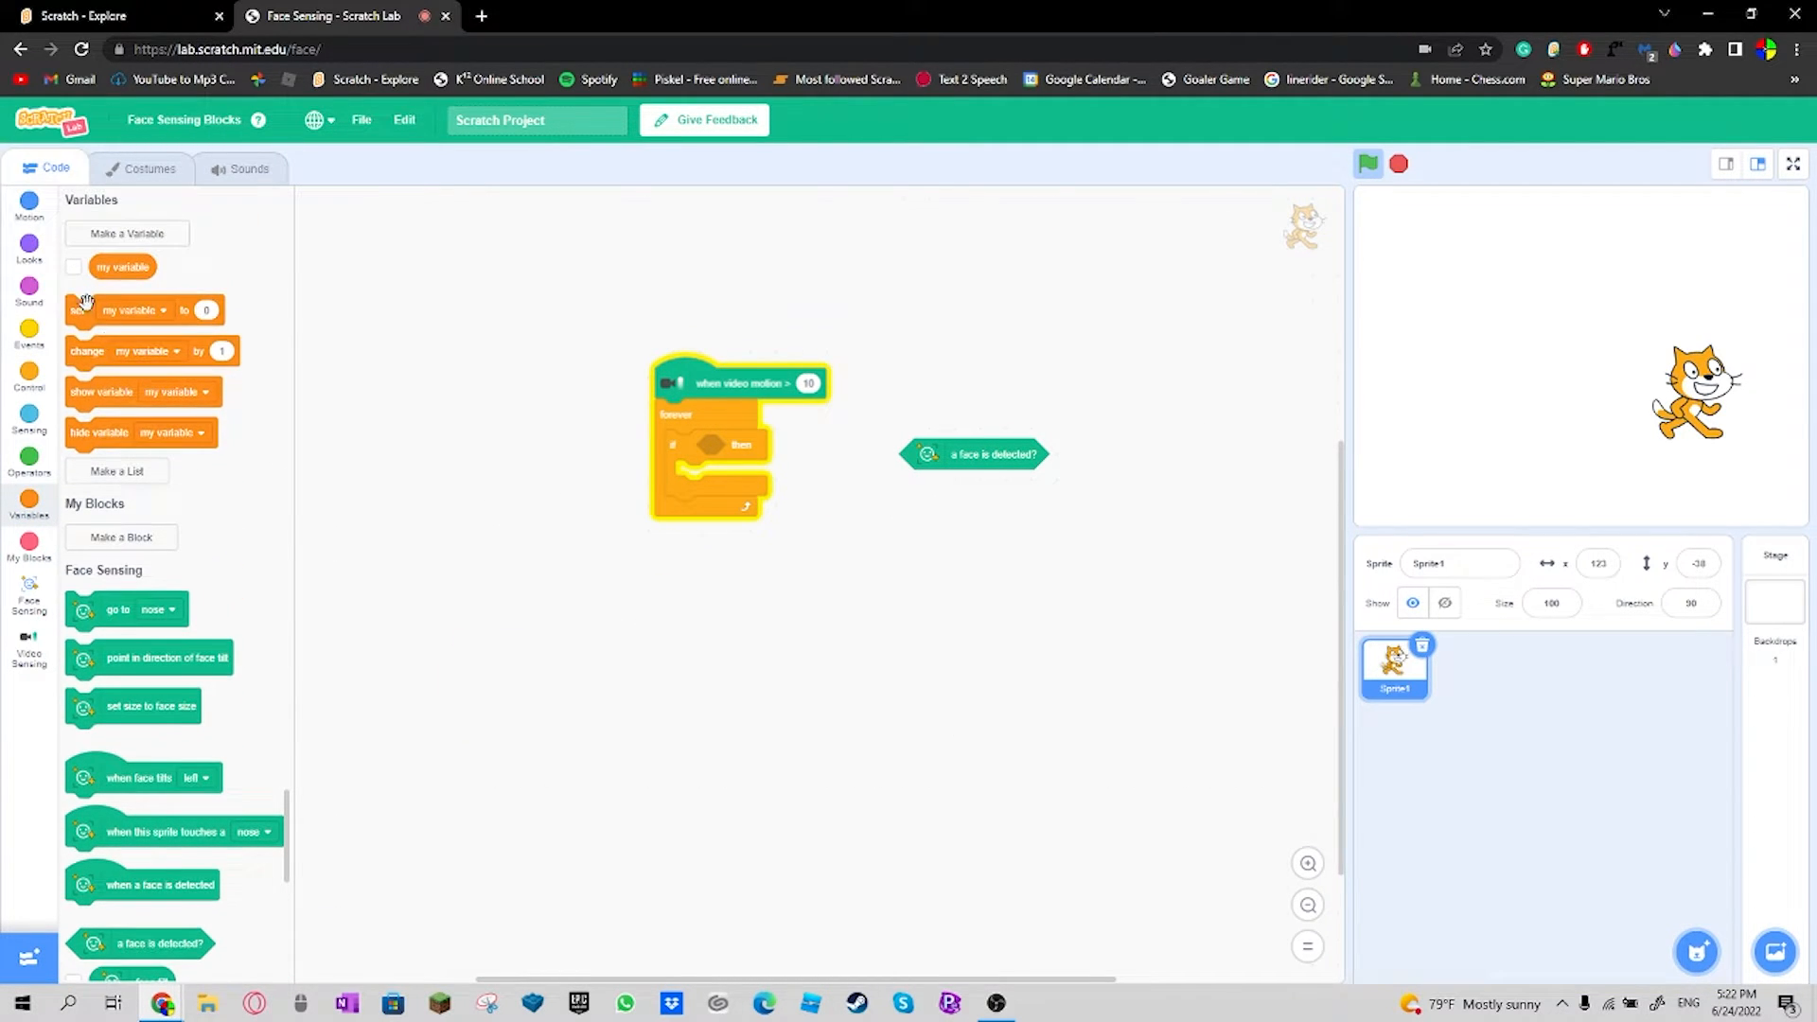
{"action": "right_click", "coordinate": [121, 266]}
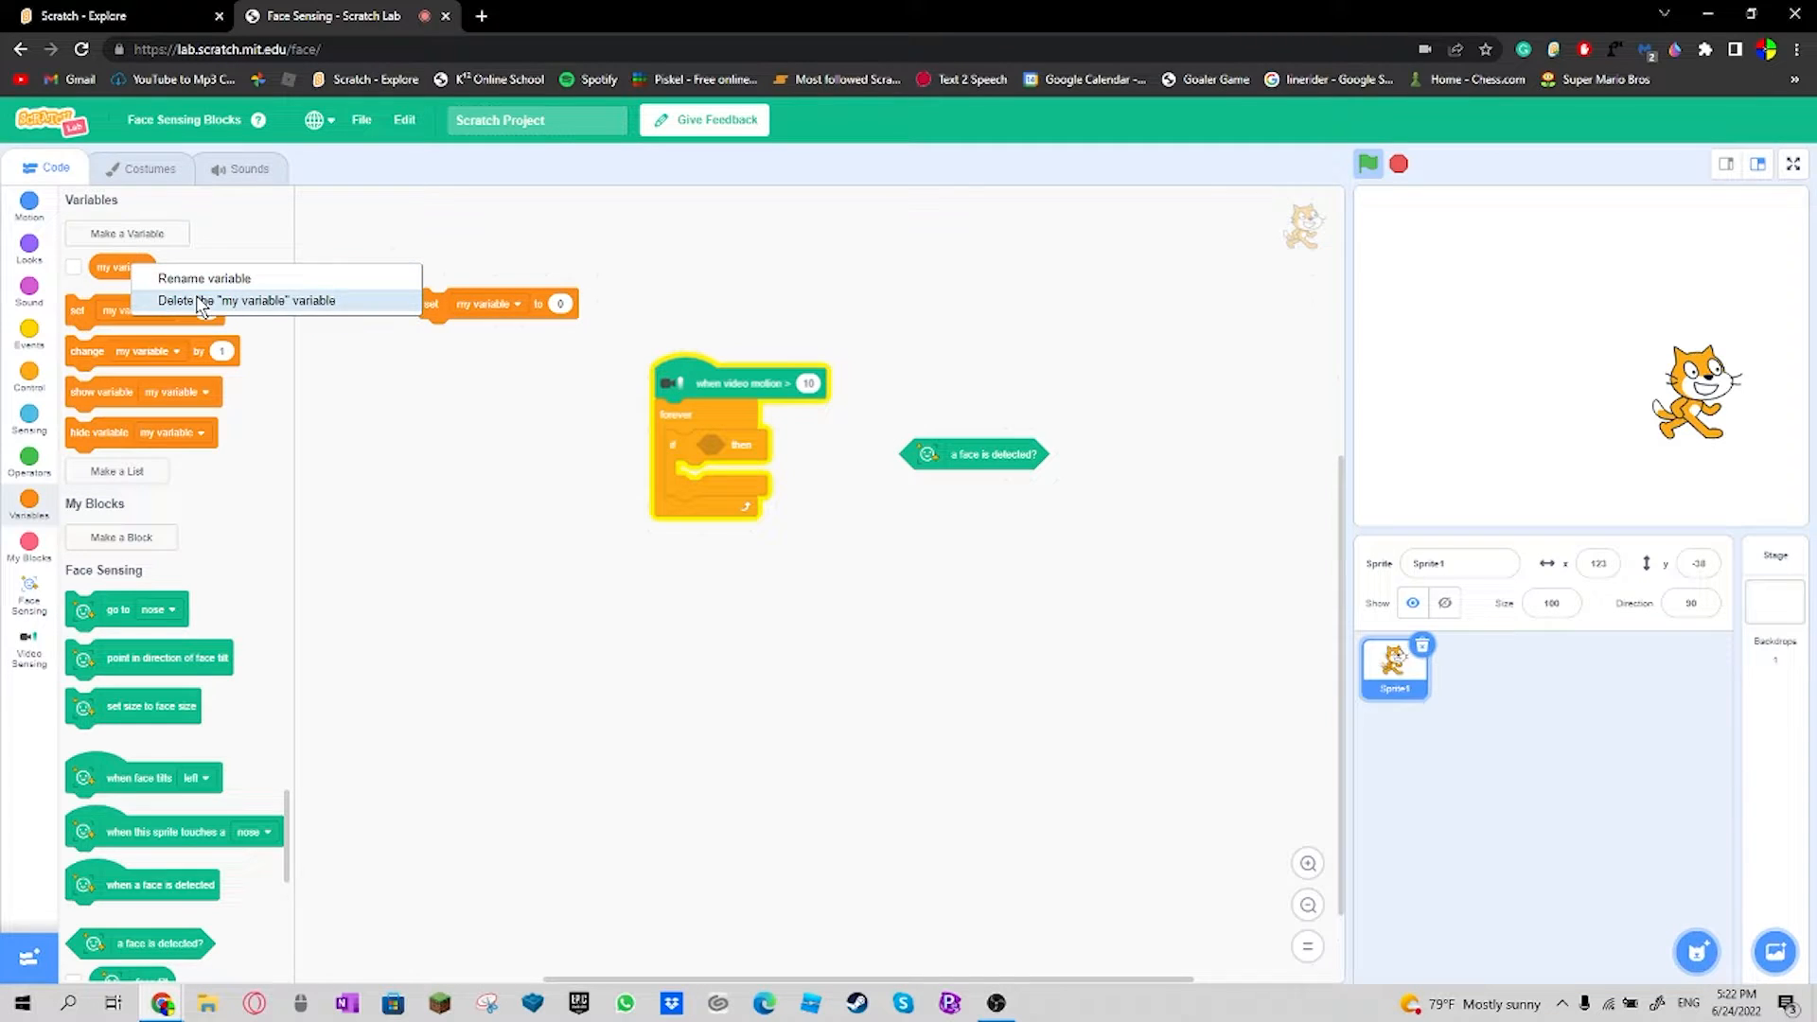
{"action": "left_click", "coordinate": [203, 278]}
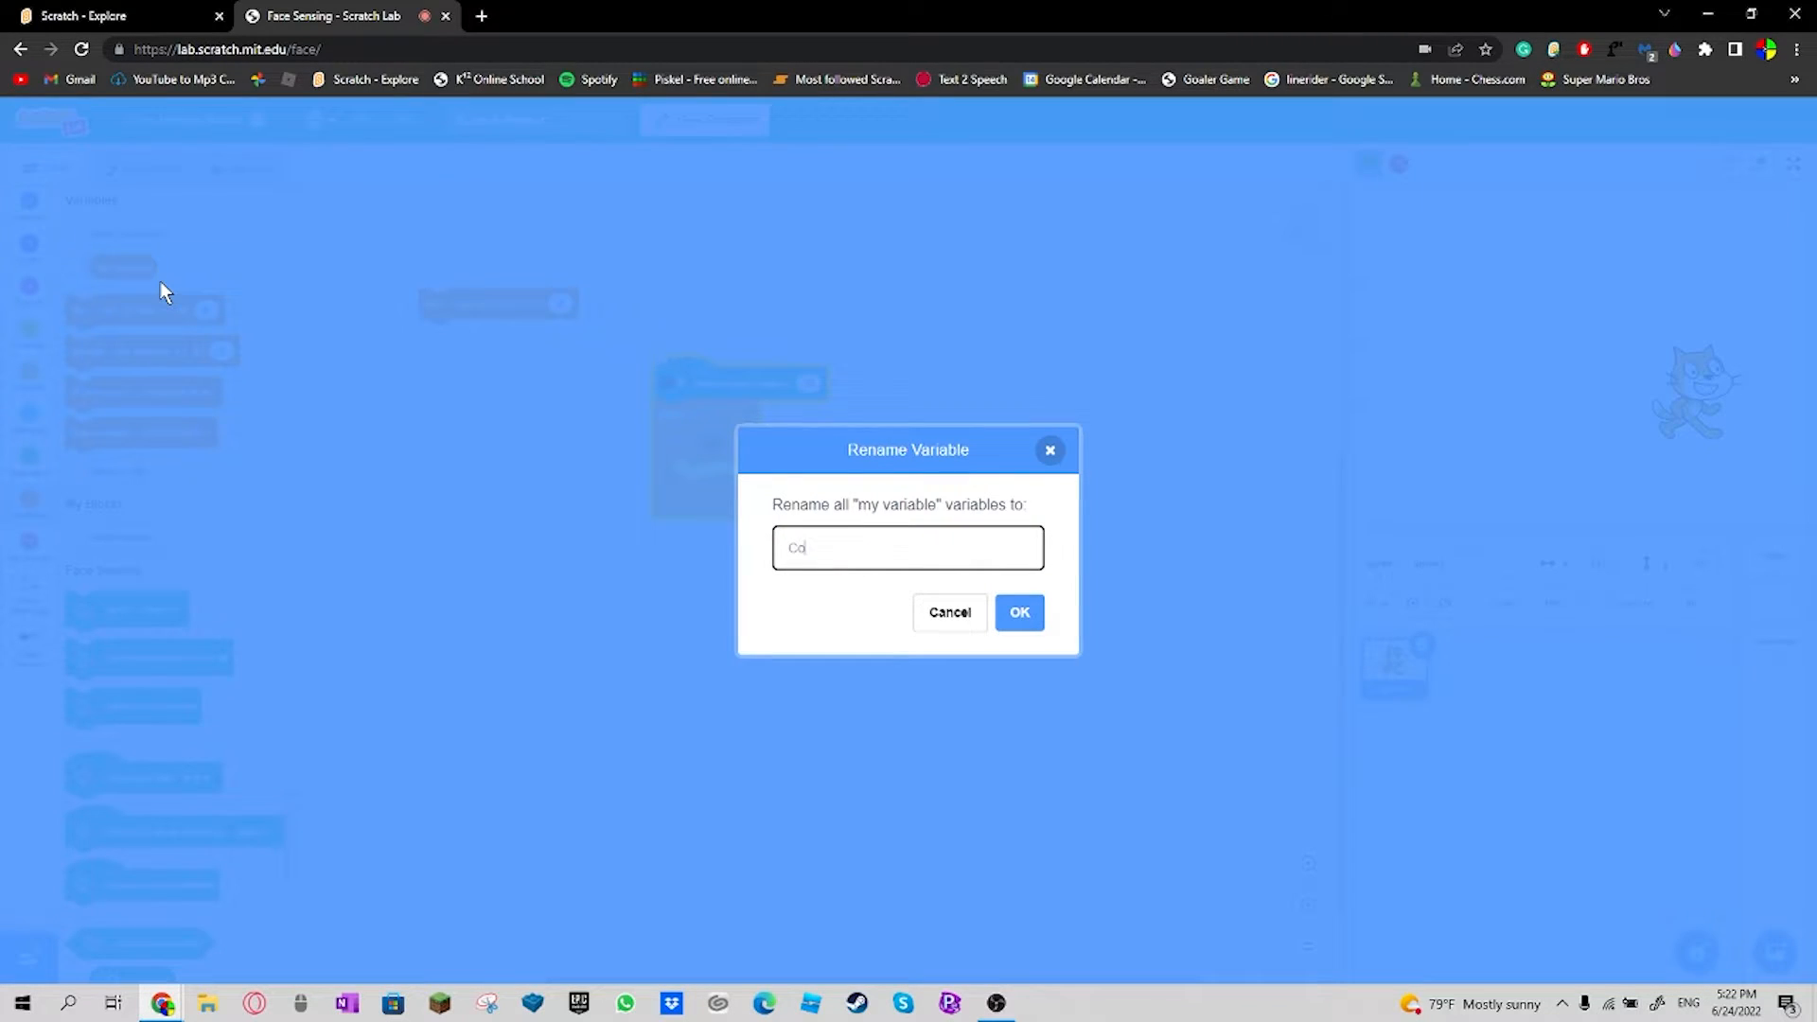
{"action": "left_click", "coordinate": [1018, 611]}
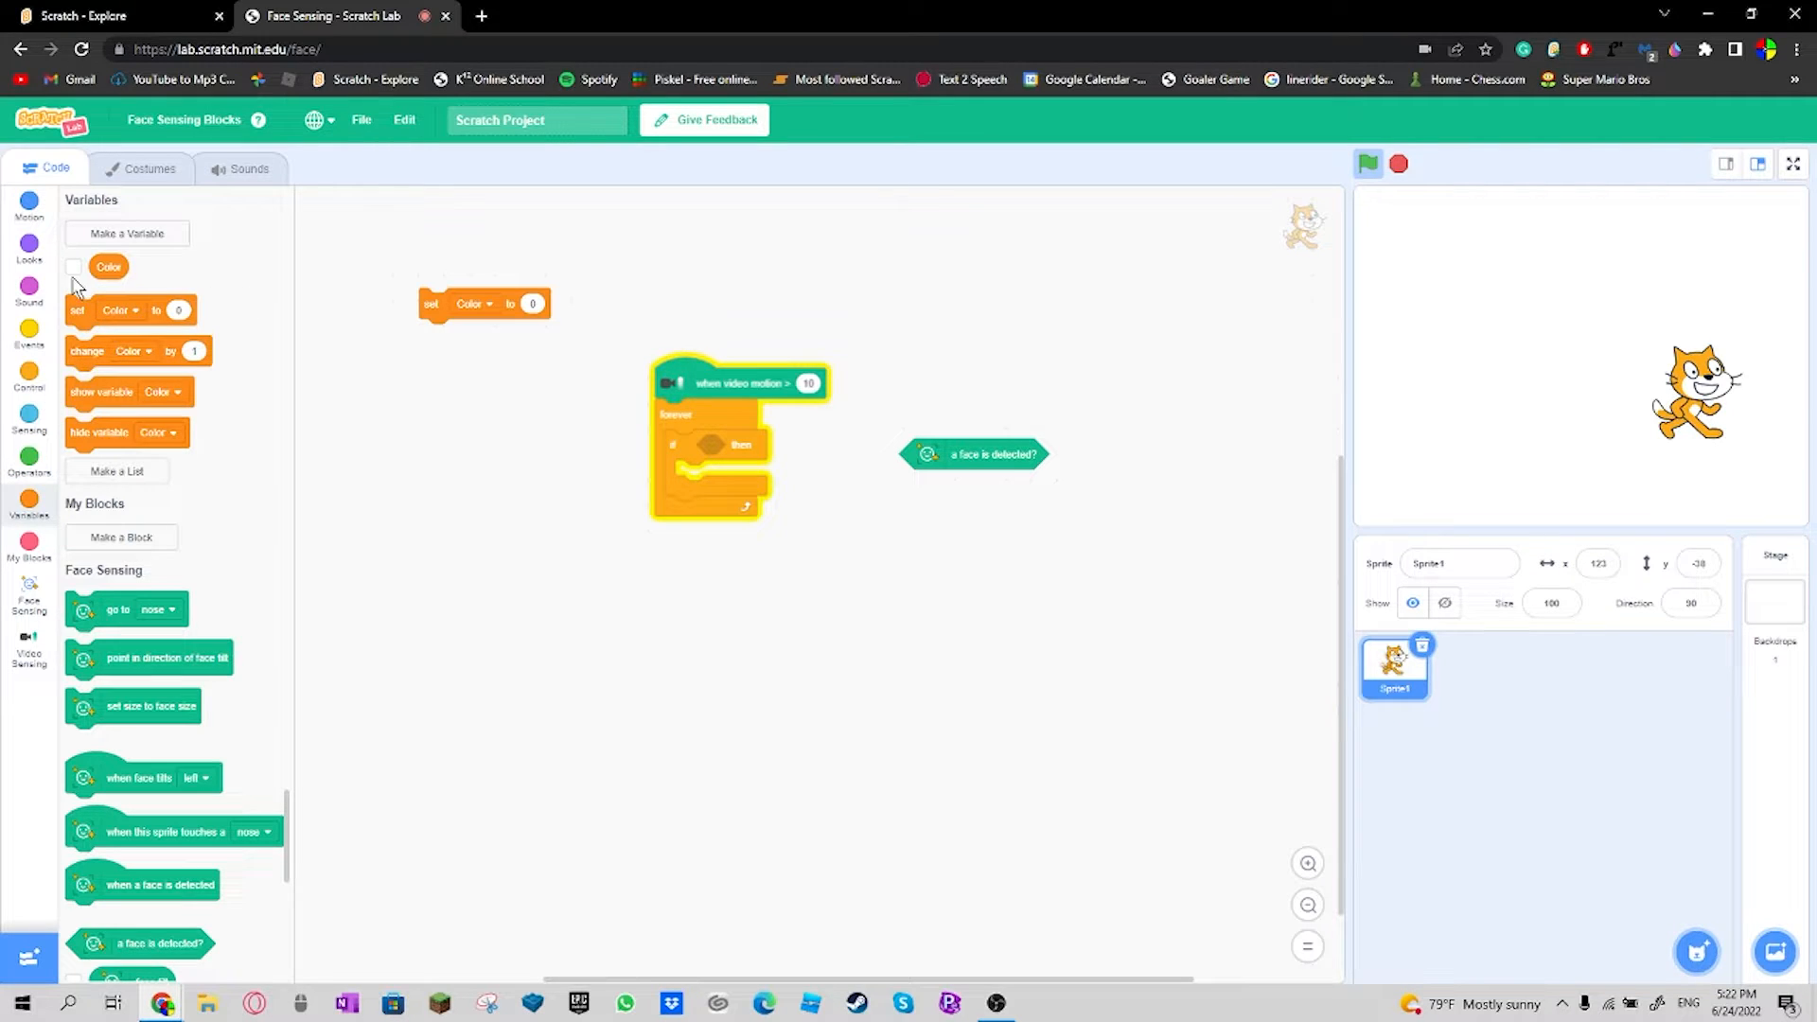
{"action": "left_click", "coordinate": [28, 456]}
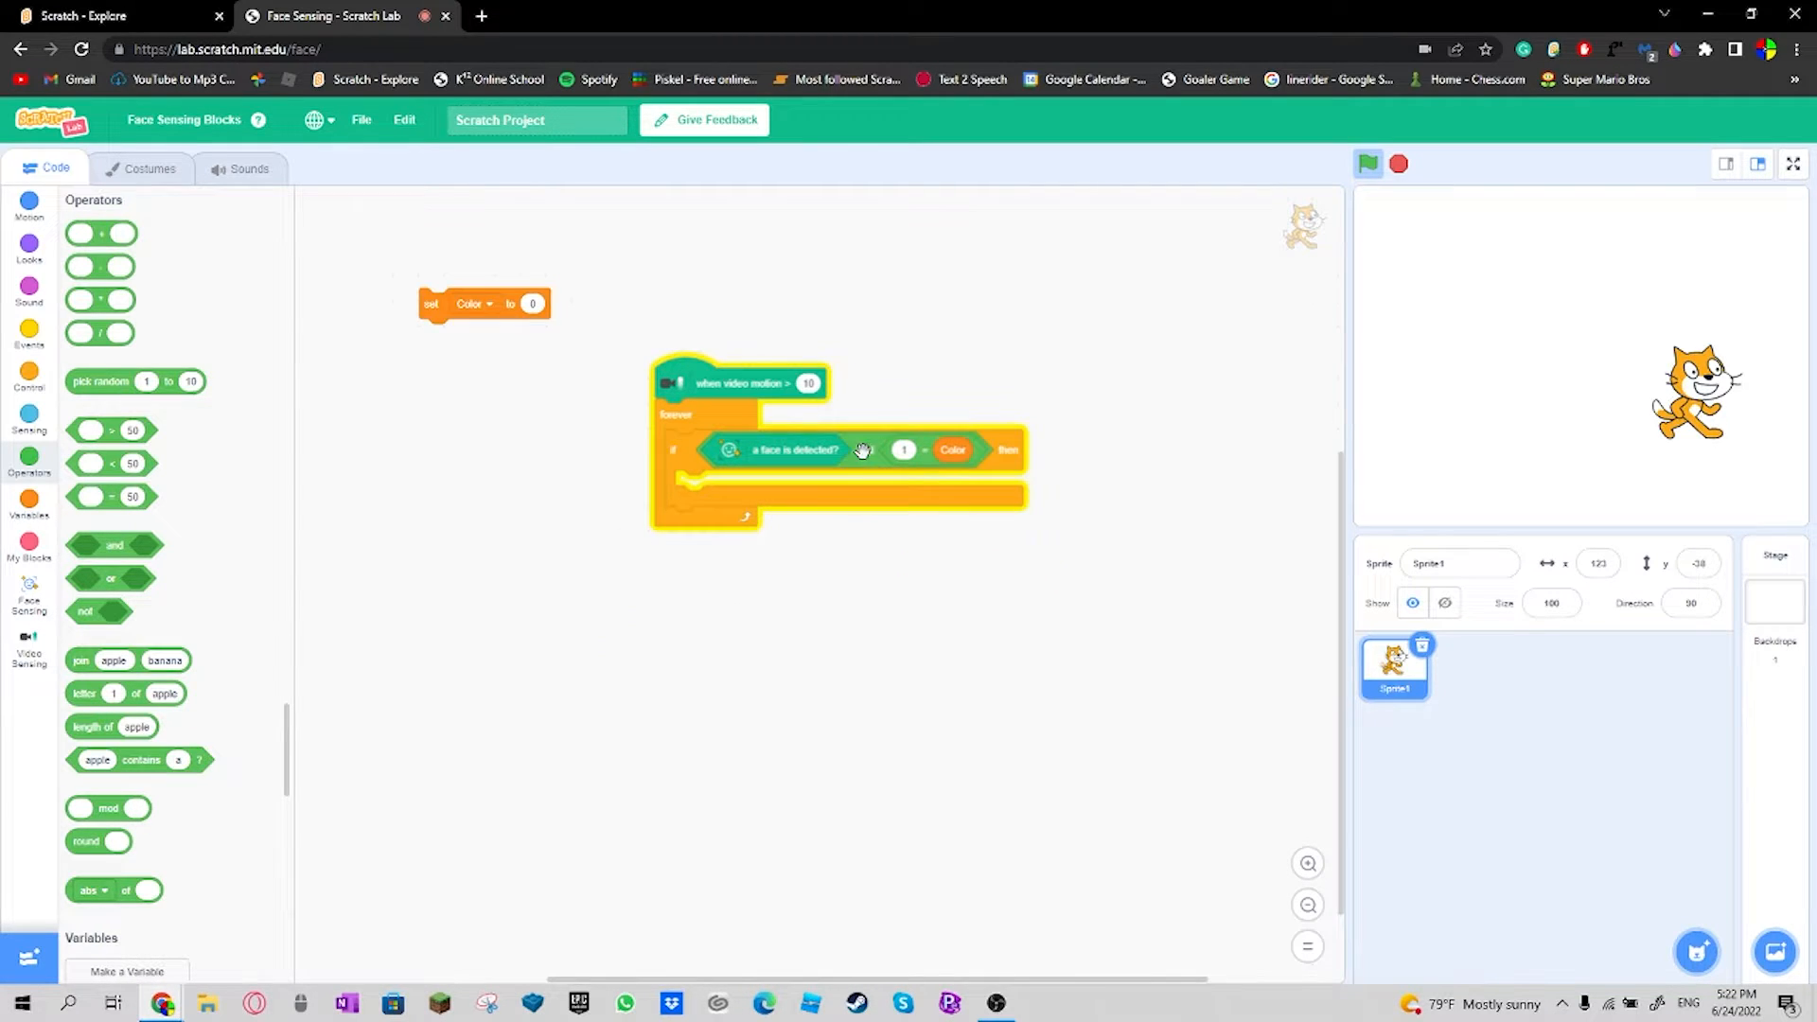
{"action": "left_click", "coordinate": [28, 416]}
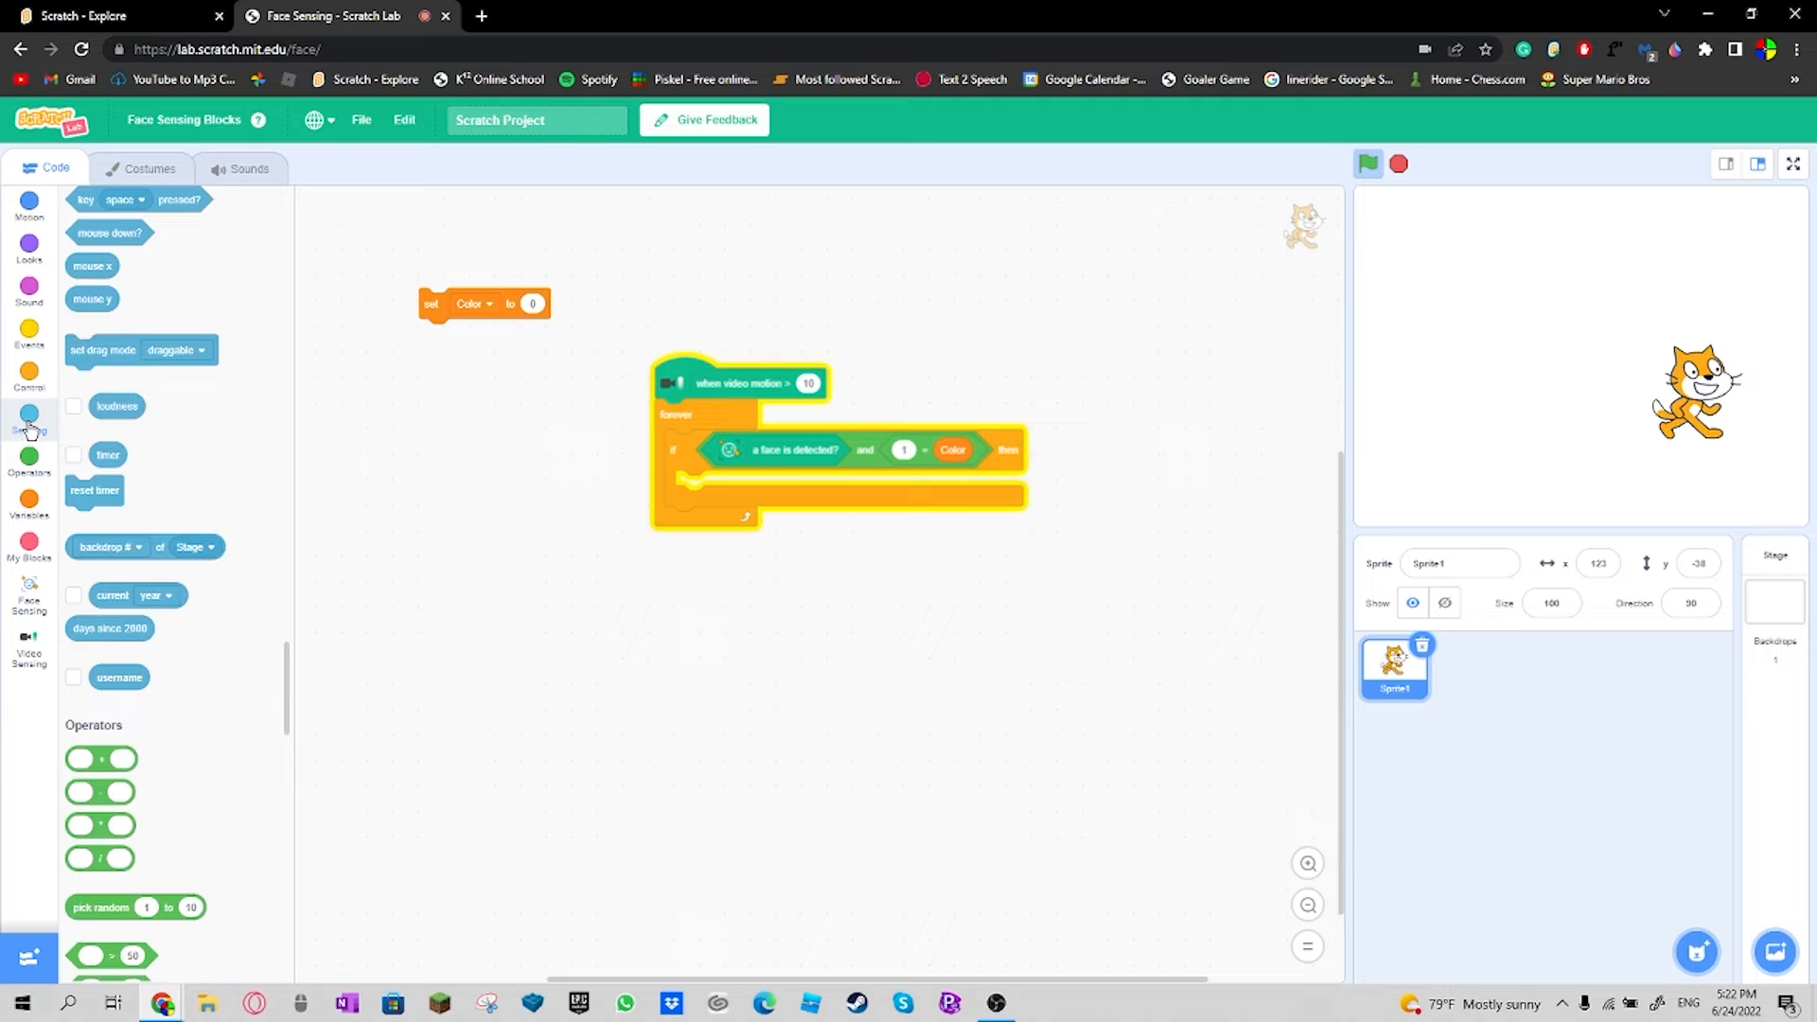
{"action": "left_click", "coordinate": [147, 169]}
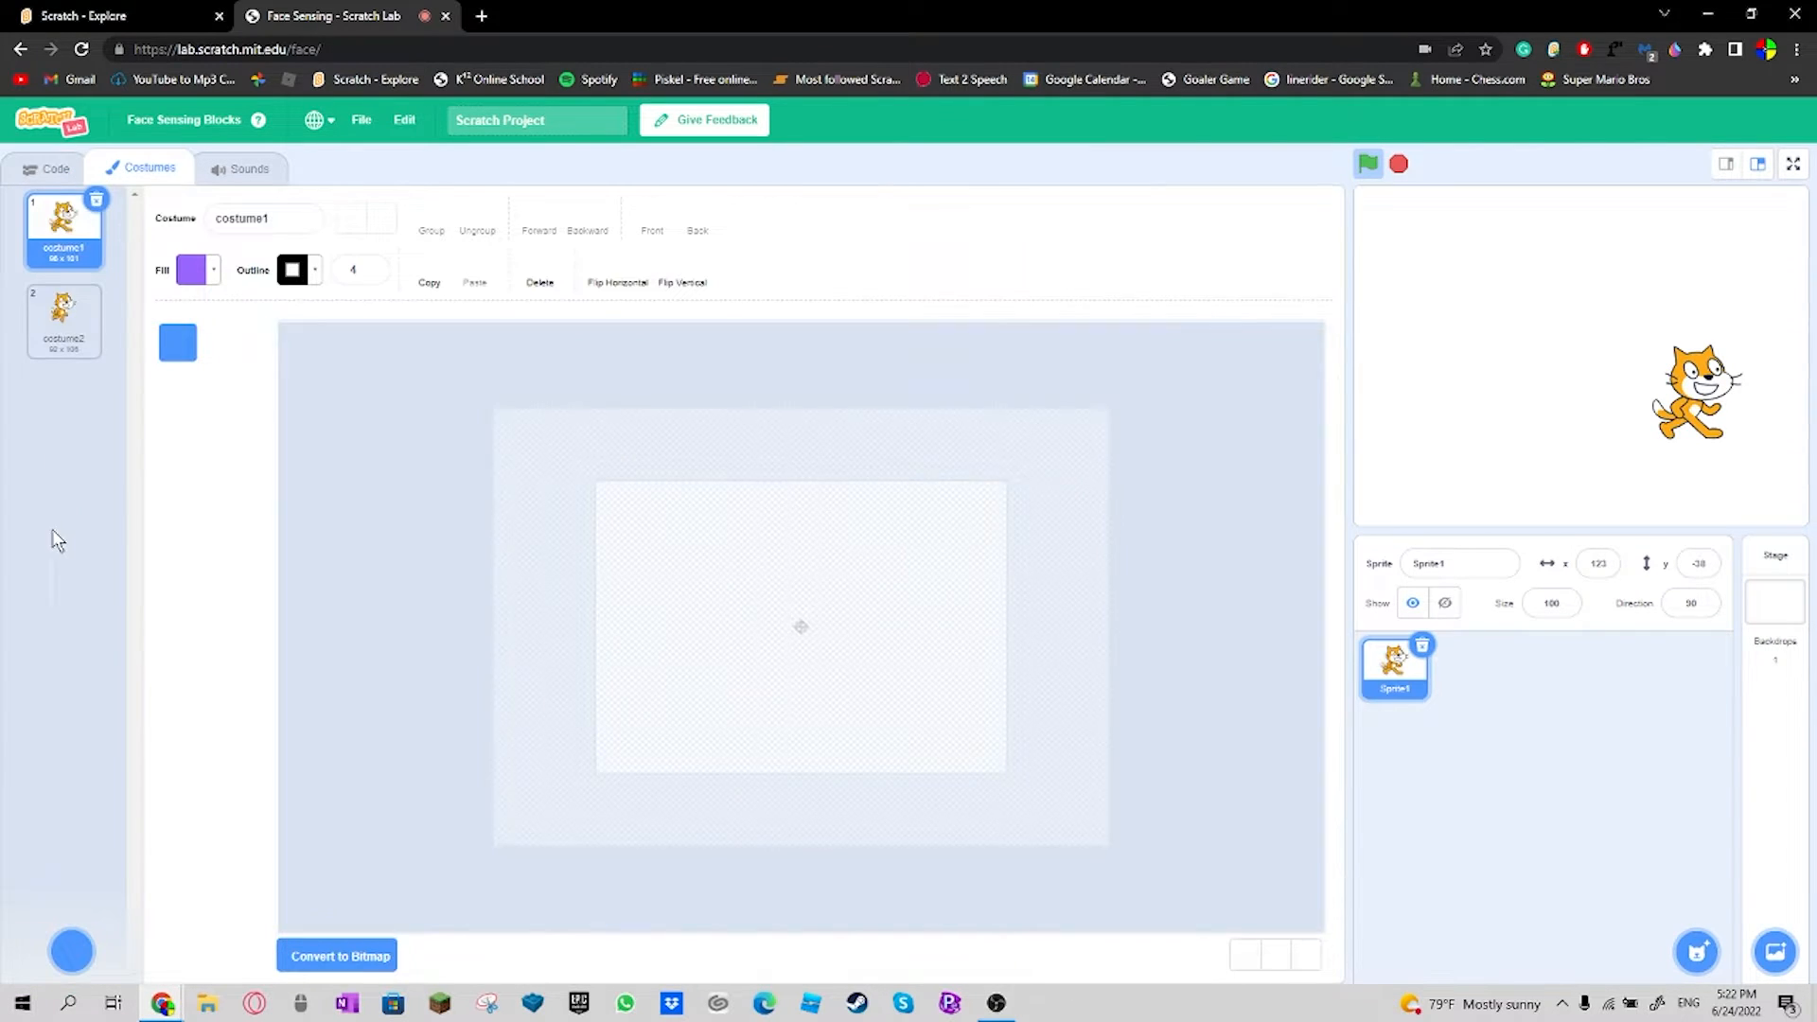
{"action": "left_click", "coordinate": [70, 950]}
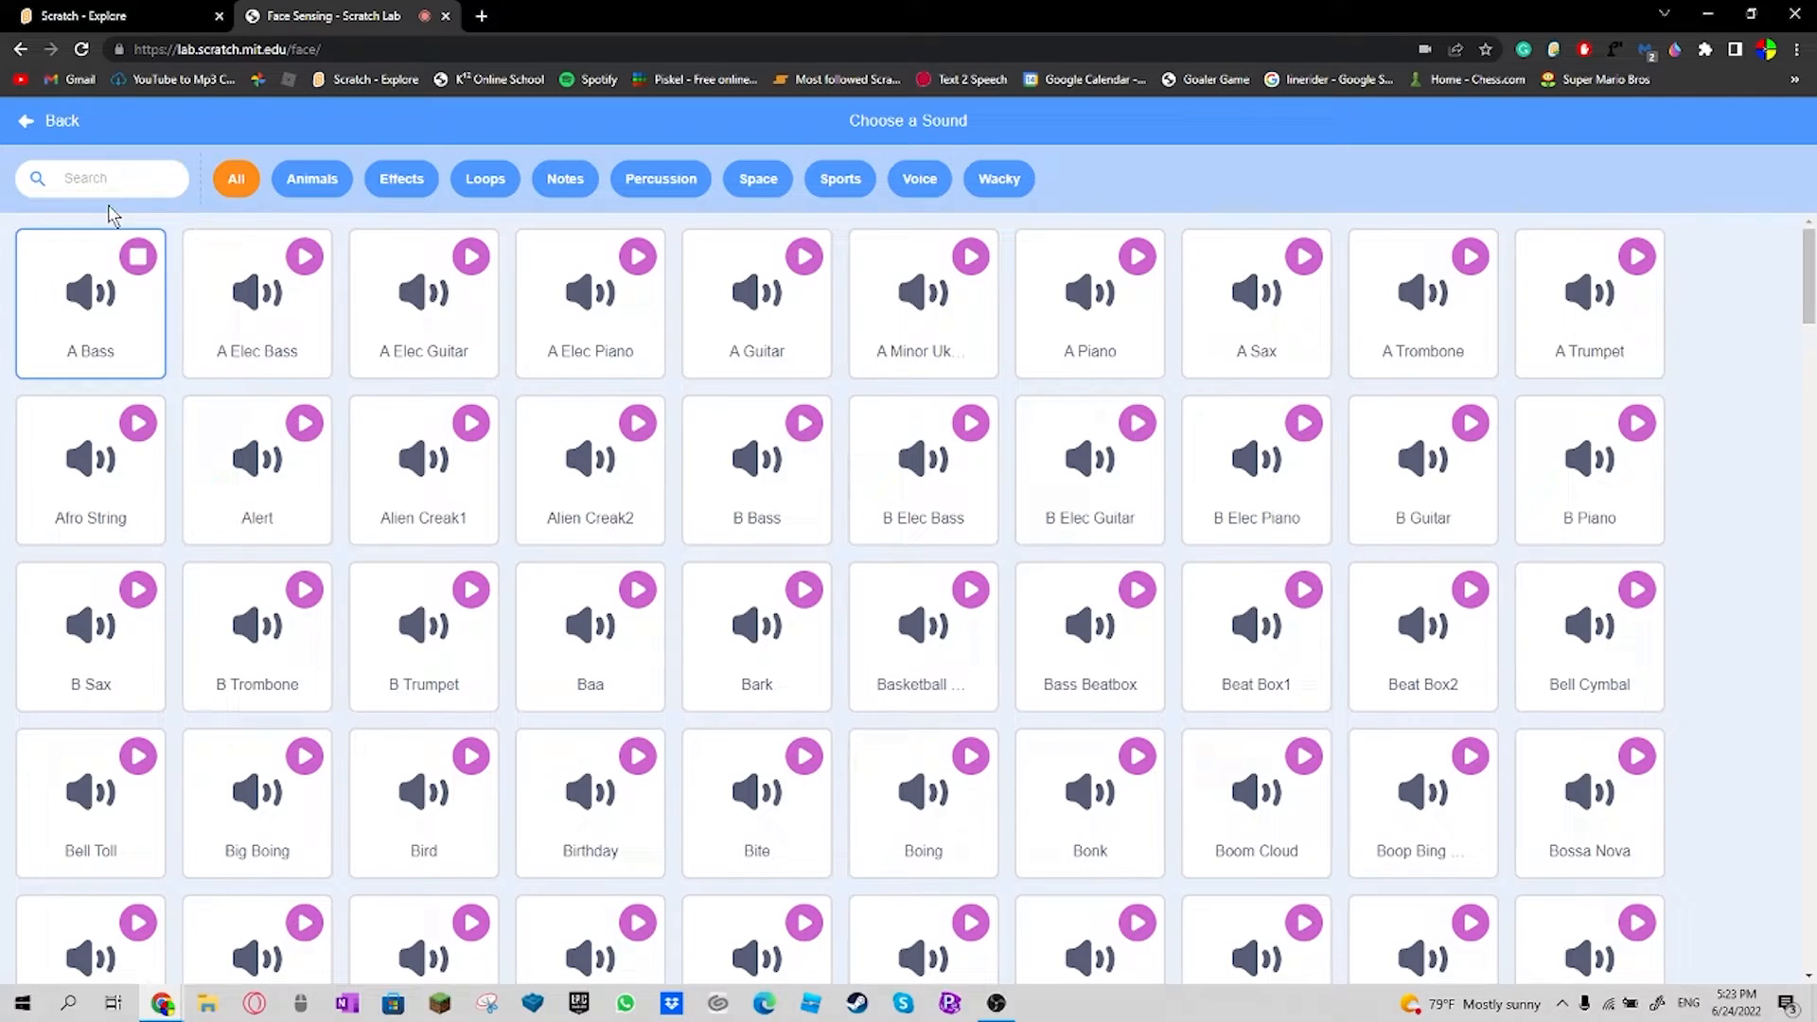
{"action": "left_click", "coordinate": [49, 119]}
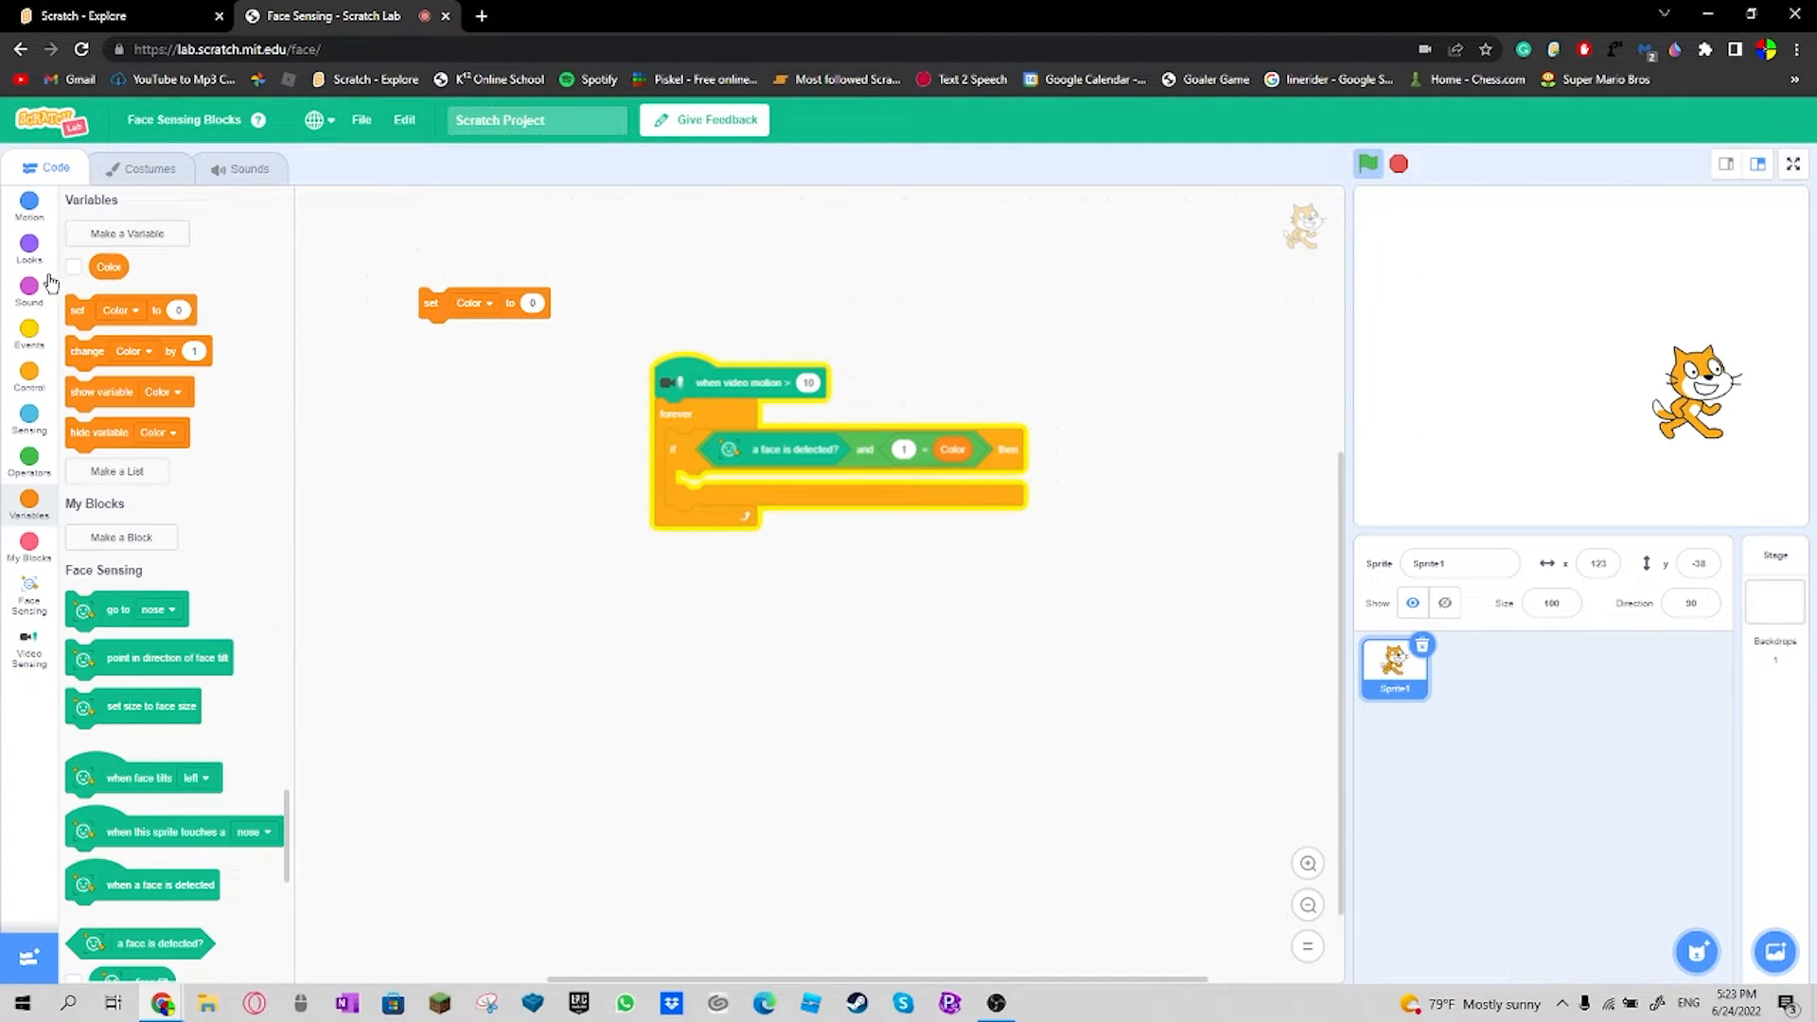
{"action": "left_click", "coordinate": [28, 377]}
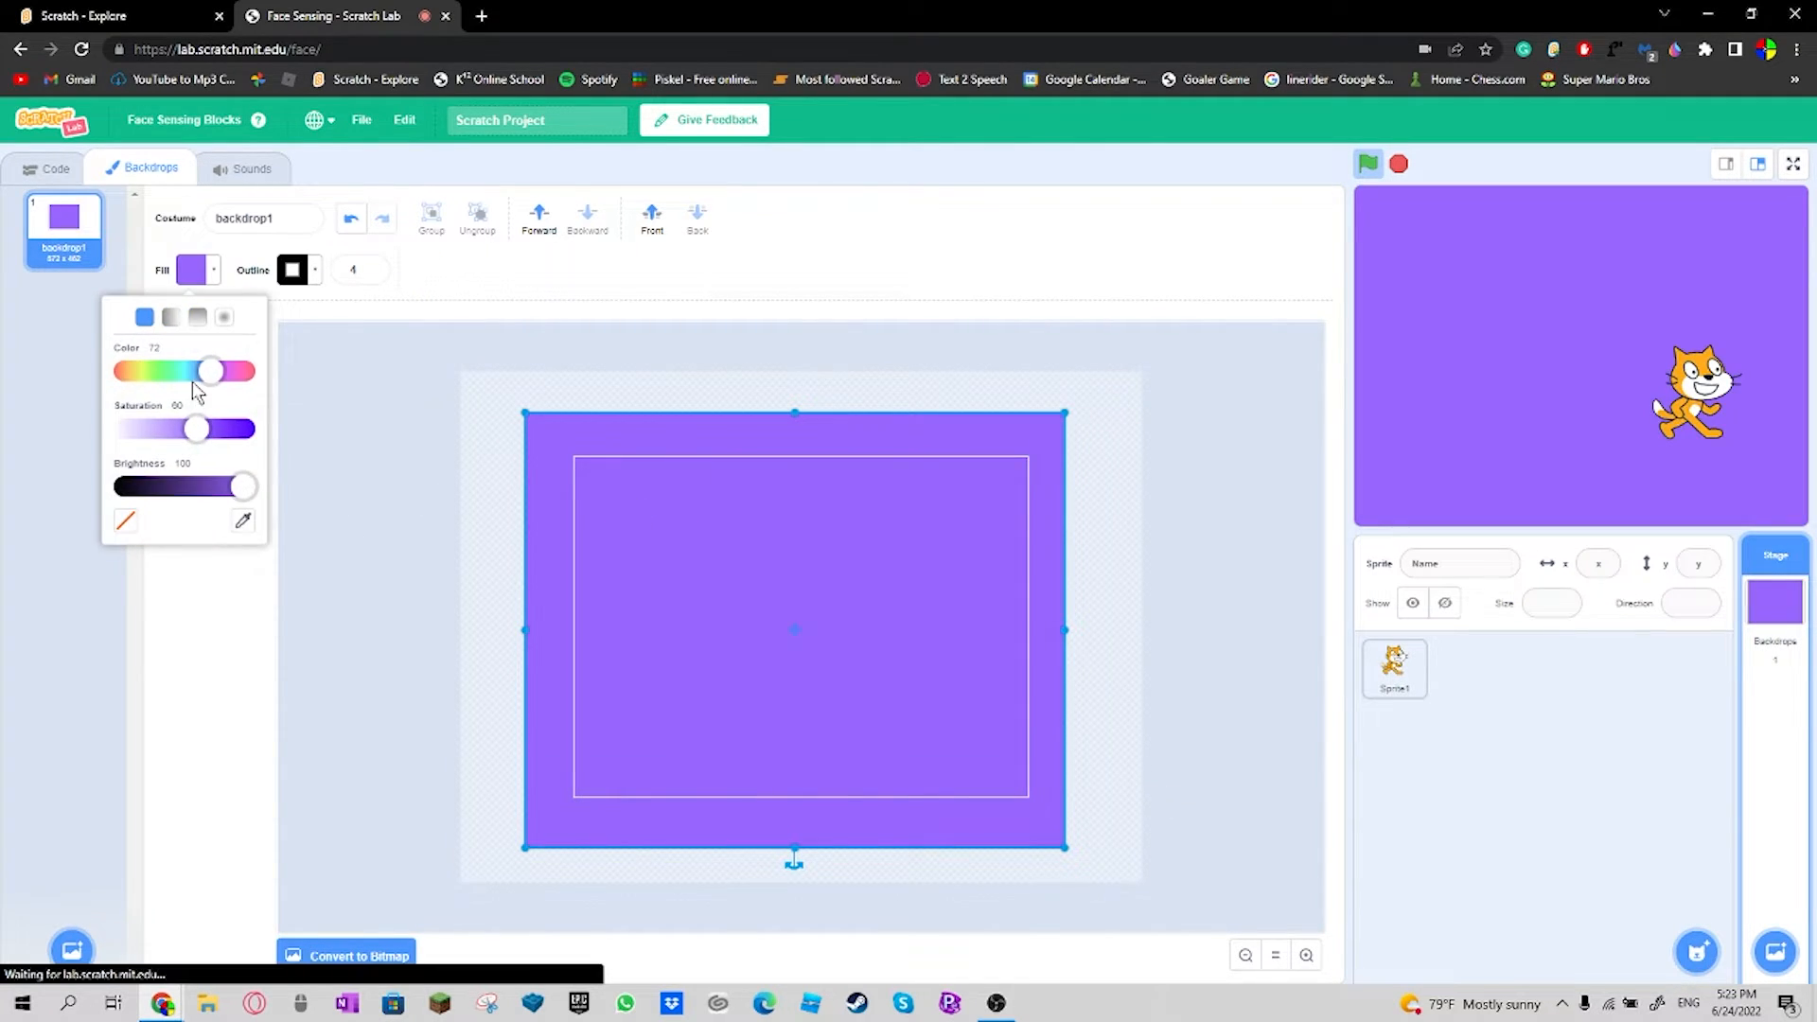
Step: Set backdrop2's fill colour to green with the slider, then return to the cat sprite's code
{"action": "left_click_drag", "start_coordinate": [209, 371], "coordinate": [130, 371]}
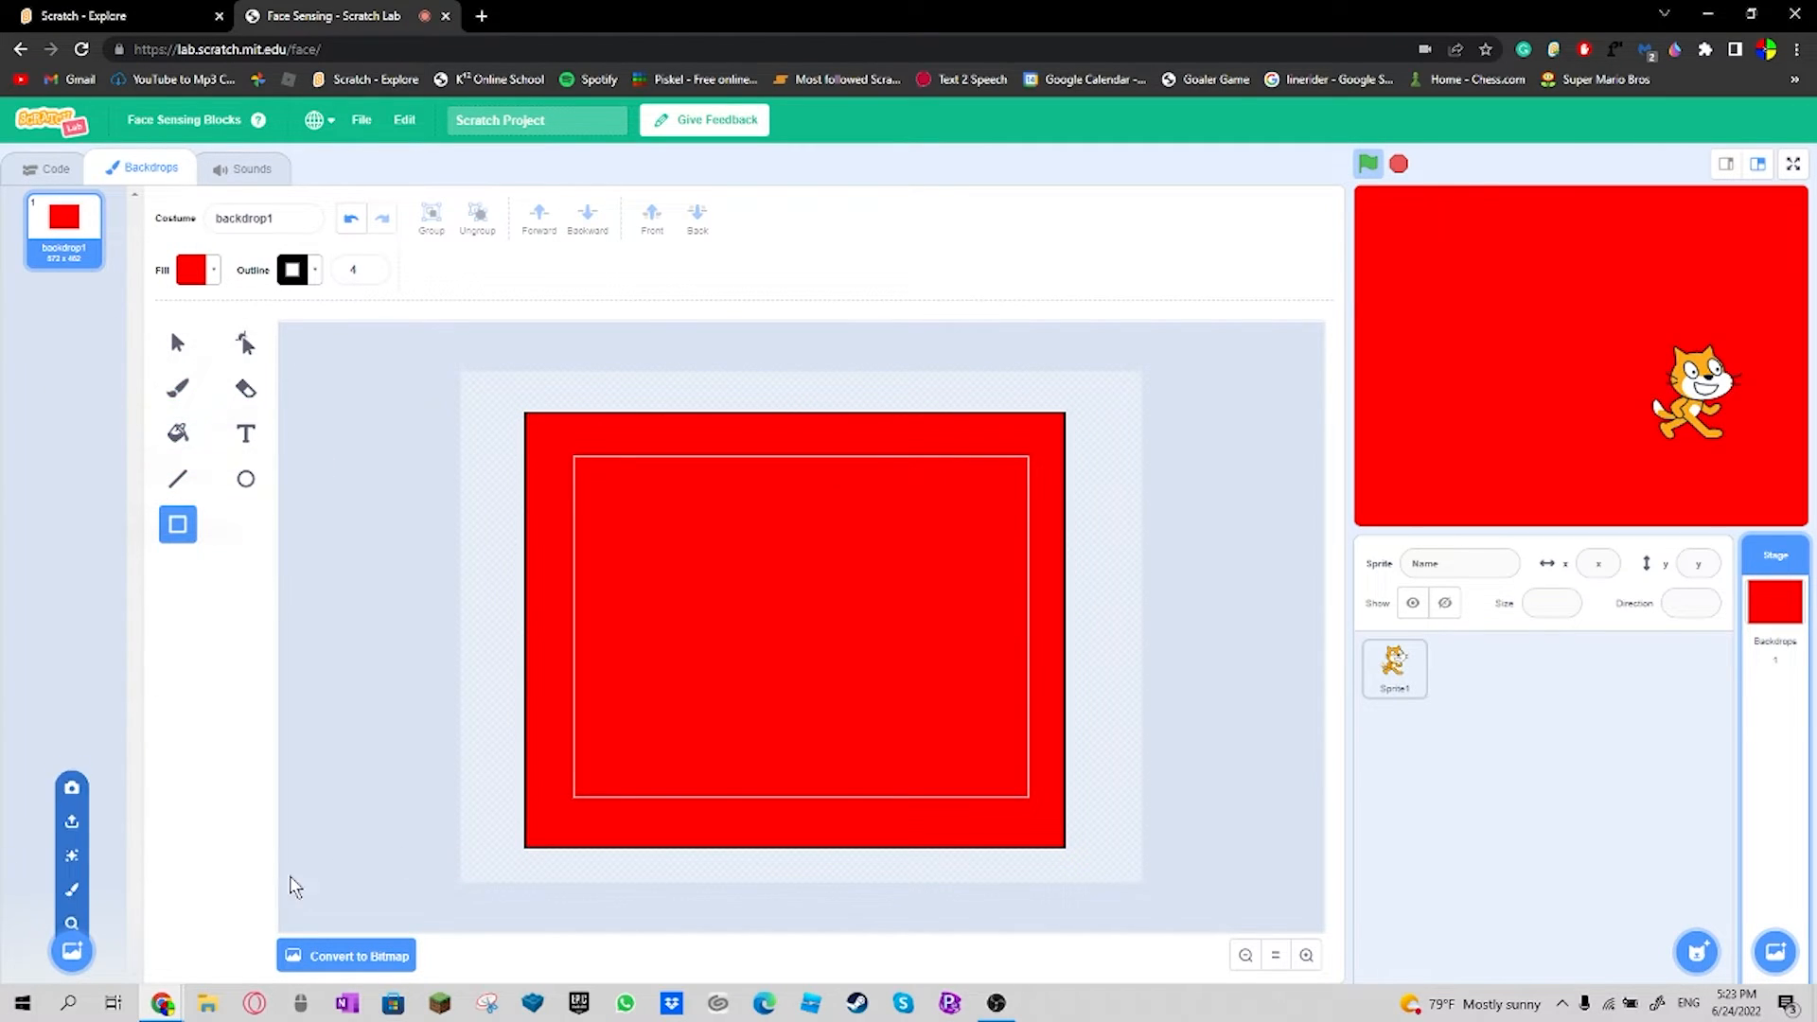
{"action": "mouse_move", "coordinate": [131, 487]}
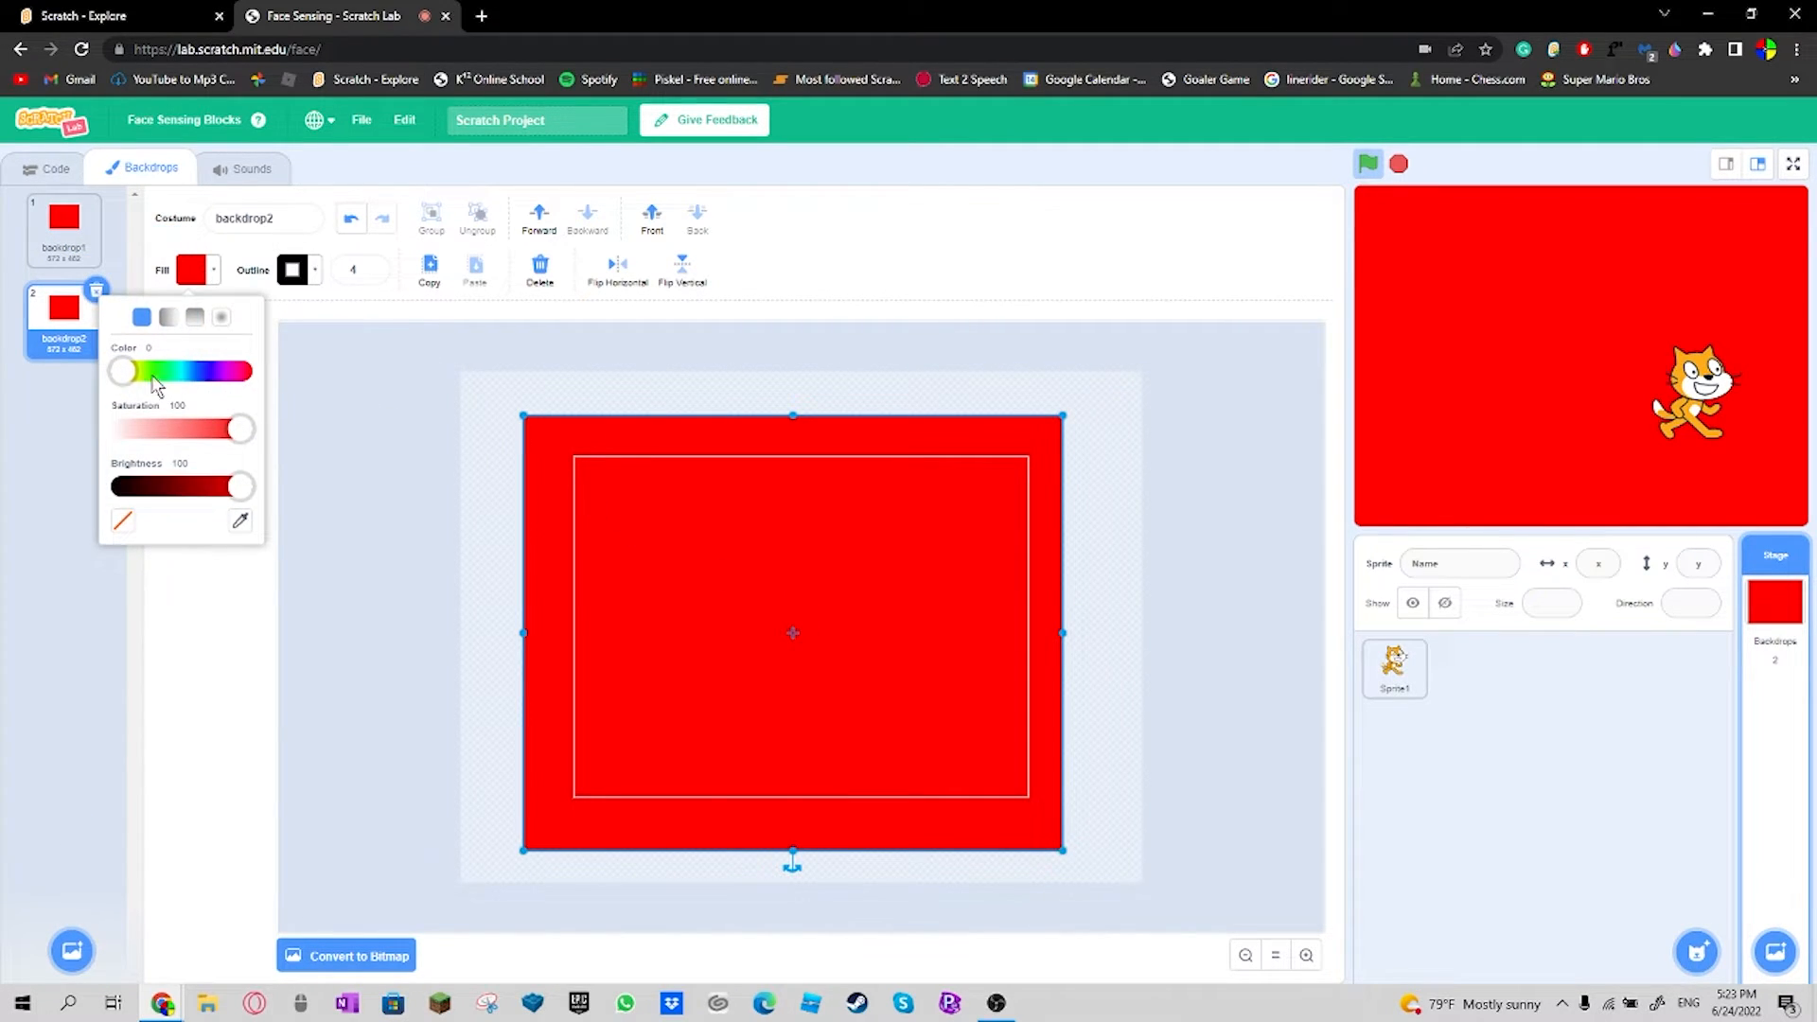
{"action": "left_click_drag", "start_coordinate": [120, 371], "coordinate": [180, 371]}
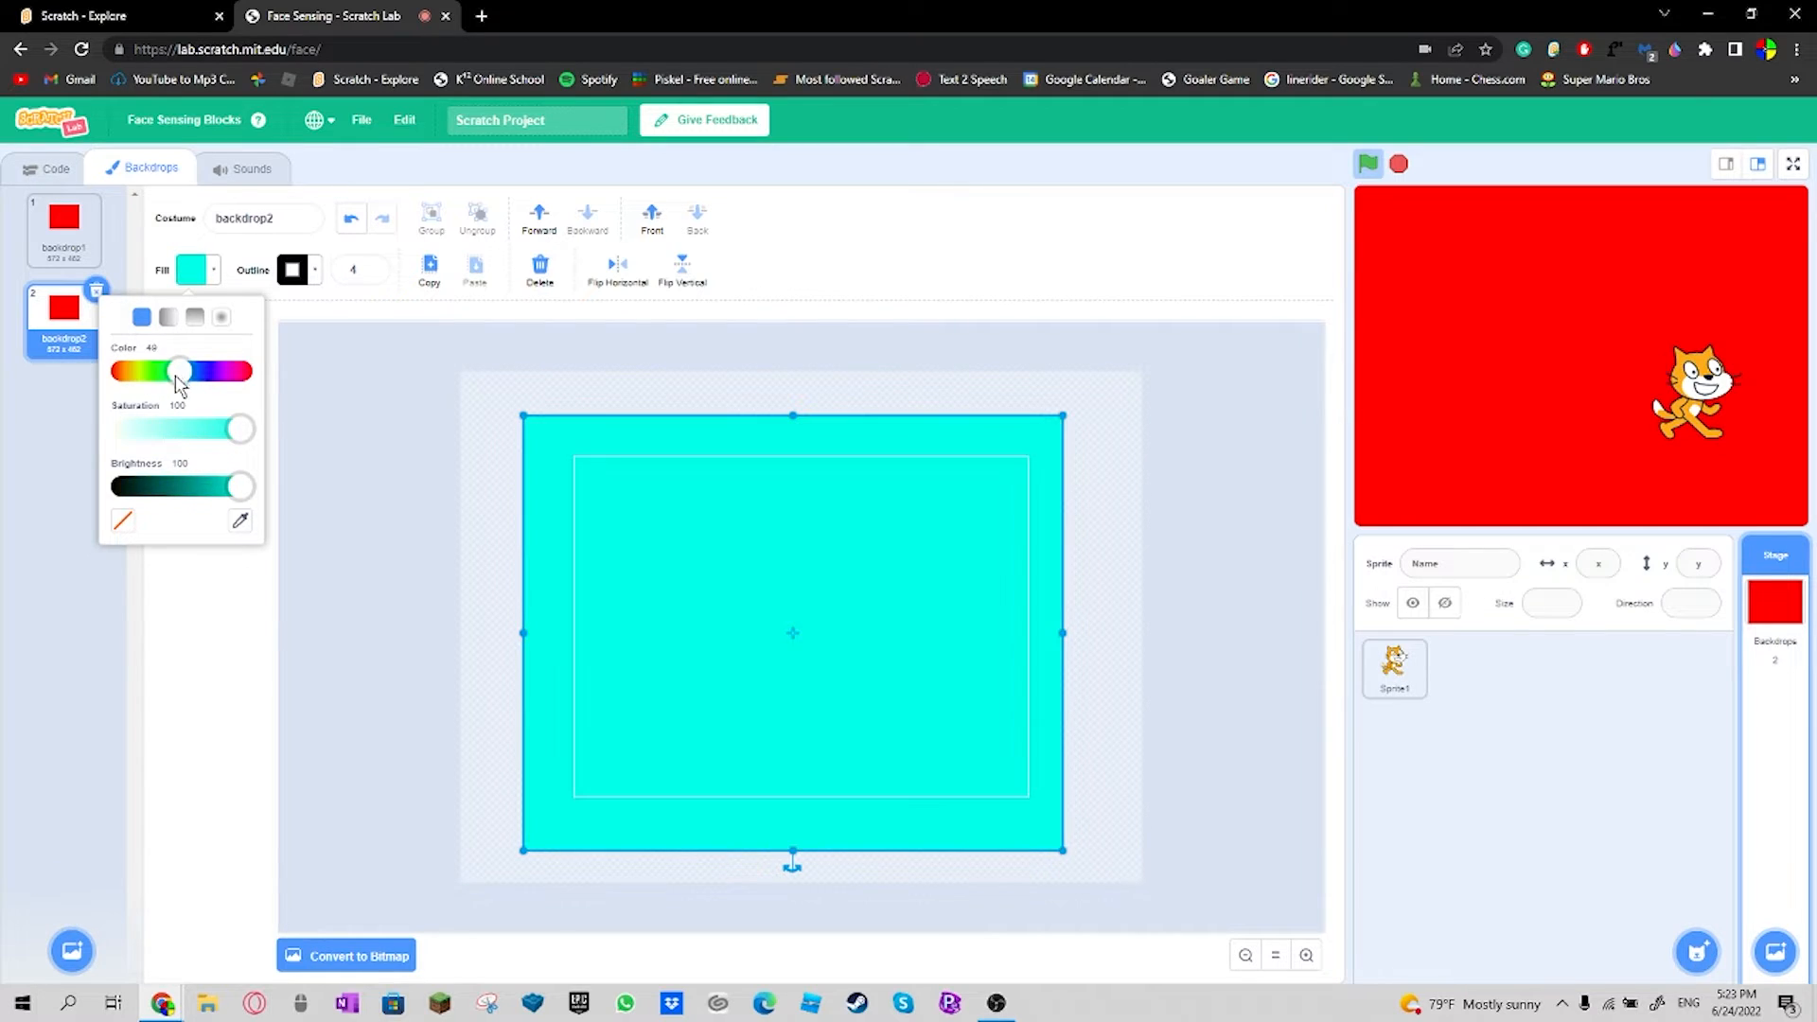
{"action": "left_click_drag", "start_coordinate": [184, 371], "coordinate": [151, 371]}
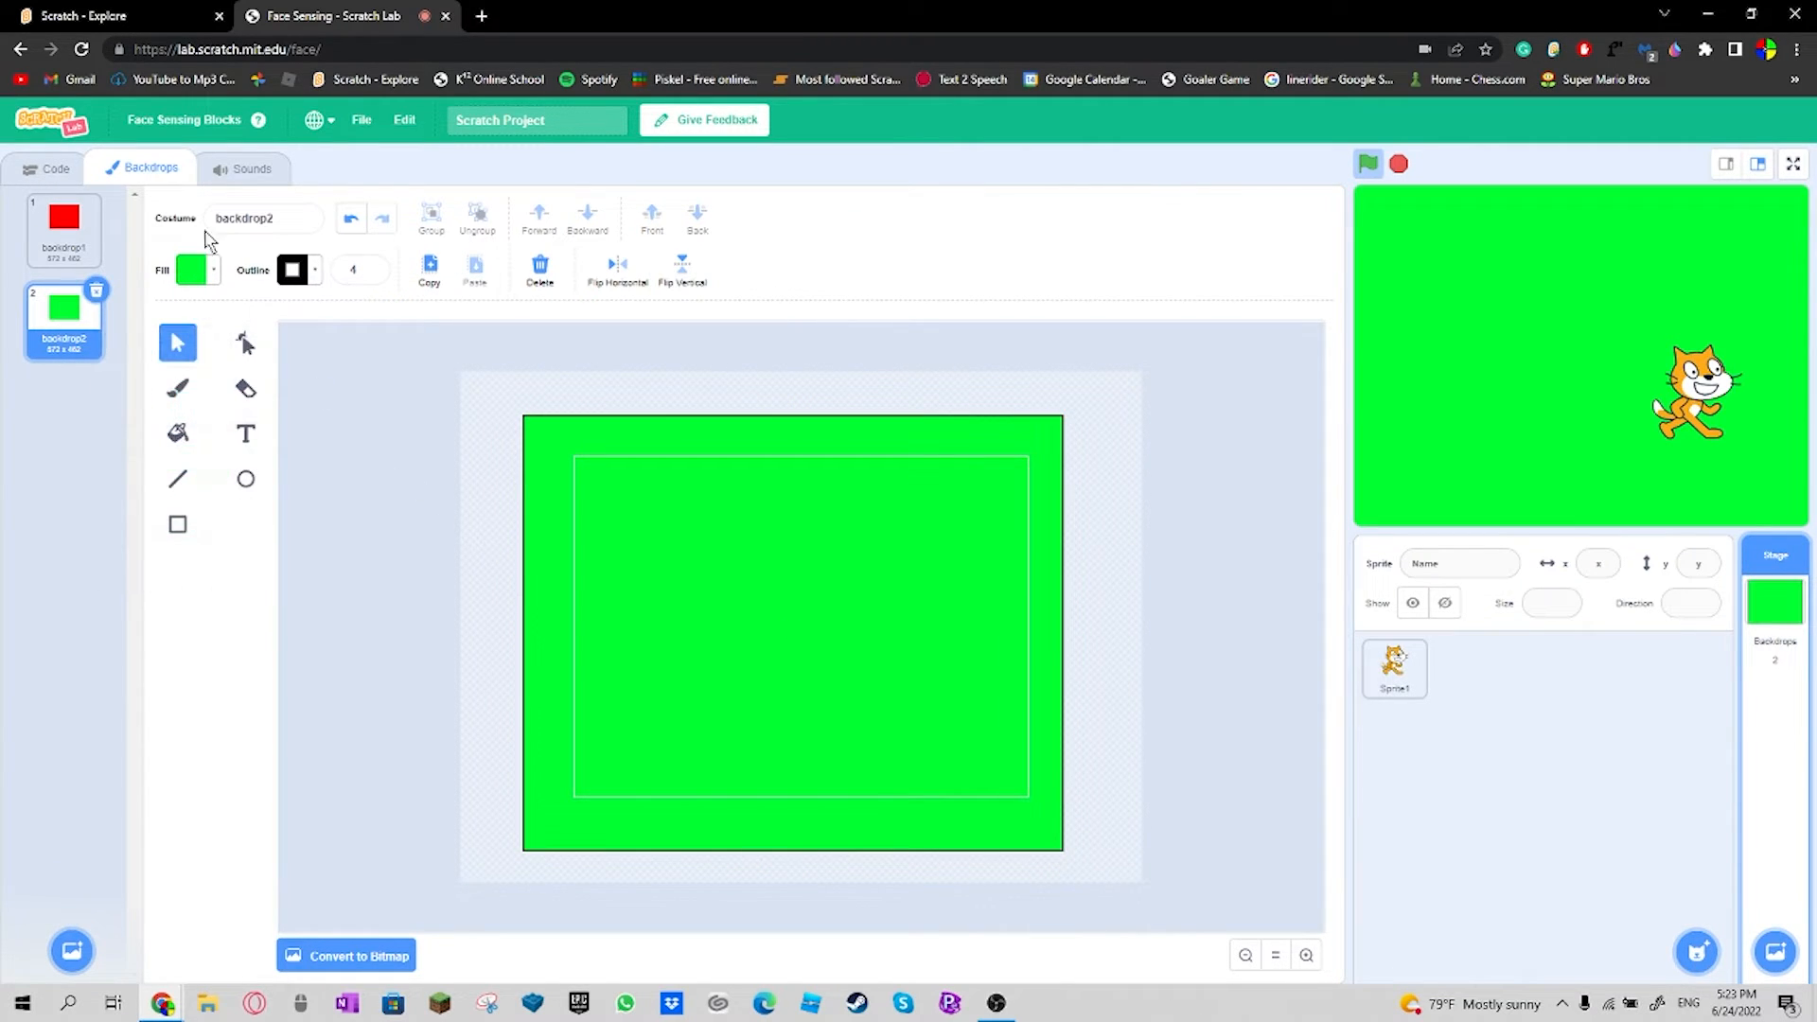
{"action": "left_click", "coordinate": [55, 168]}
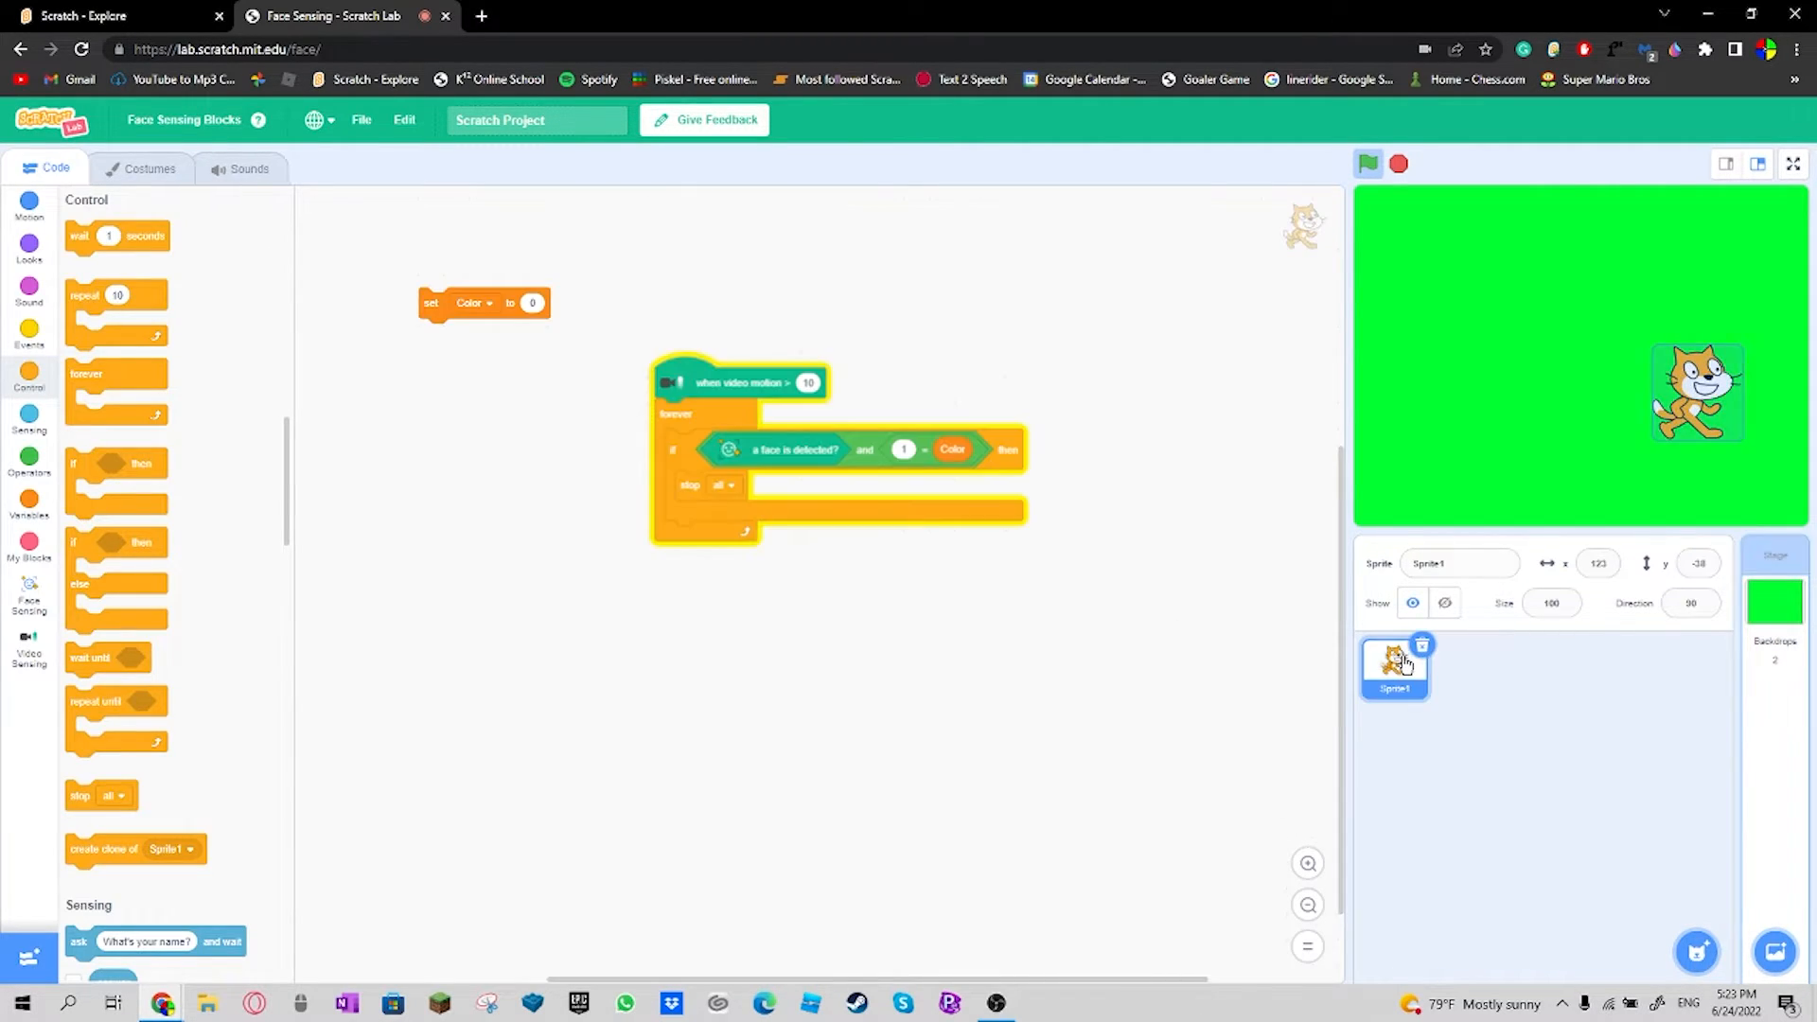
Step: On the Stage, loop forever: wait random 1–5 s, set Color to 1, wait again, set Color to 0; test it
{"action": "left_click", "coordinate": [1773, 590]}
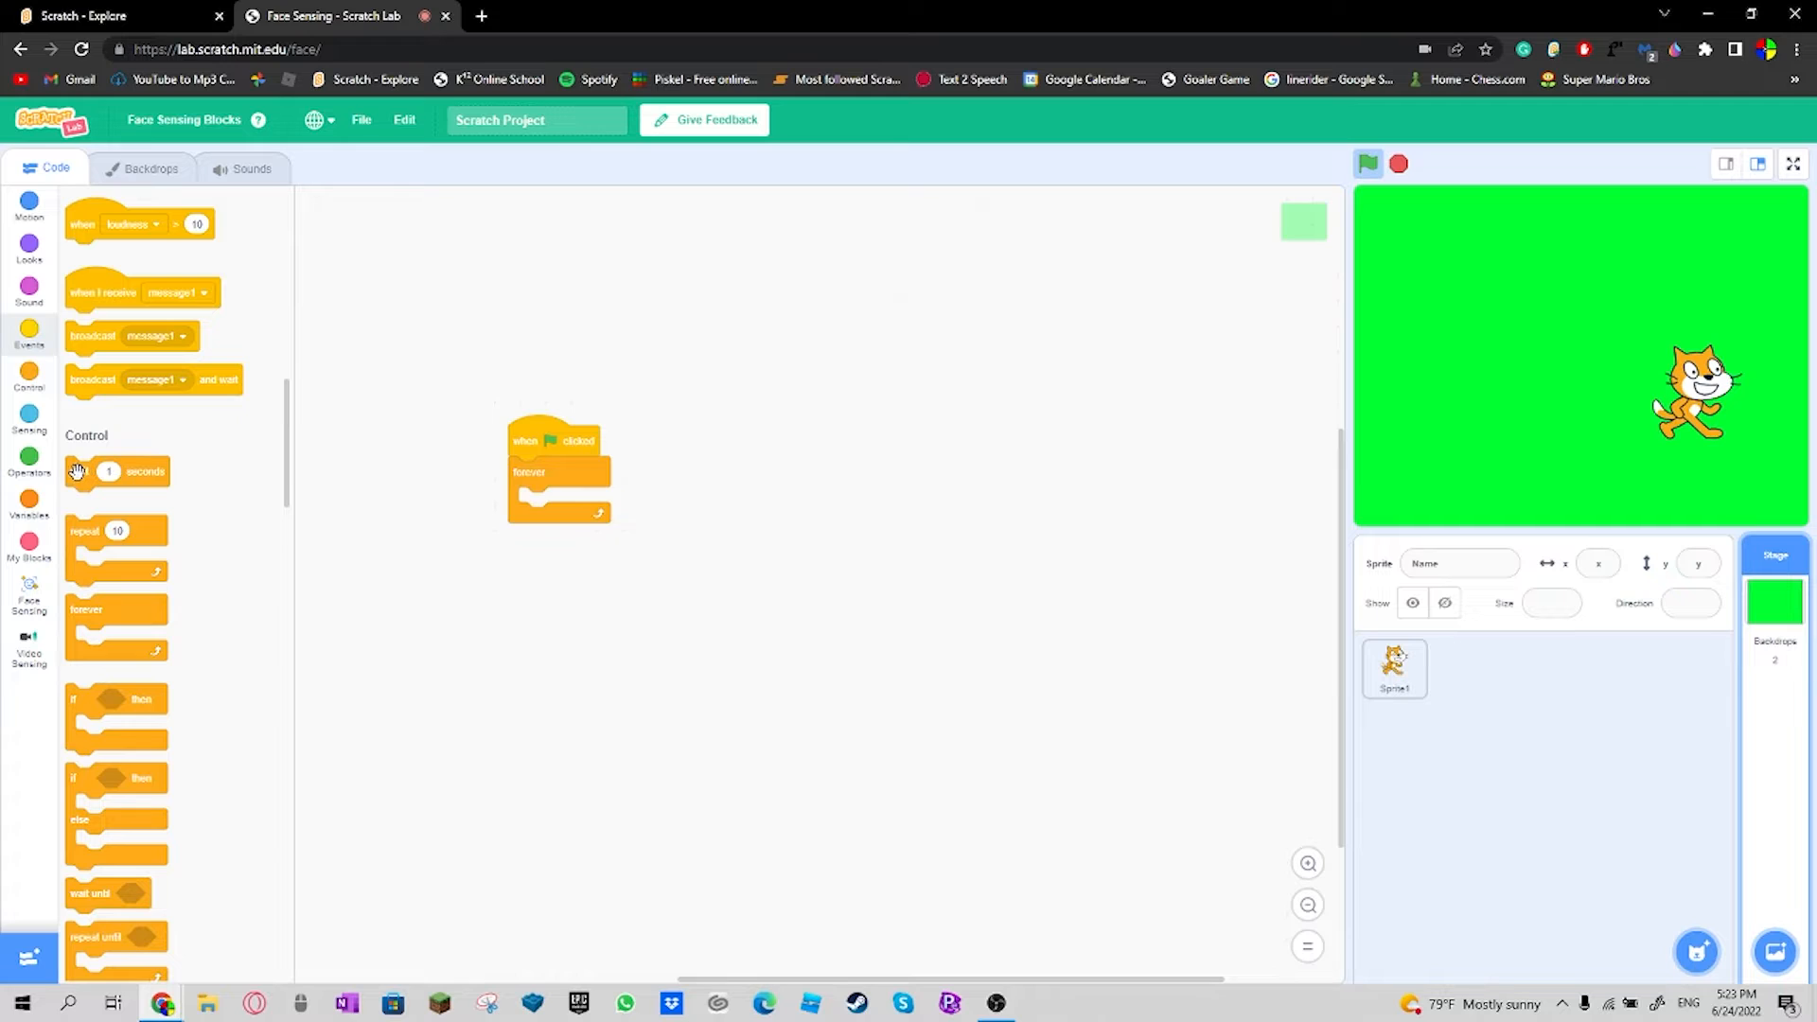
{"action": "left_click", "coordinate": [28, 422]}
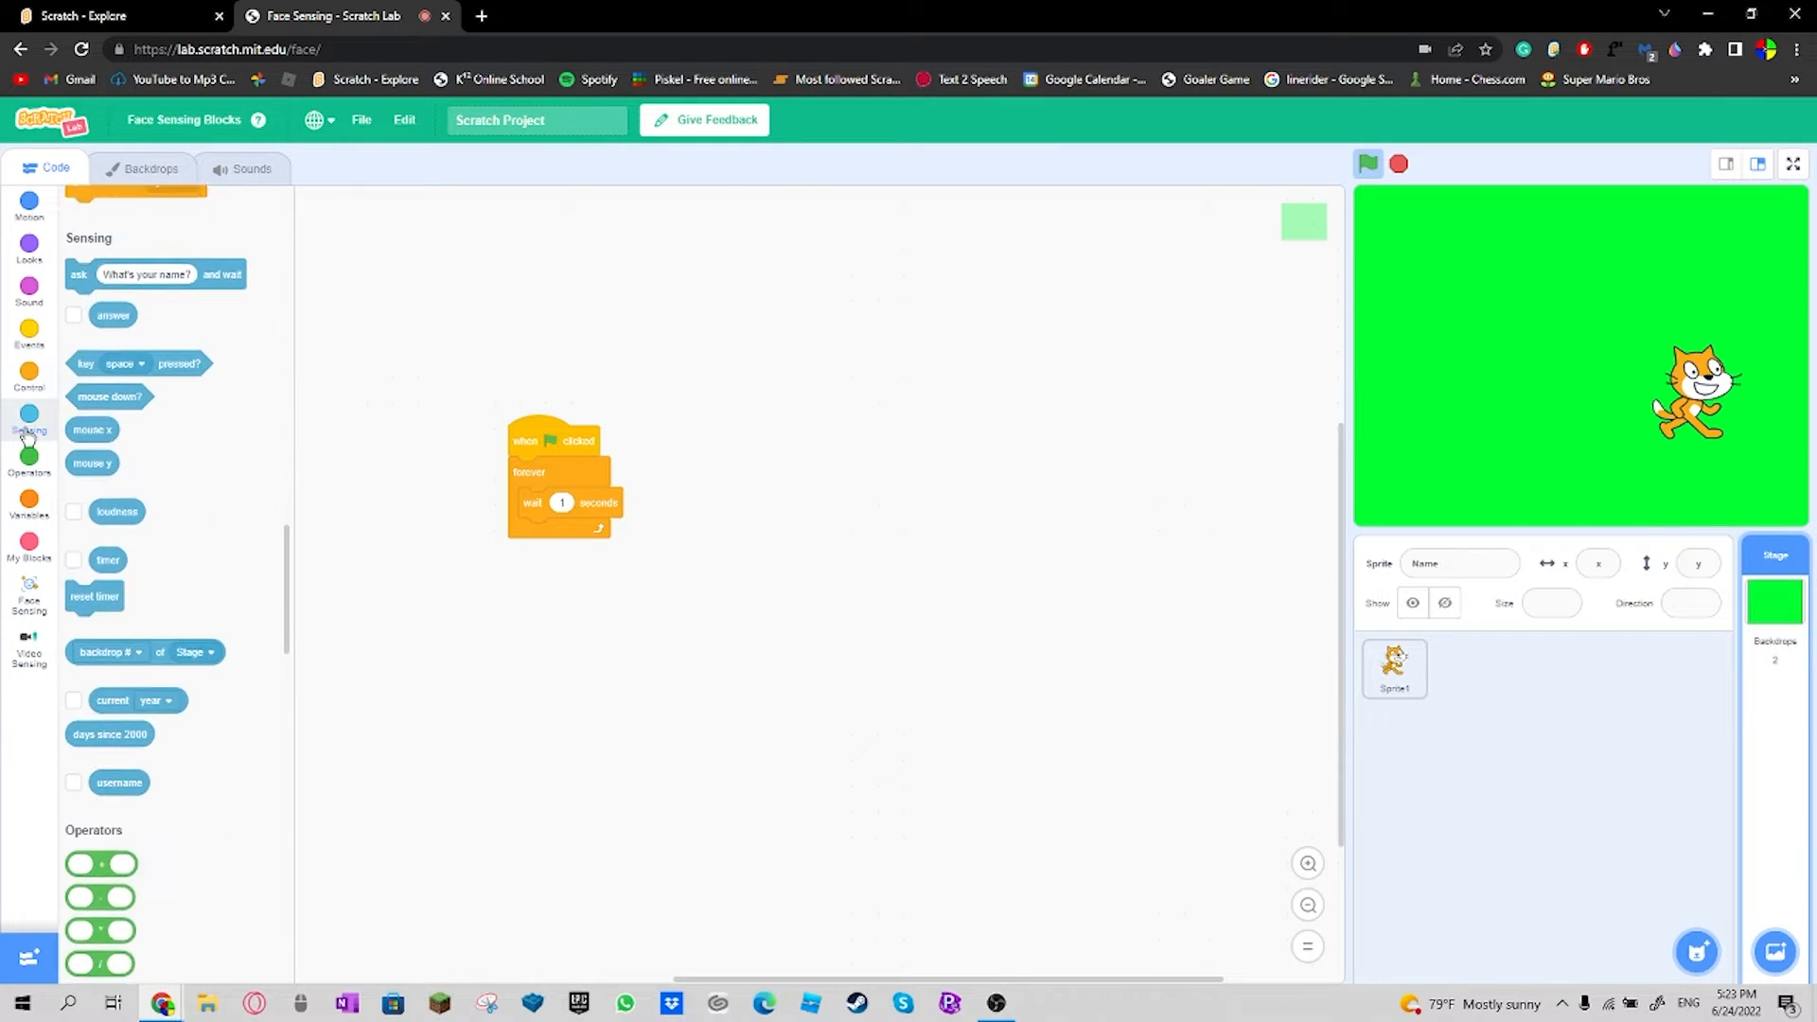
{"action": "scroll", "scroll_direction": "up", "scroll_amount": 3}
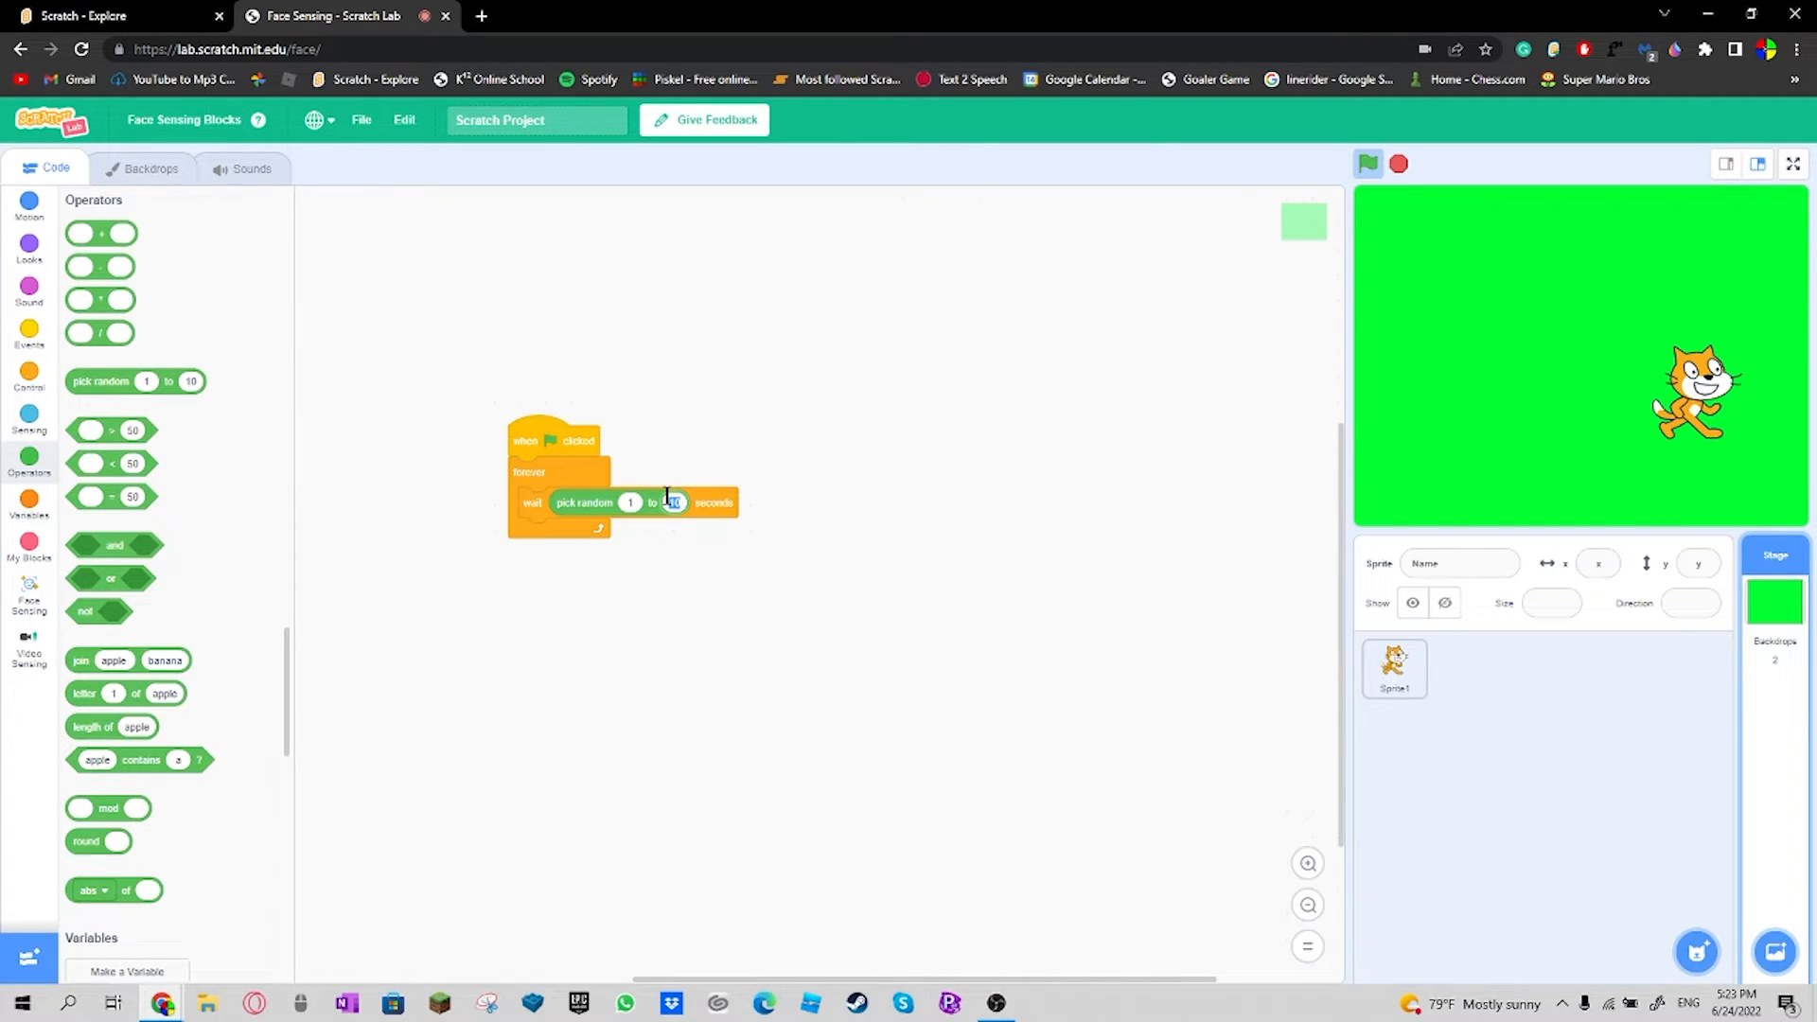
{"action": "right_click", "coordinate": [706, 626]}
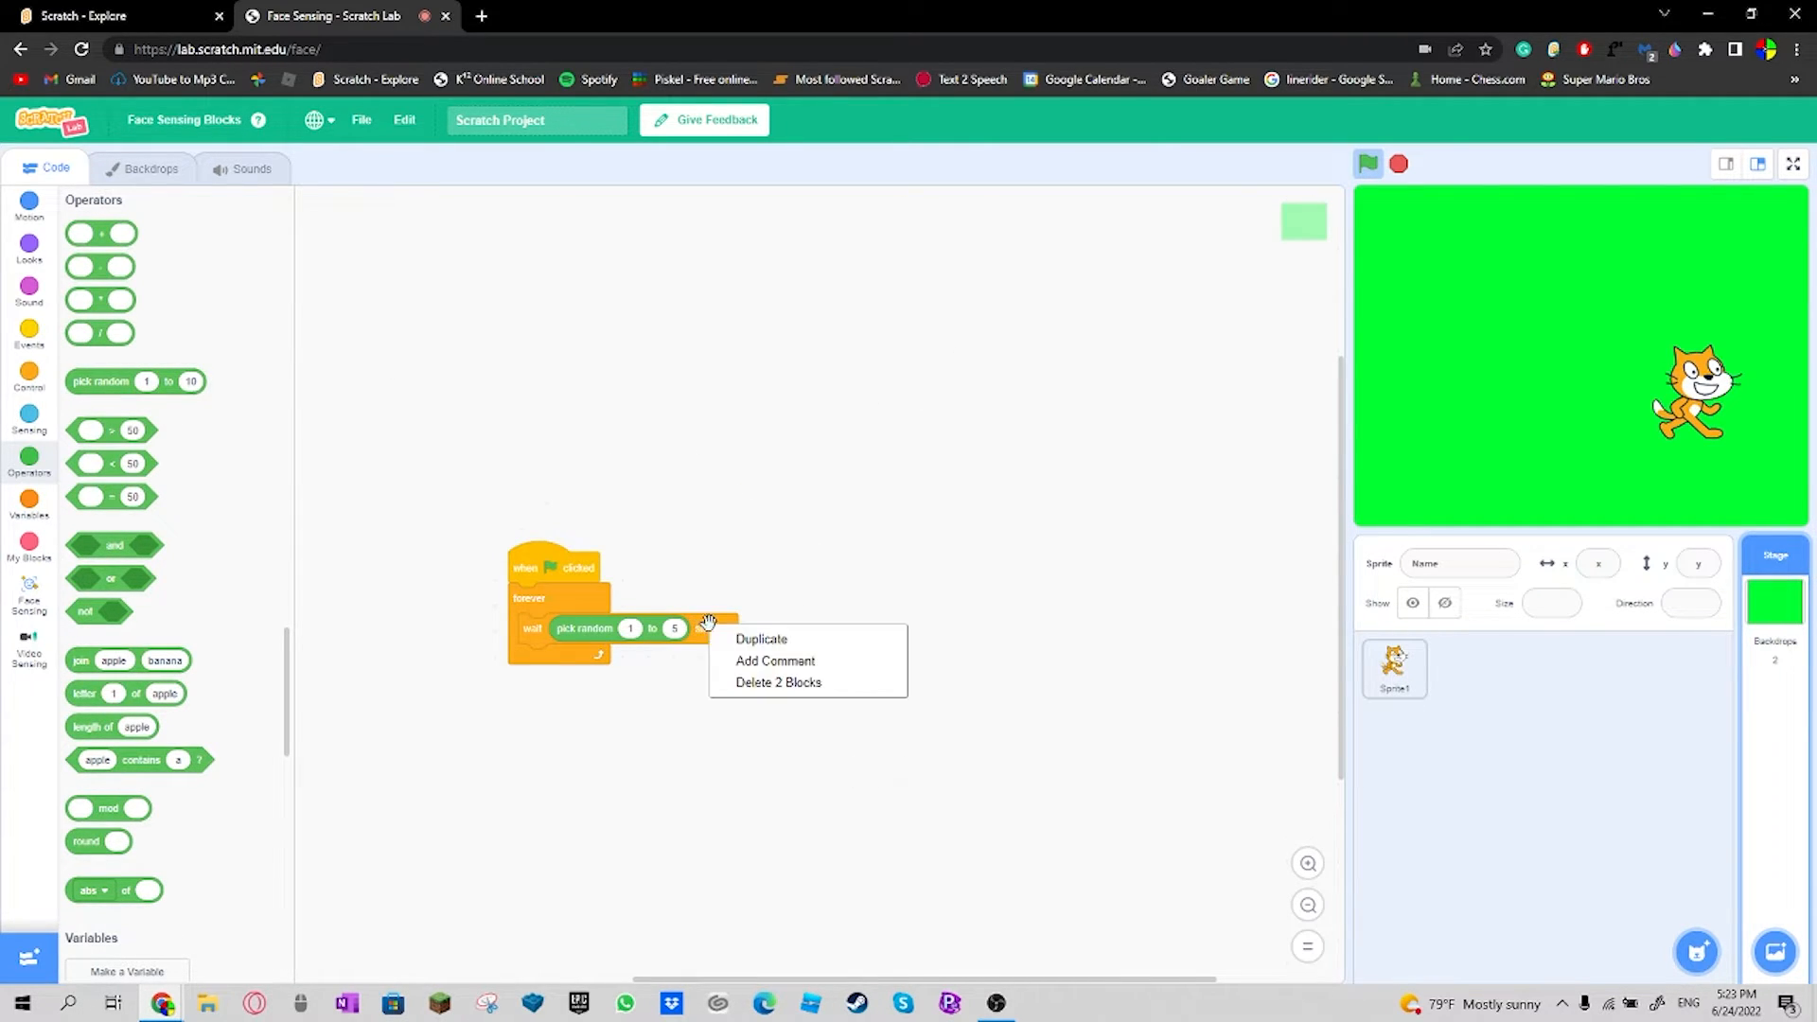
{"action": "mouse_move", "coordinate": [811, 645]}
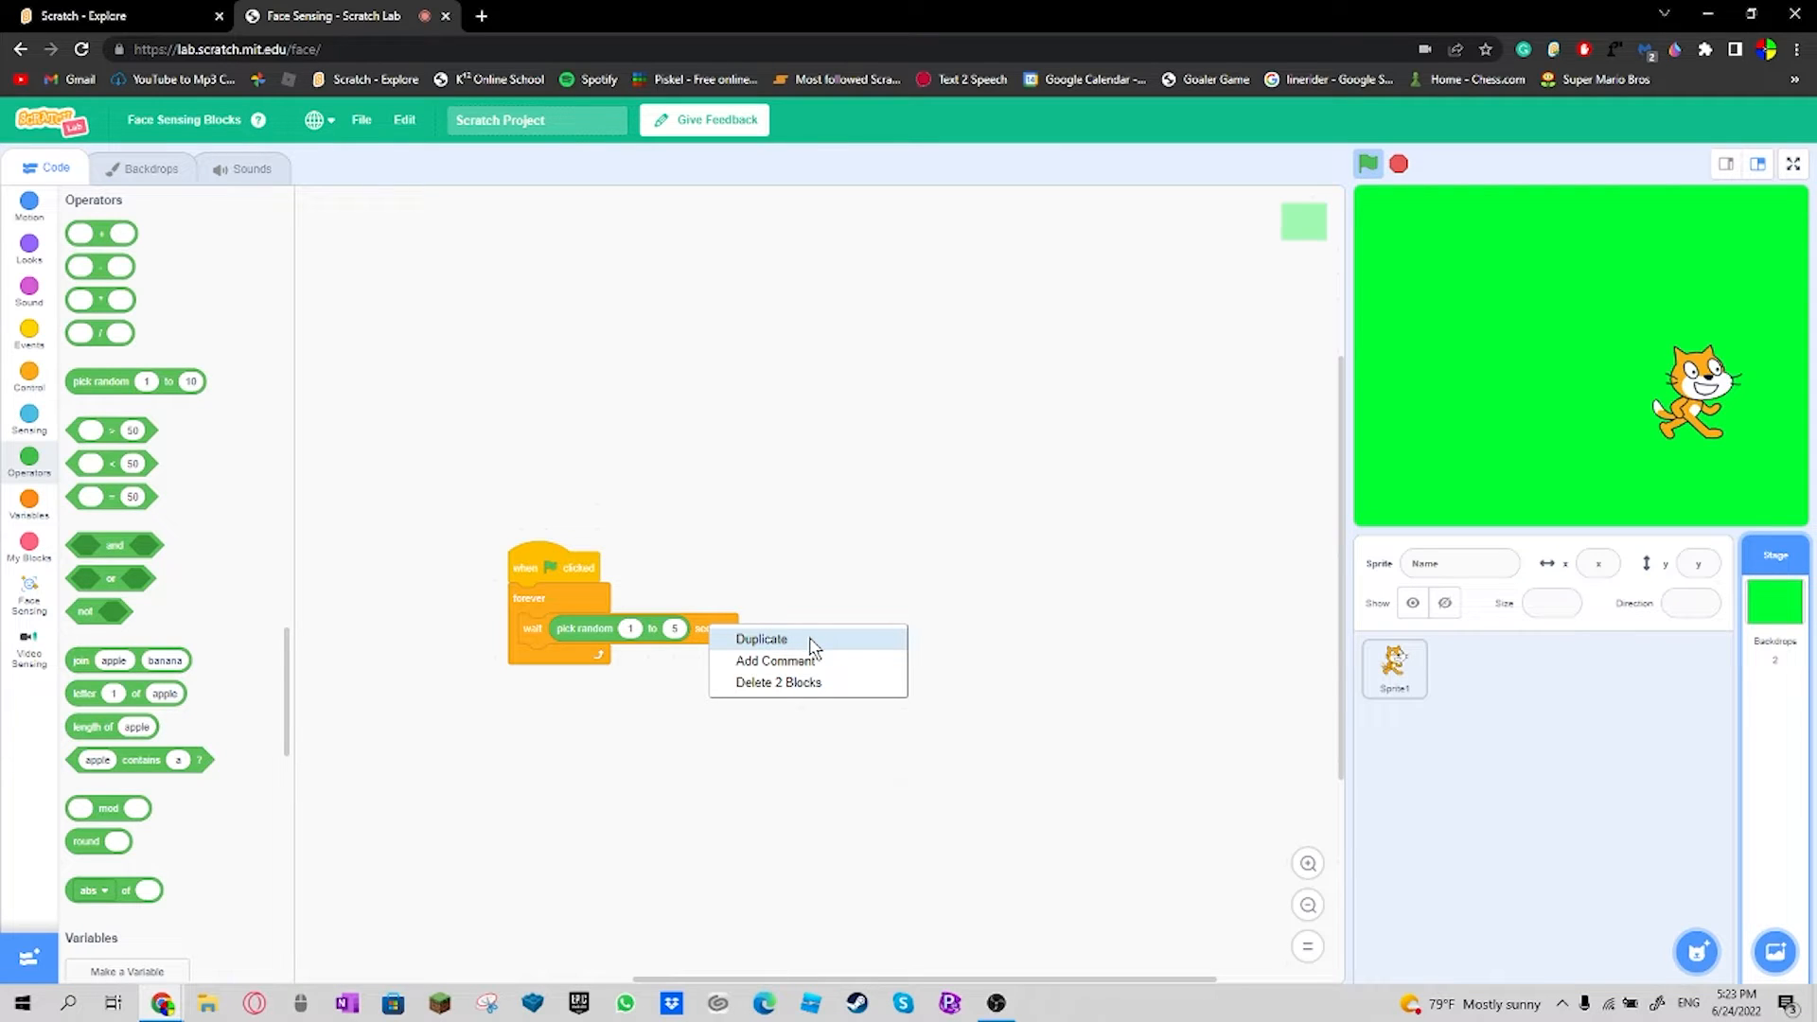
{"action": "left_click", "coordinate": [761, 637]}
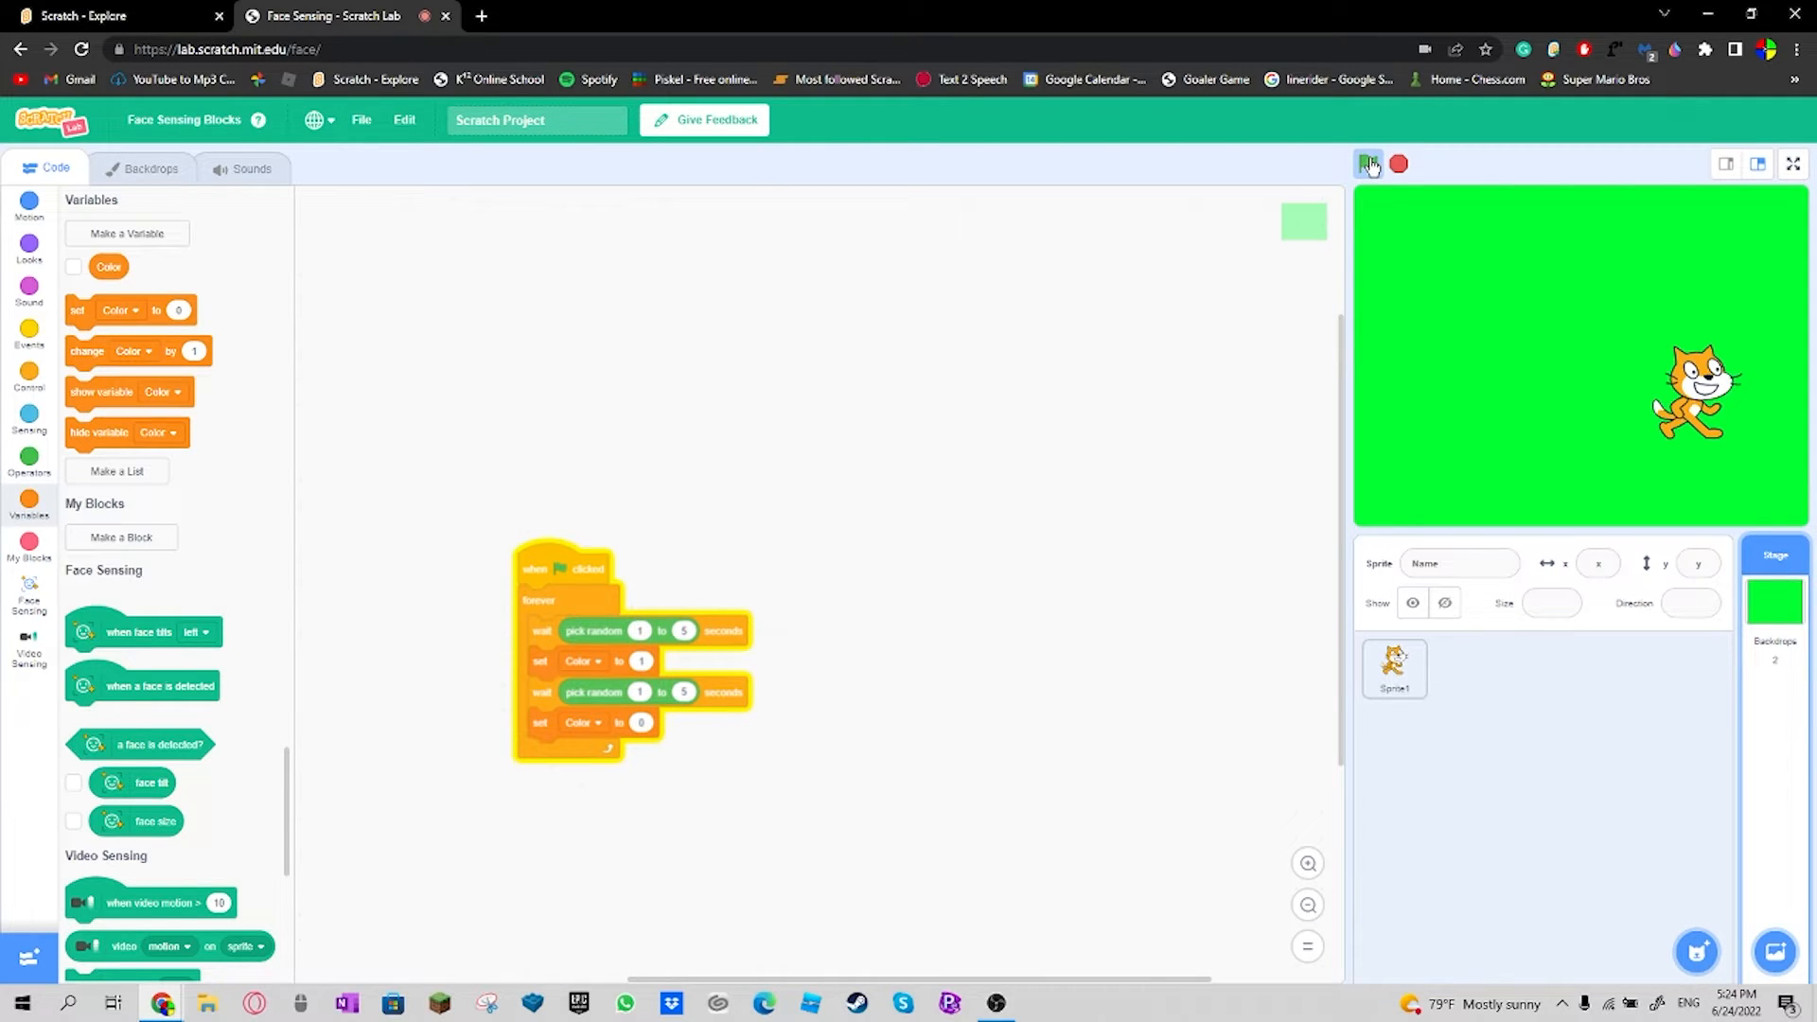
{"action": "left_click", "coordinate": [1366, 163]}
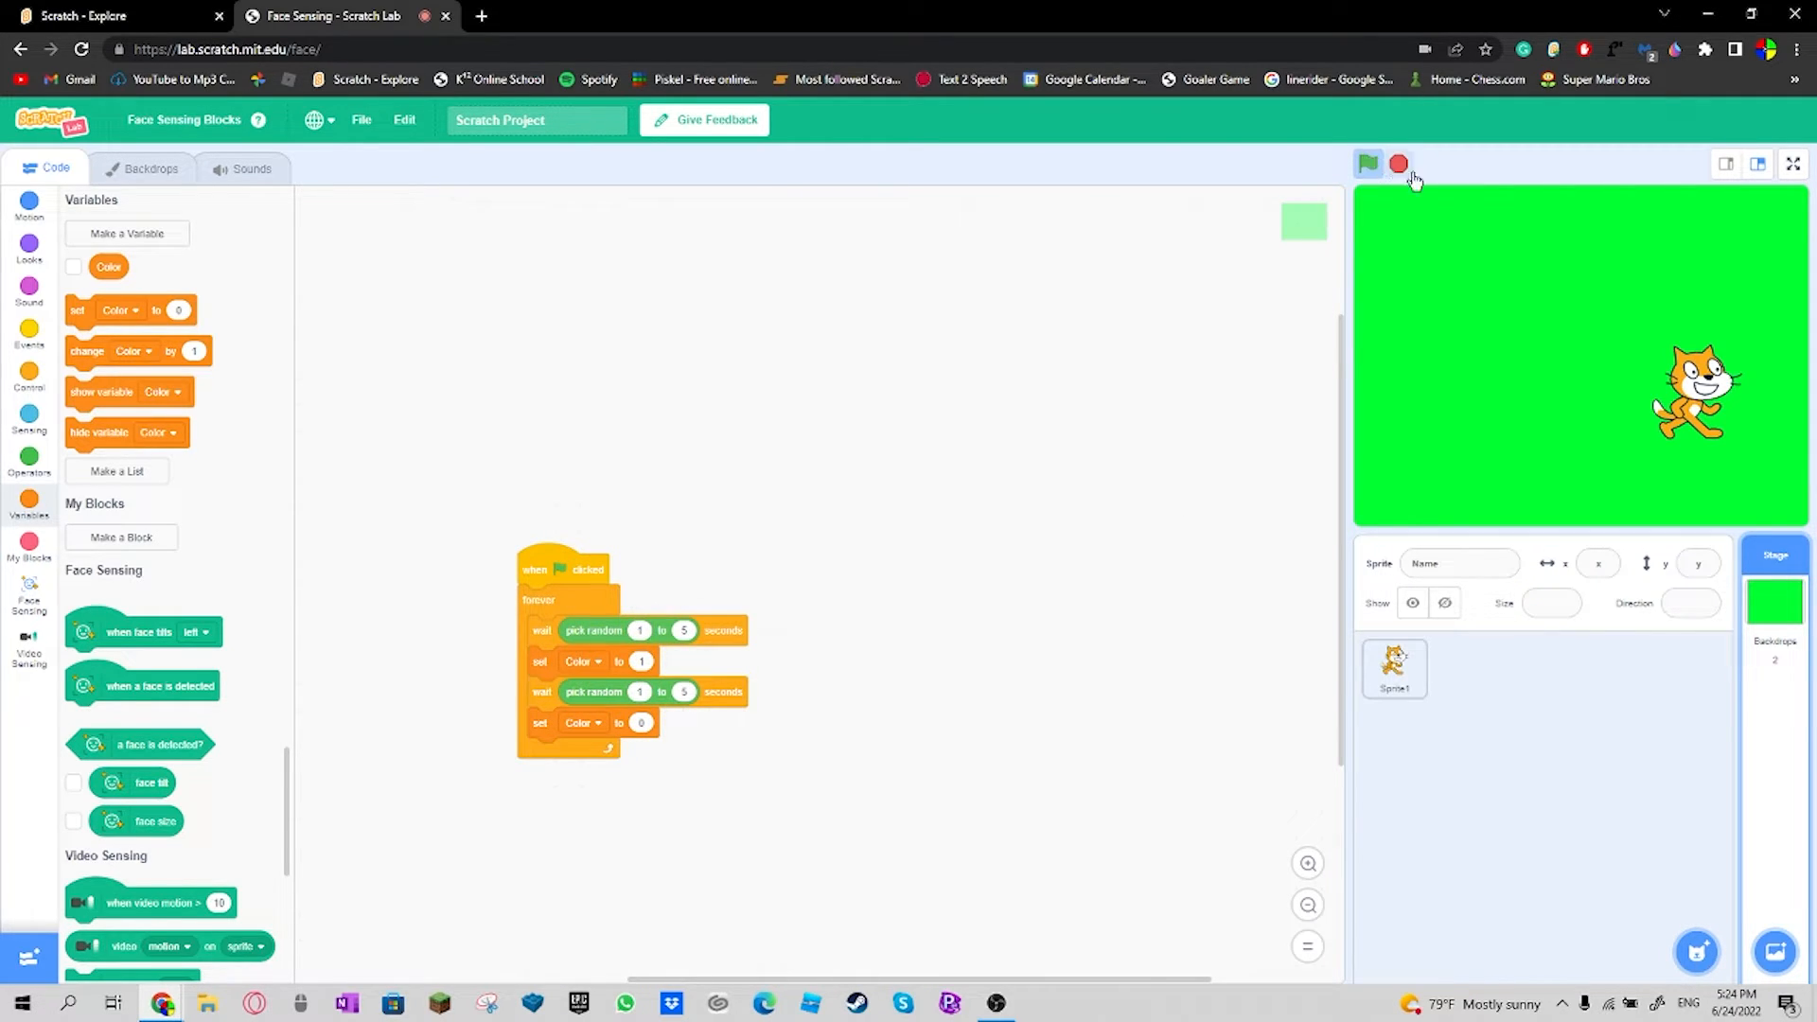
{"action": "mouse_move", "coordinate": [1286, 267]}
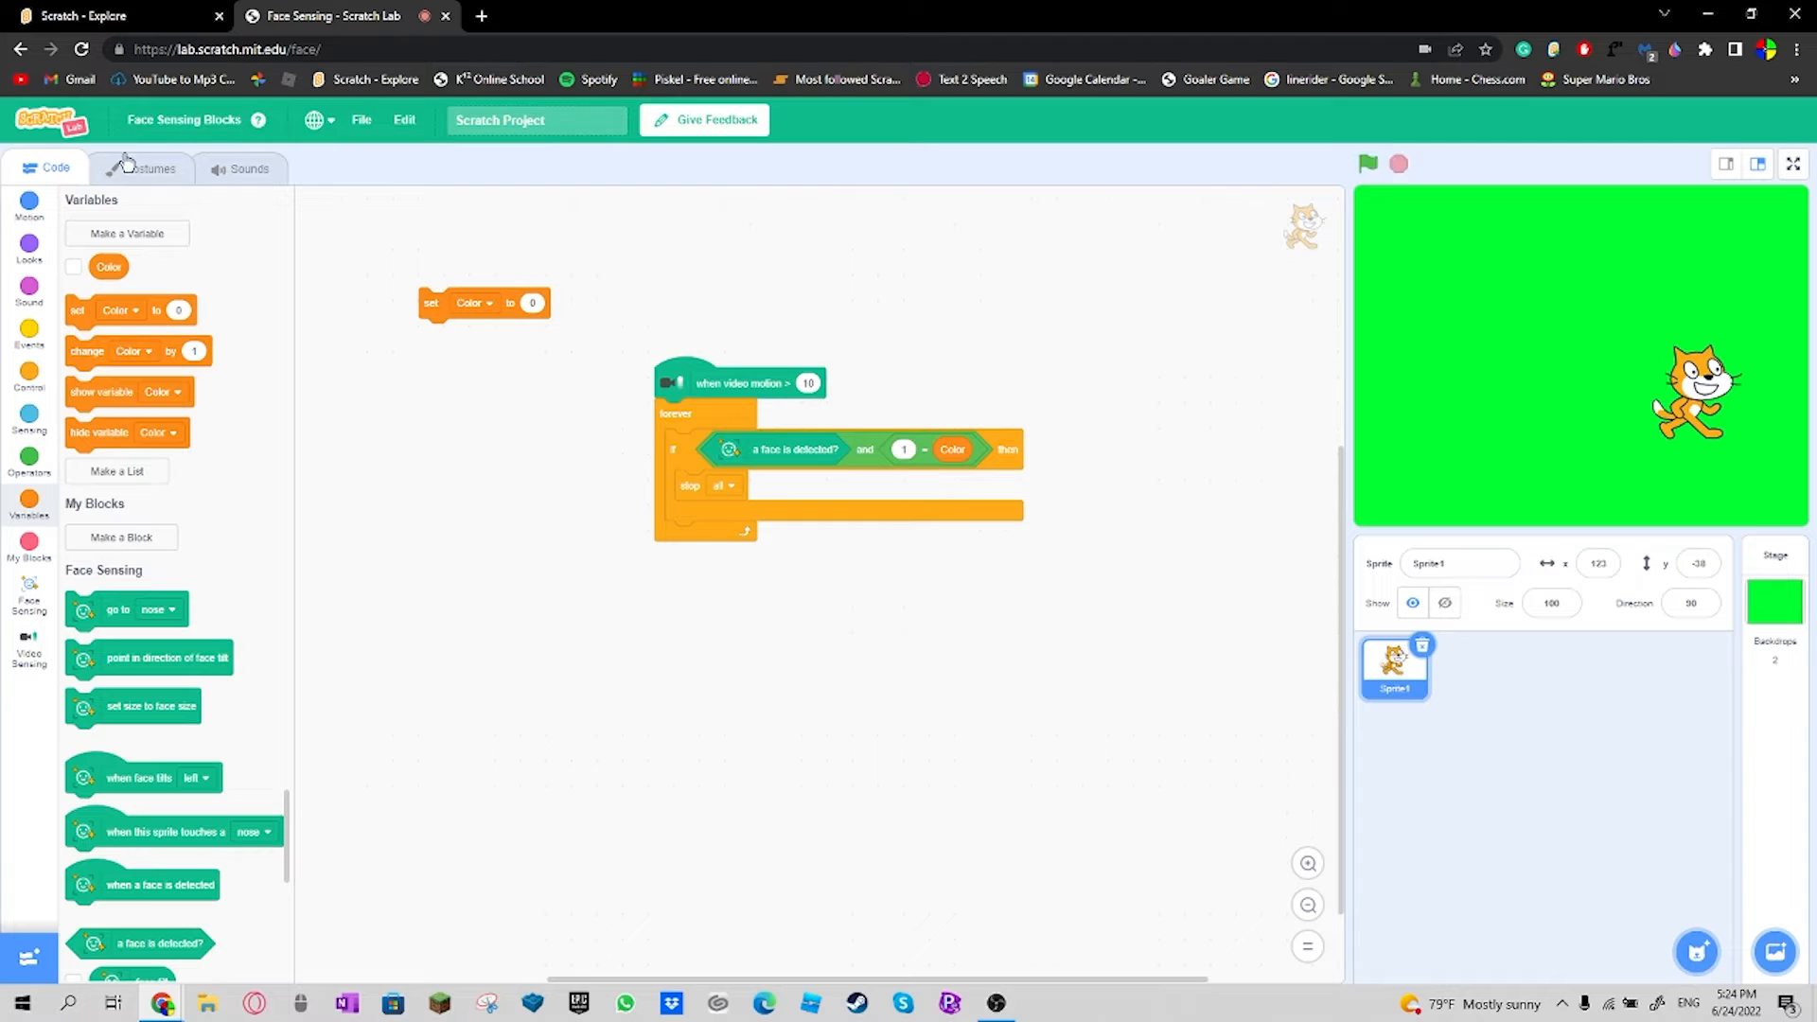
Step: Add the A Elec Bass sound from the library to the cat sprite
{"action": "left_click", "coordinate": [148, 168]}
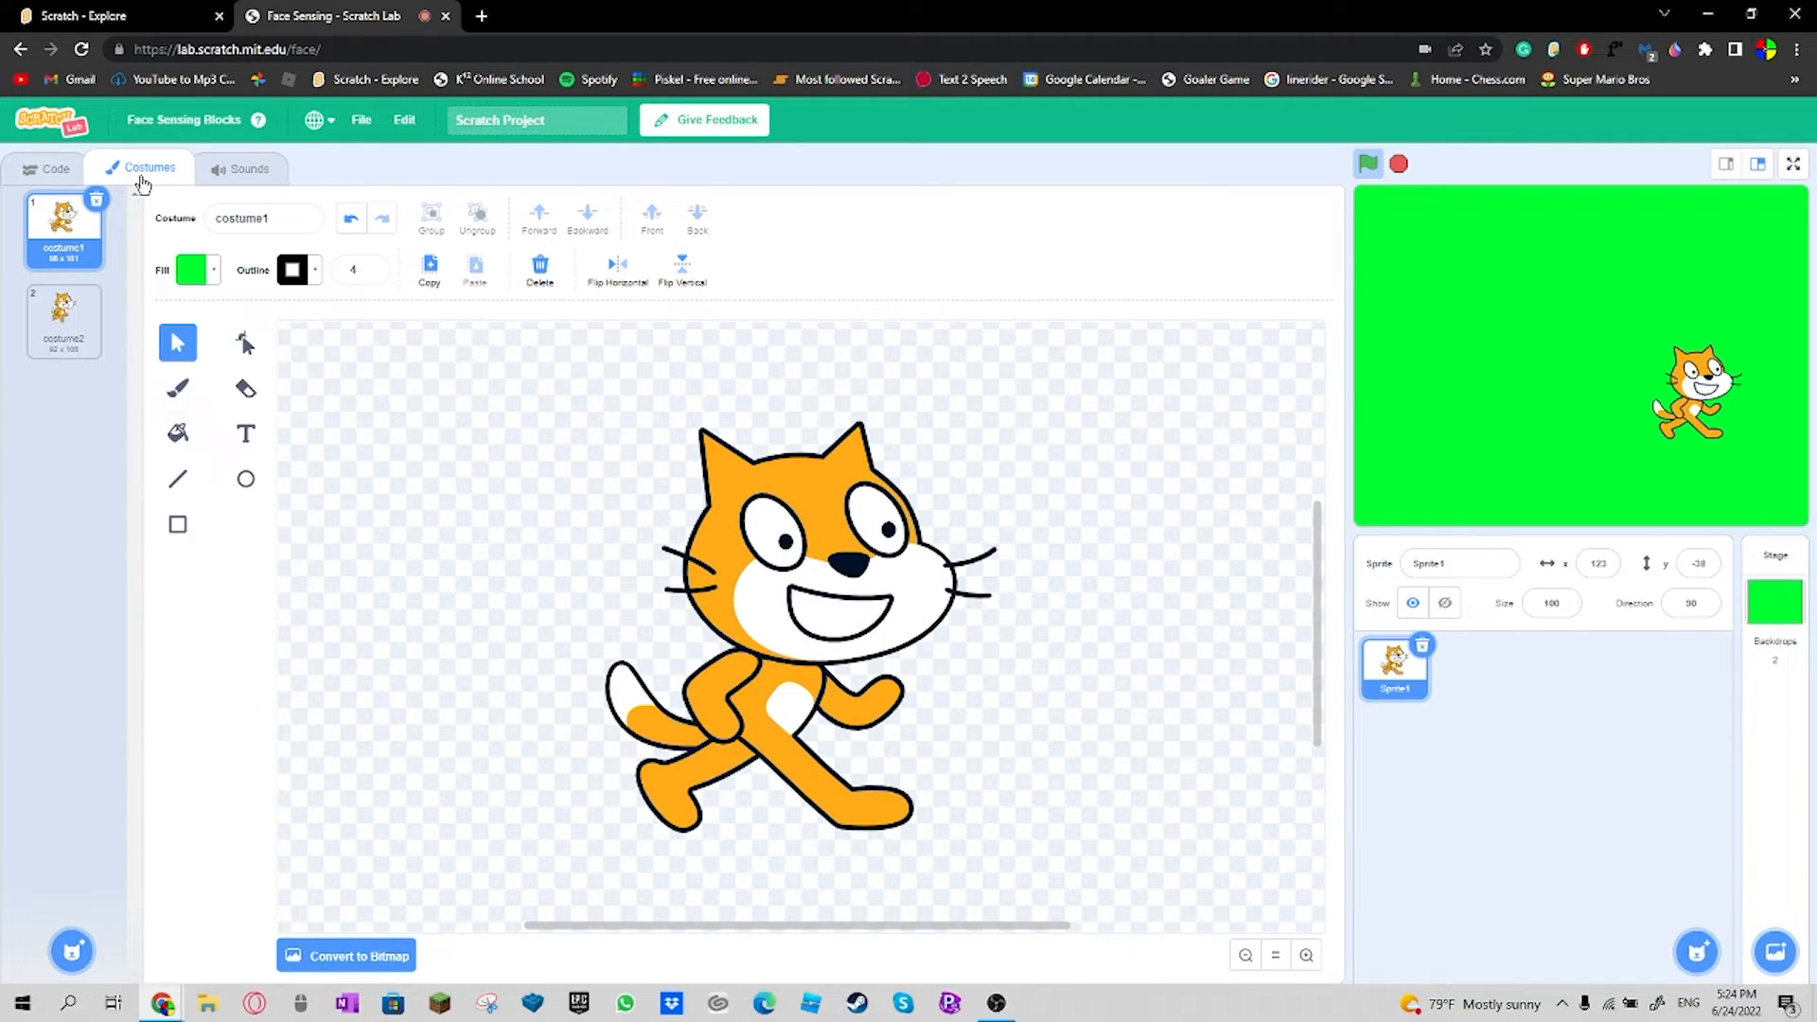
{"action": "mouse_move", "coordinate": [59, 169]}
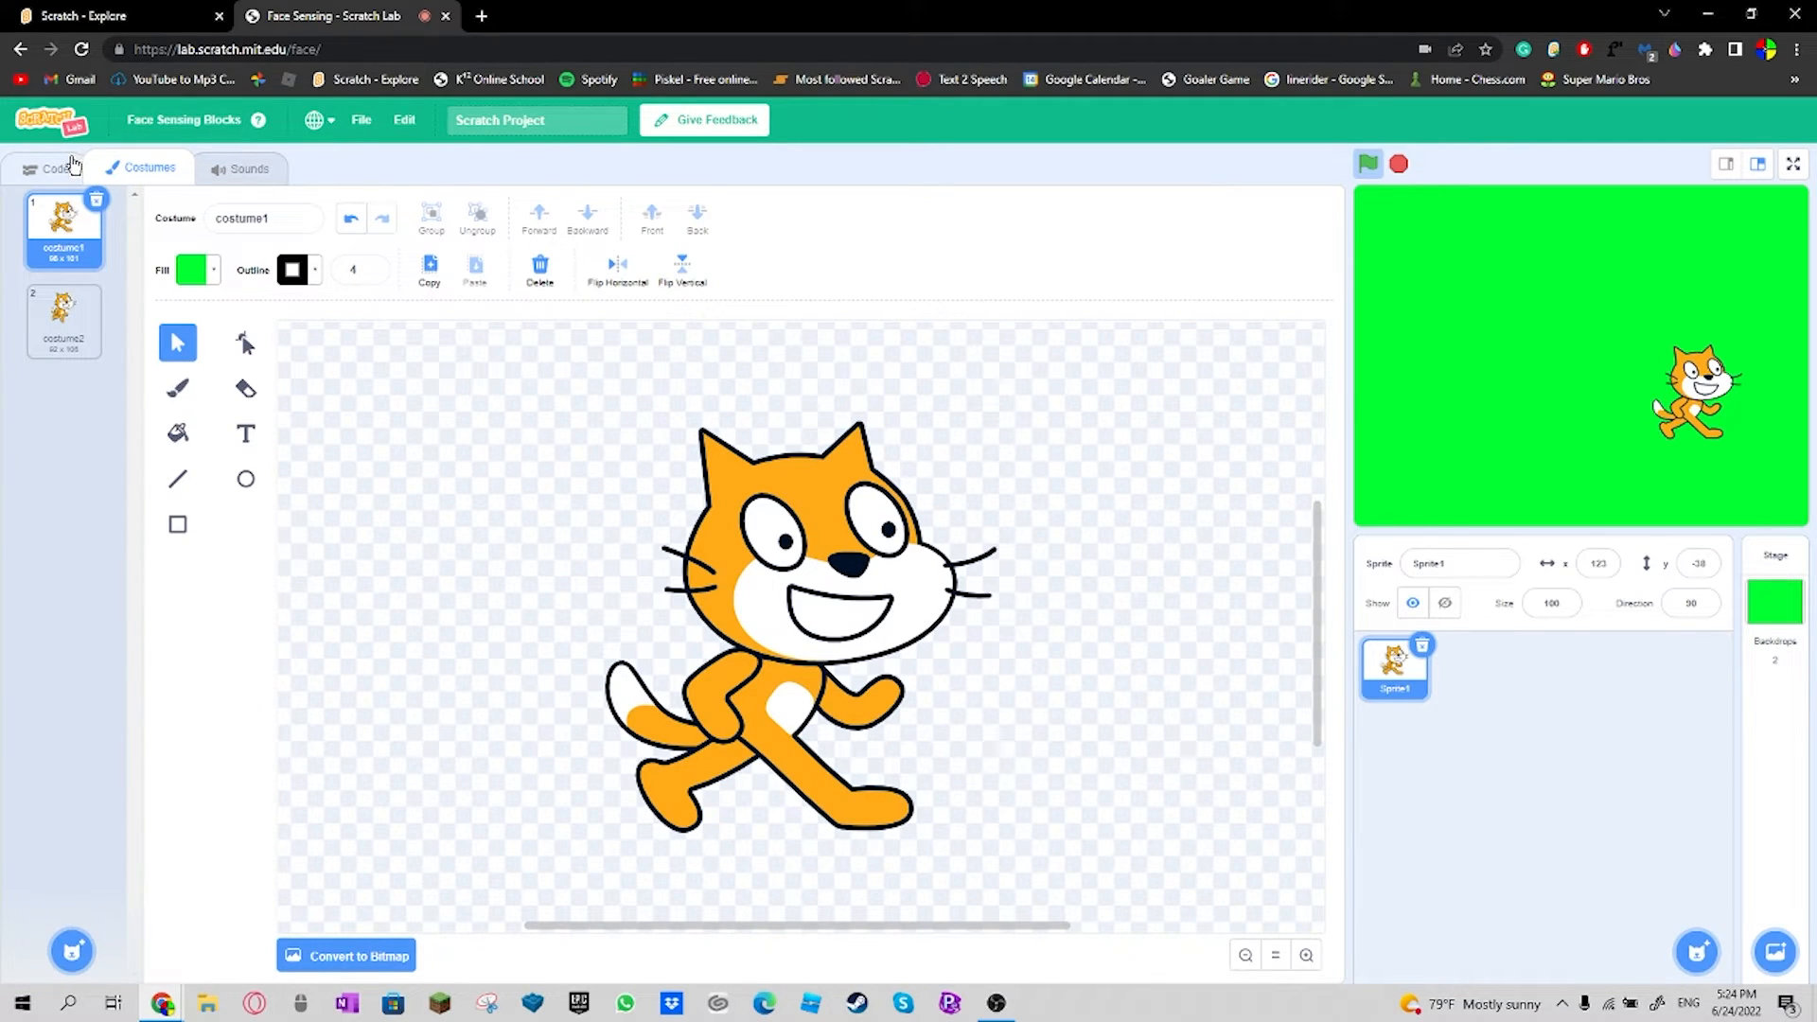
{"action": "left_click", "coordinate": [247, 169]}
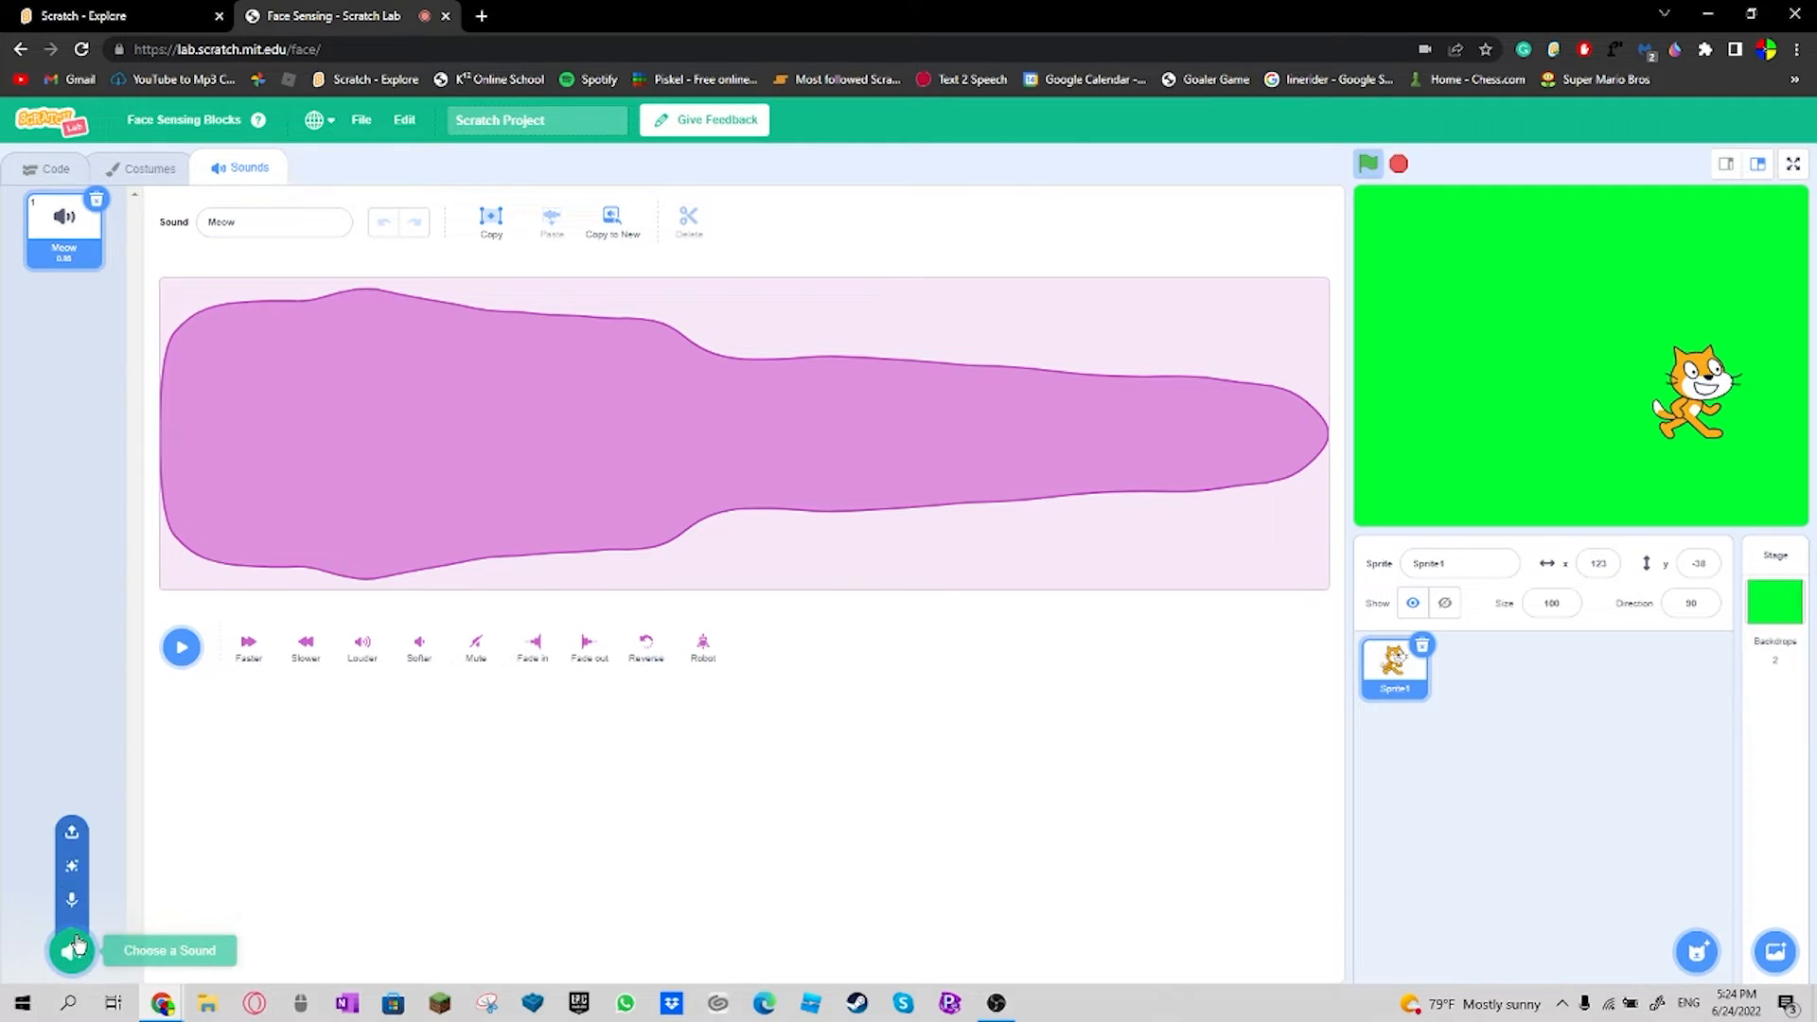
{"action": "left_click", "coordinate": [72, 950]}
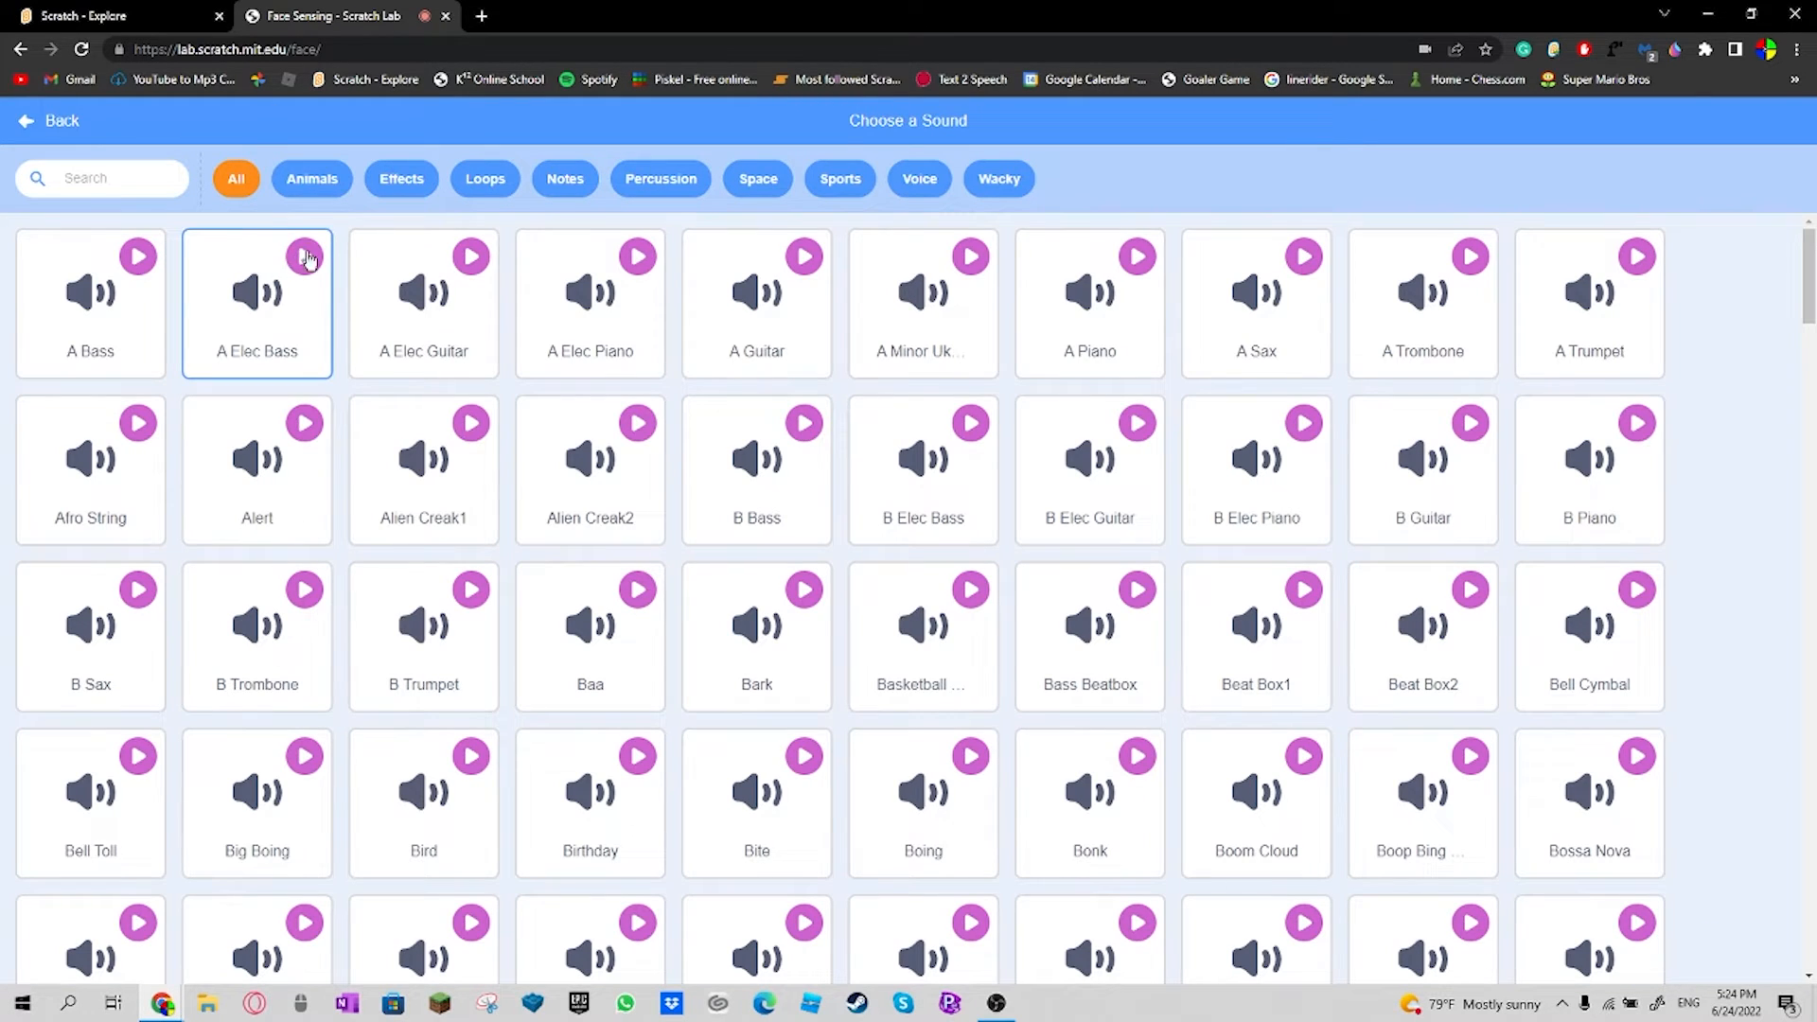
{"action": "left_click", "coordinate": [49, 121]}
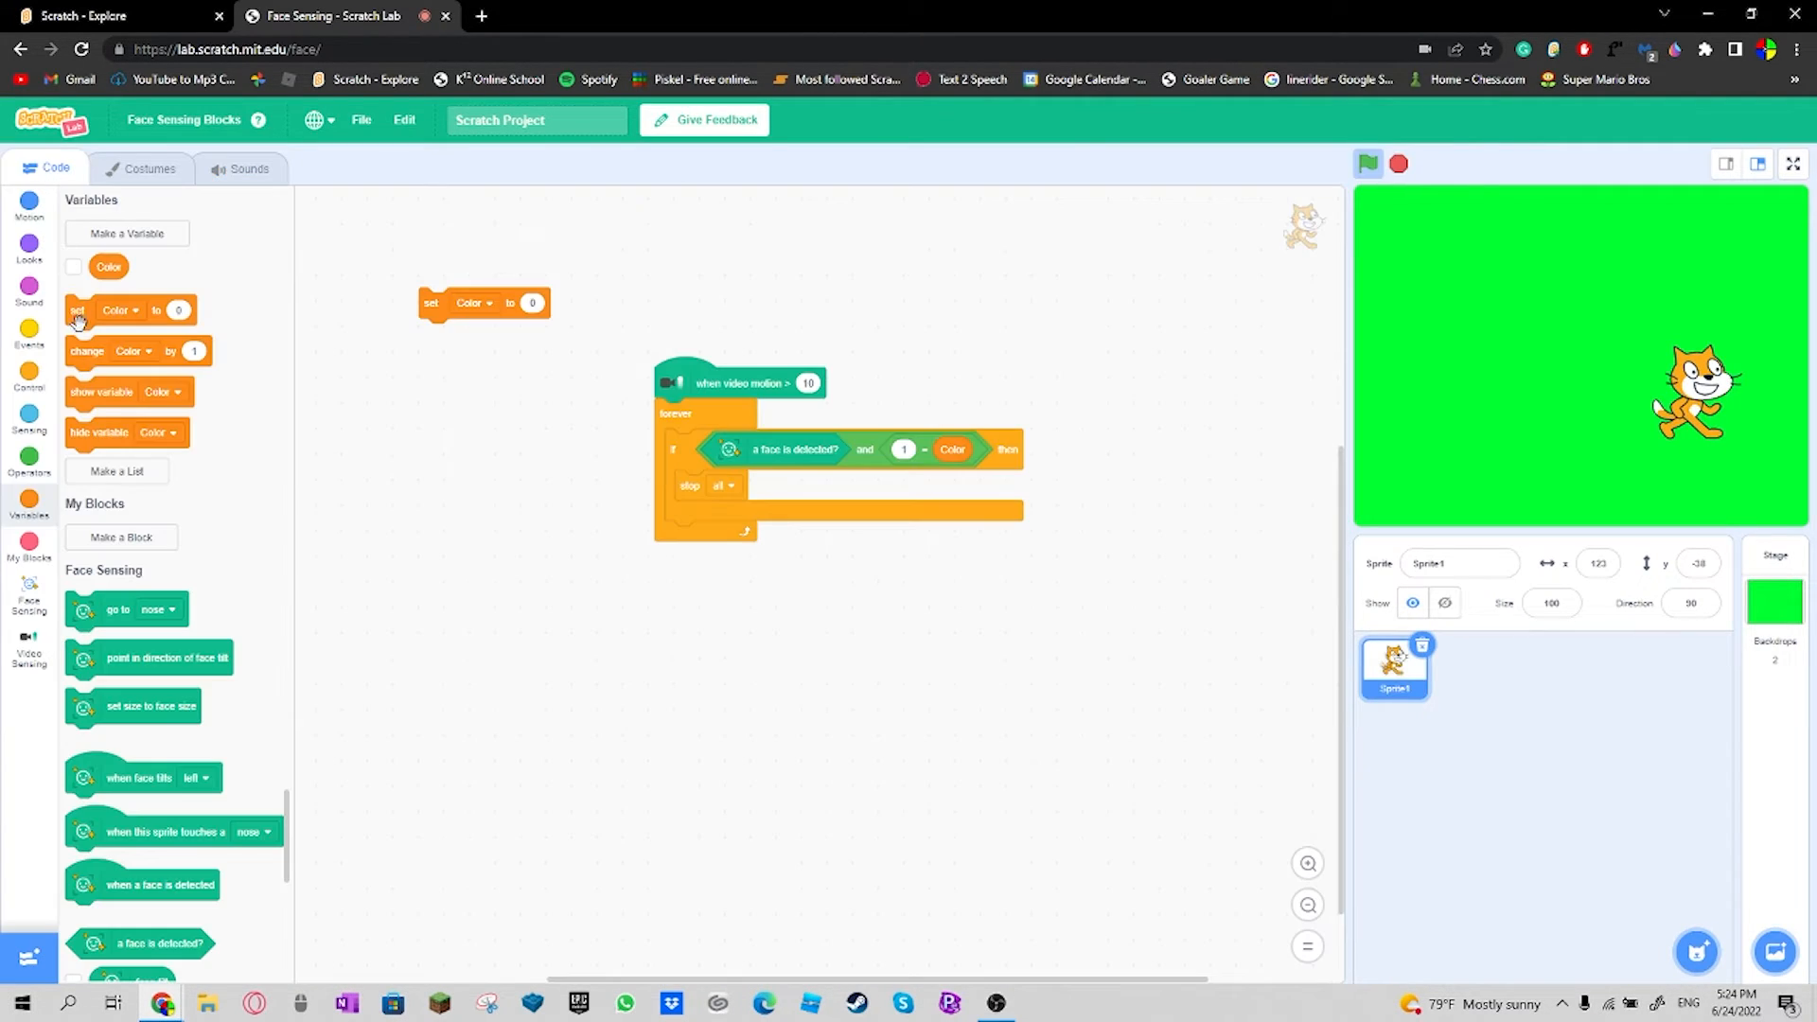
Step: Start sound A Elec Bass inside the if block, set motion threshold to 50, add backdrop switches to the stage loop
{"action": "left_click", "coordinate": [28, 284]}
{"action": "type", "text": "50"}
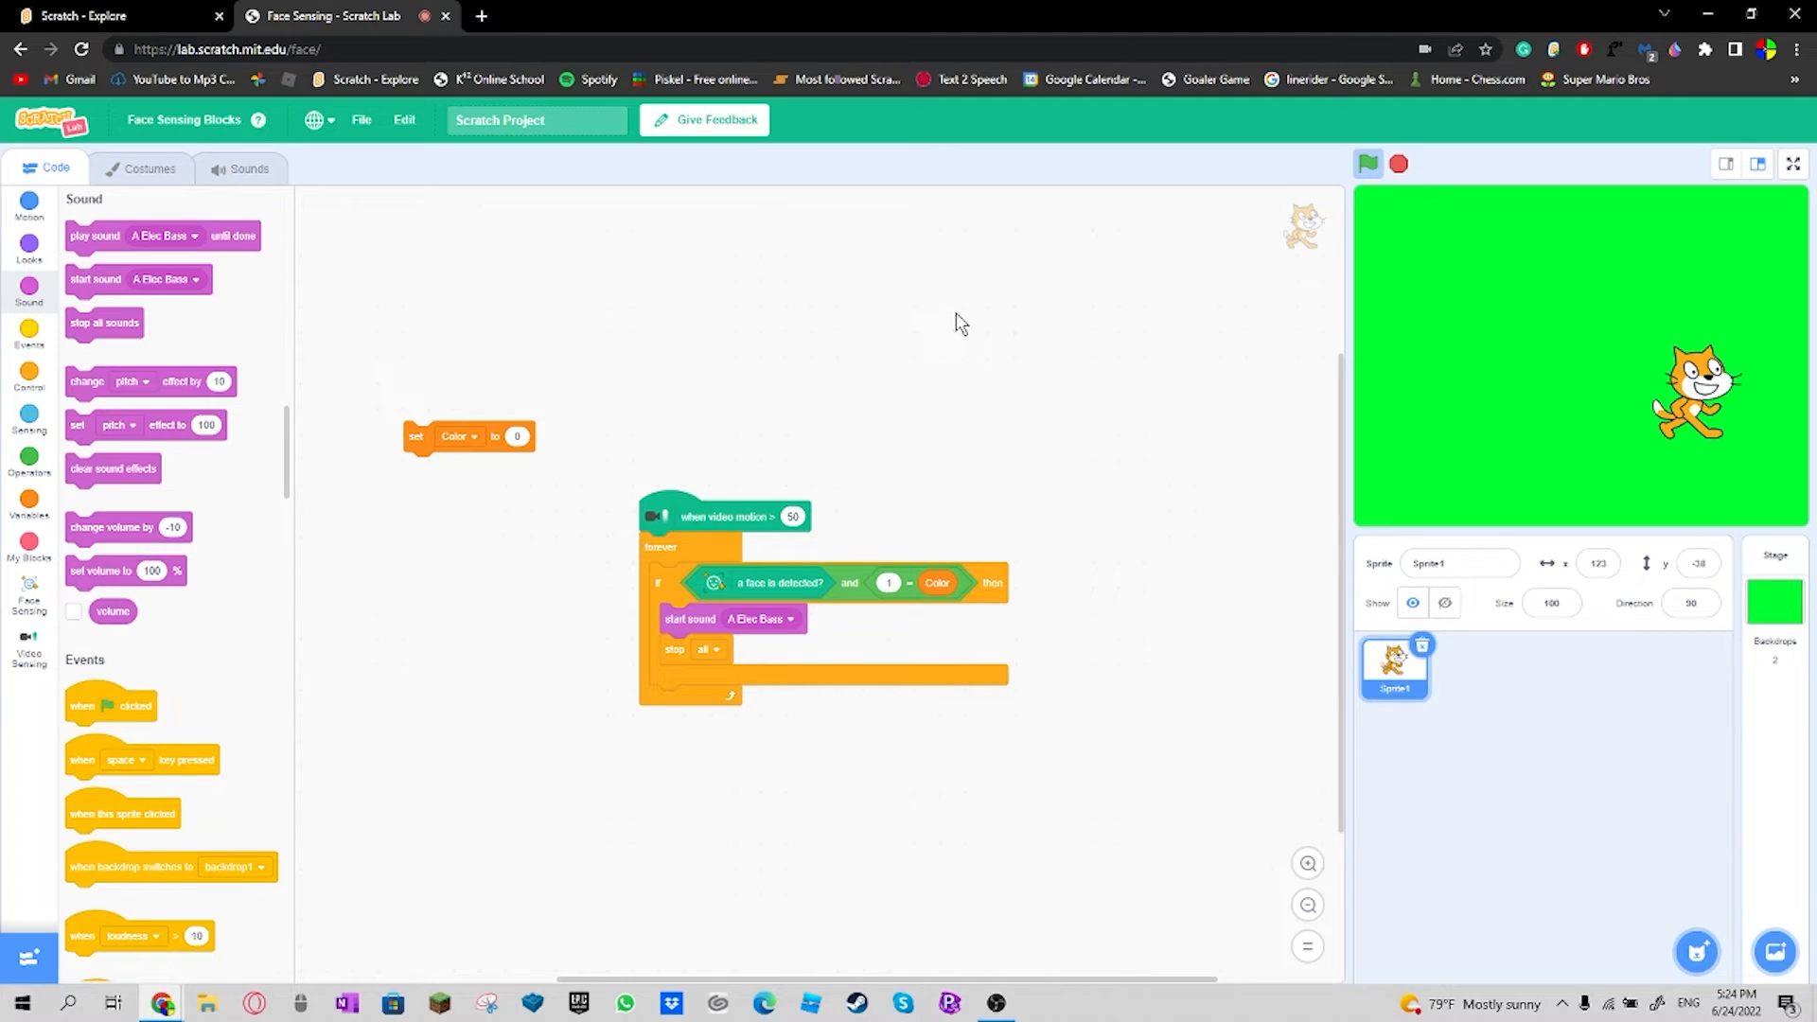
{"action": "mouse_move", "coordinate": [950, 354]}
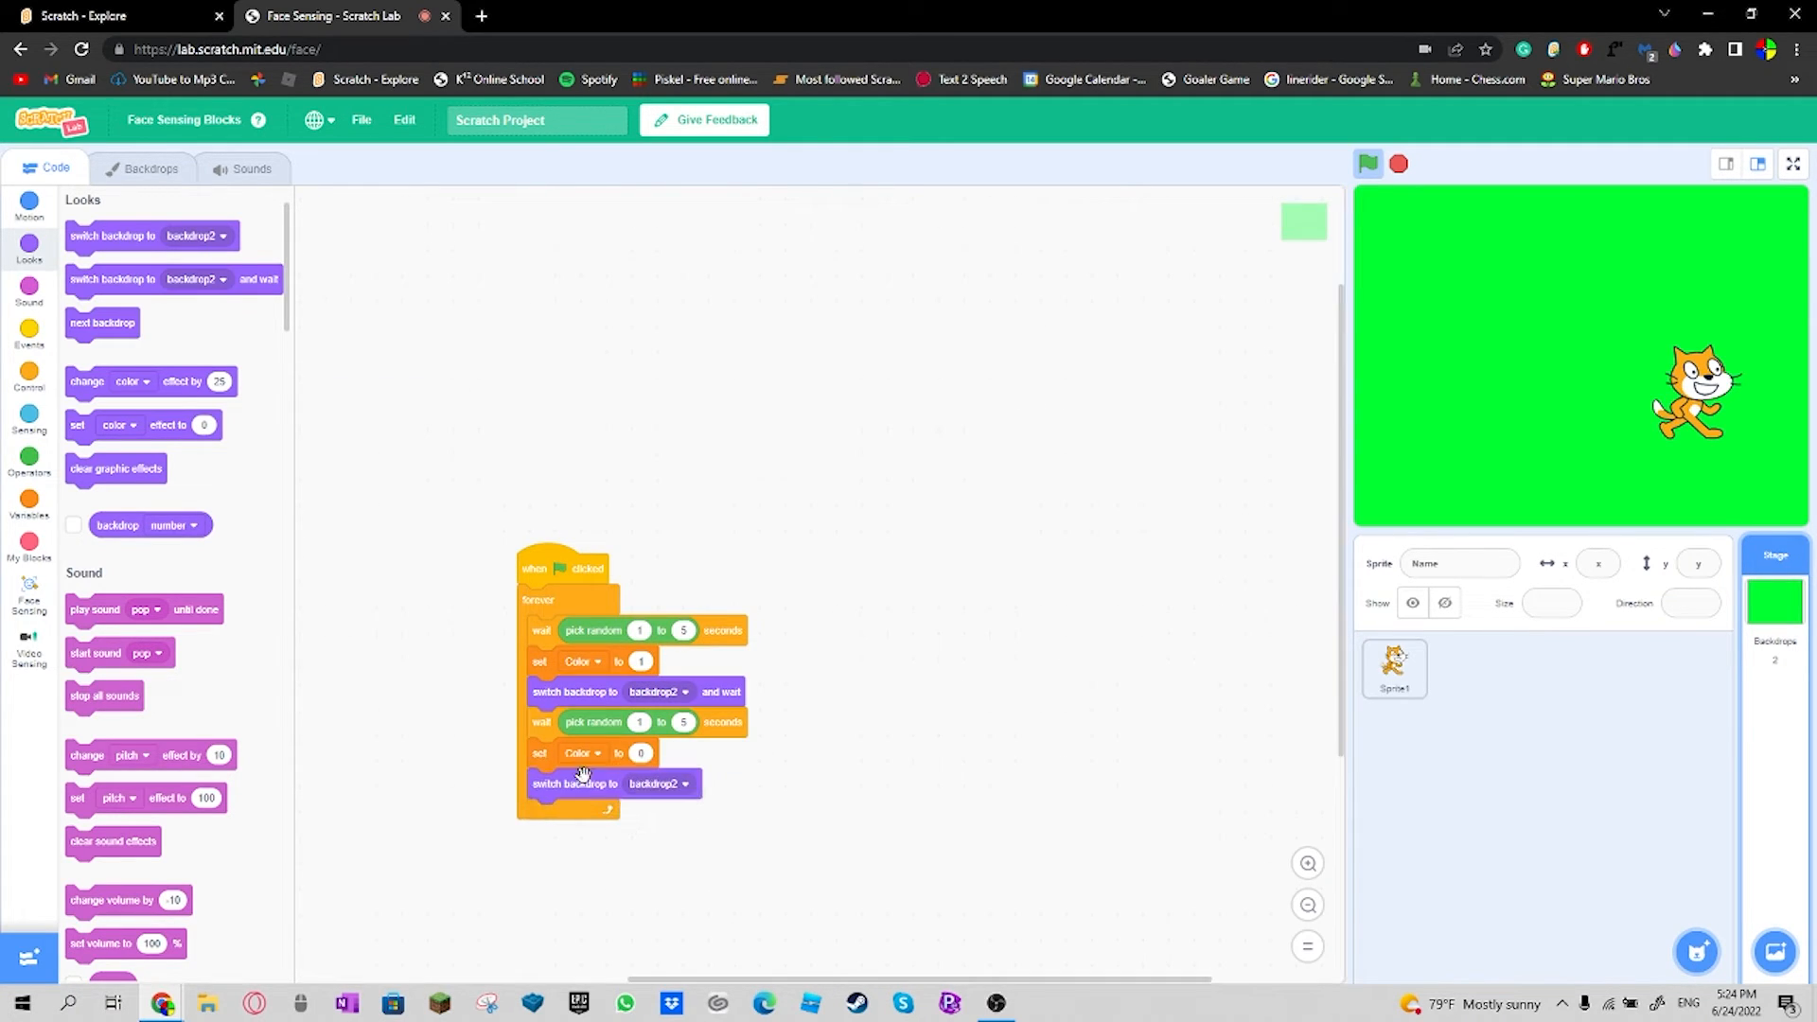
Step: Point the last backdrop switch at backdrop1, run the stage script and check which backdrop is red
{"action": "left_click", "coordinate": [683, 784]}
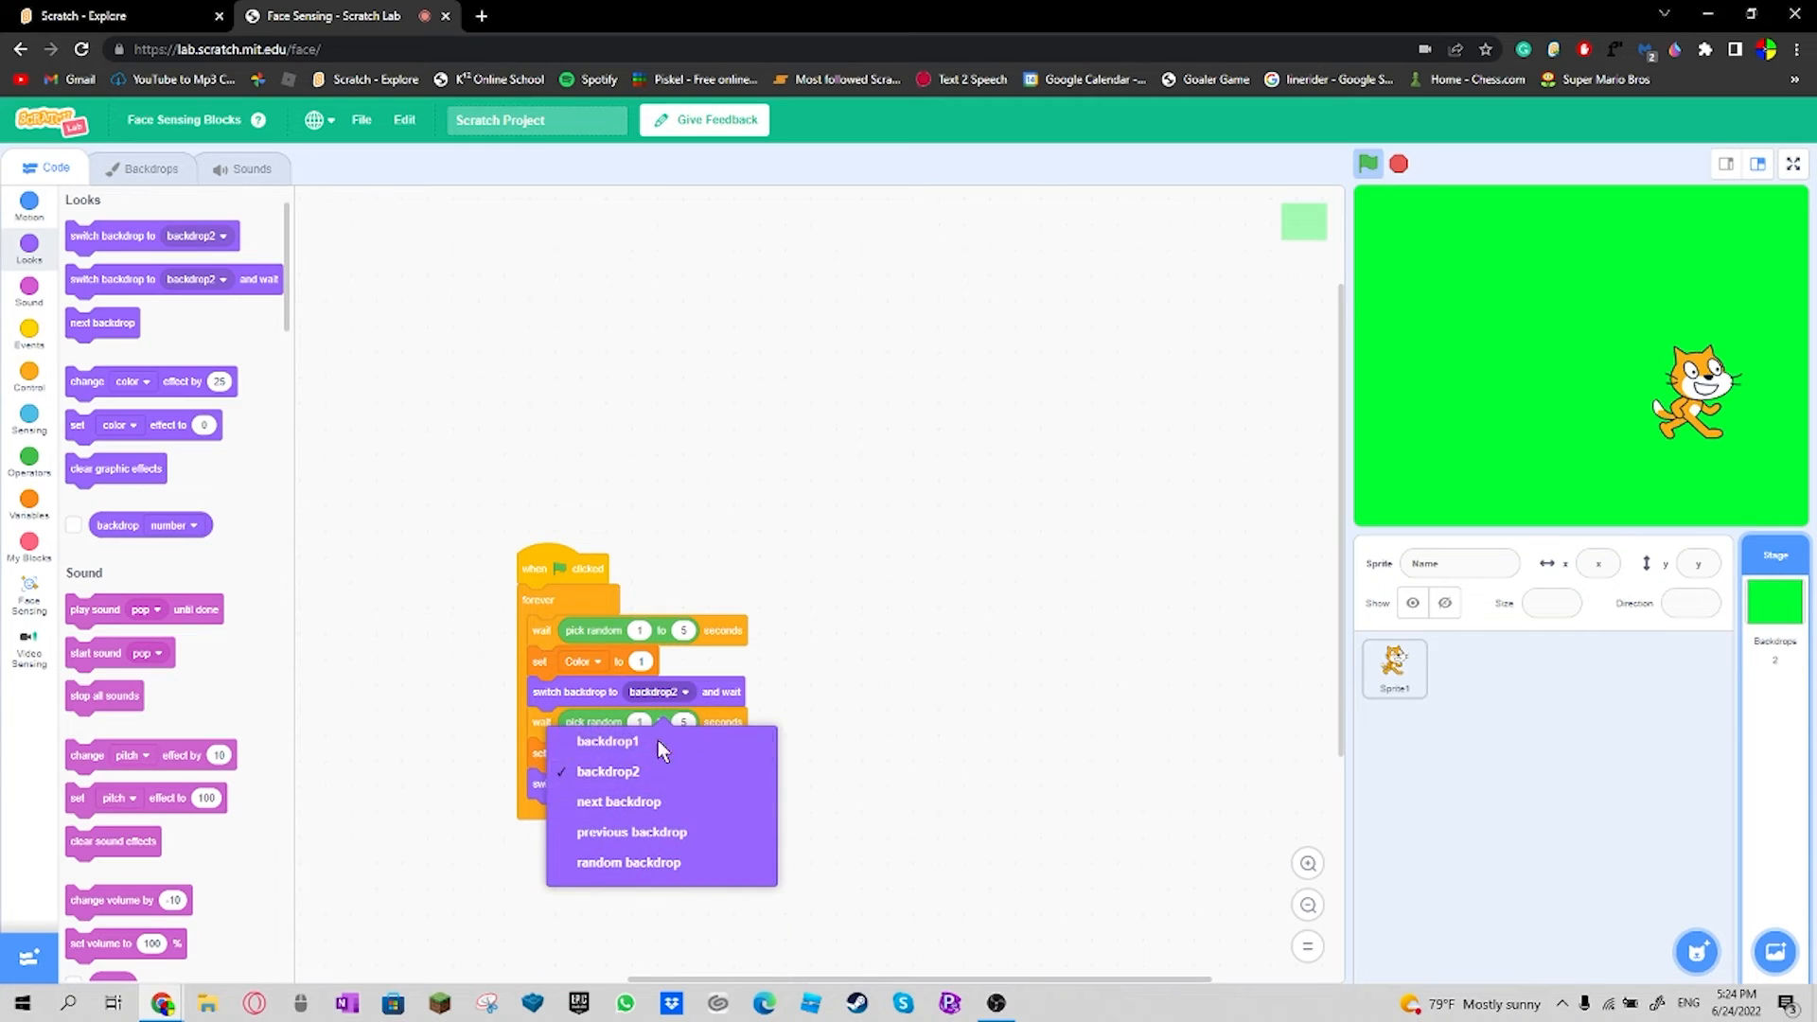
{"action": "left_click", "coordinate": [606, 740]}
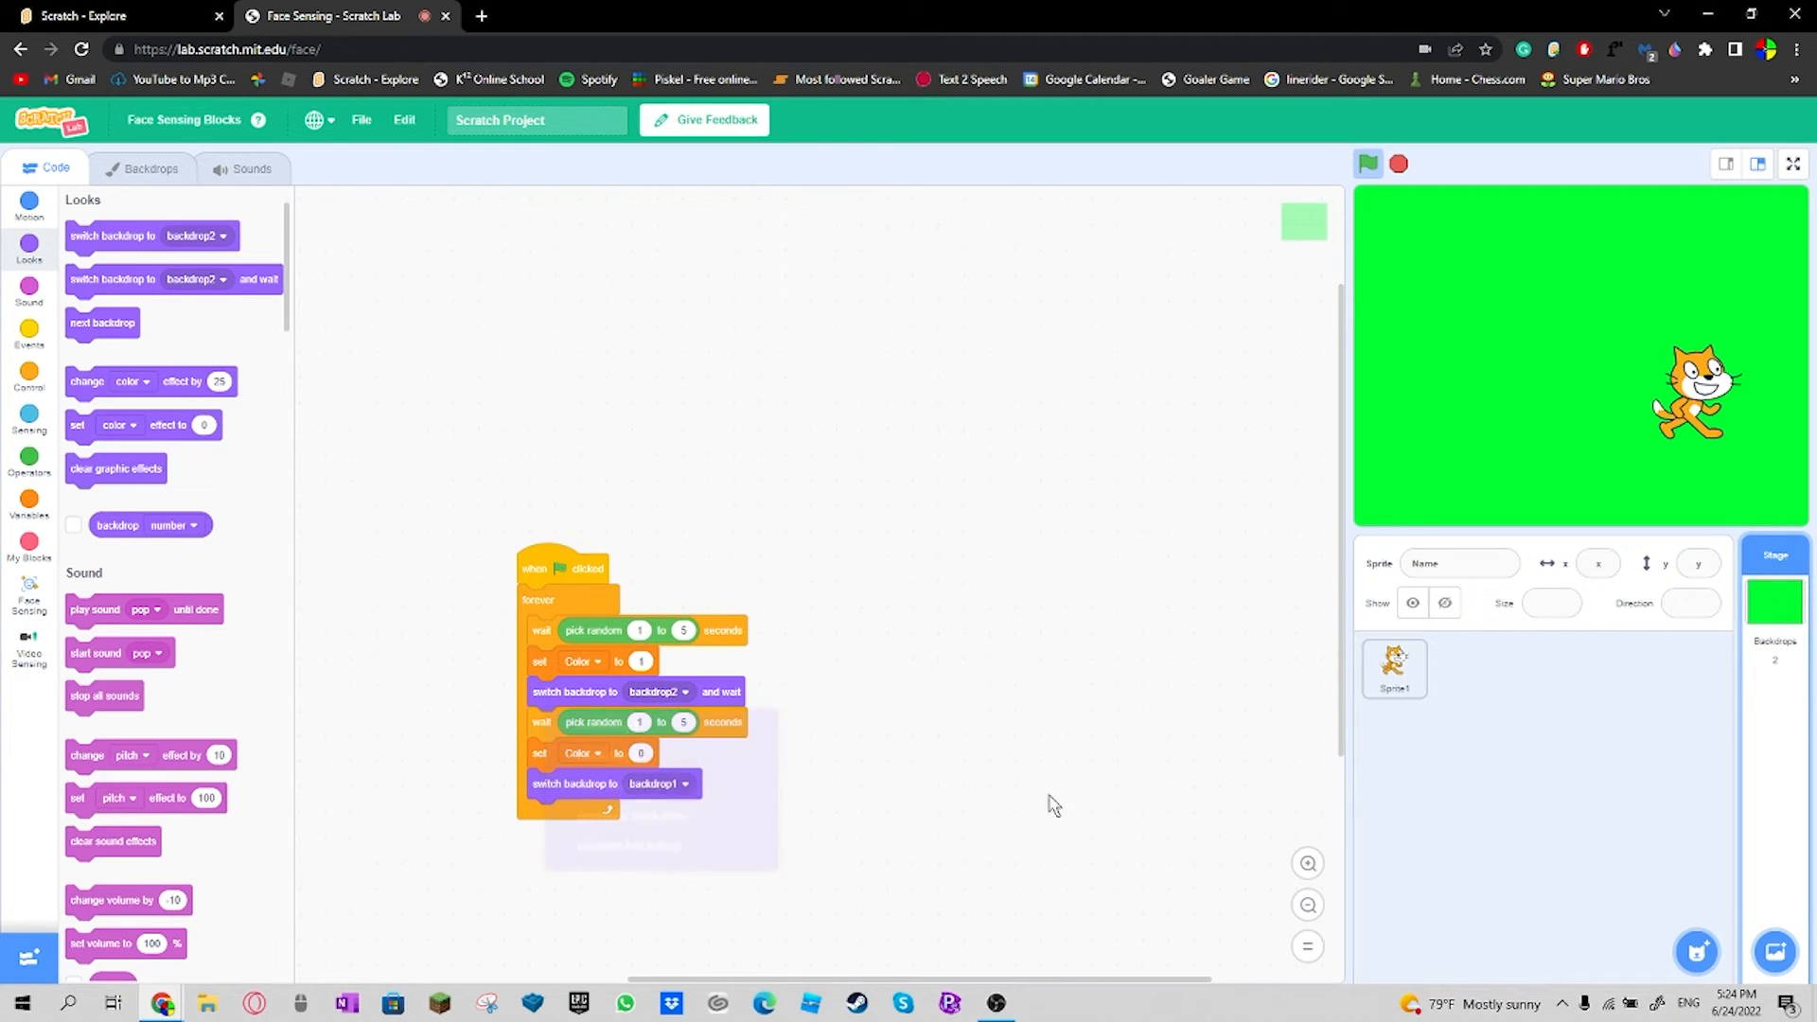
{"action": "left_click", "coordinate": [1368, 163]}
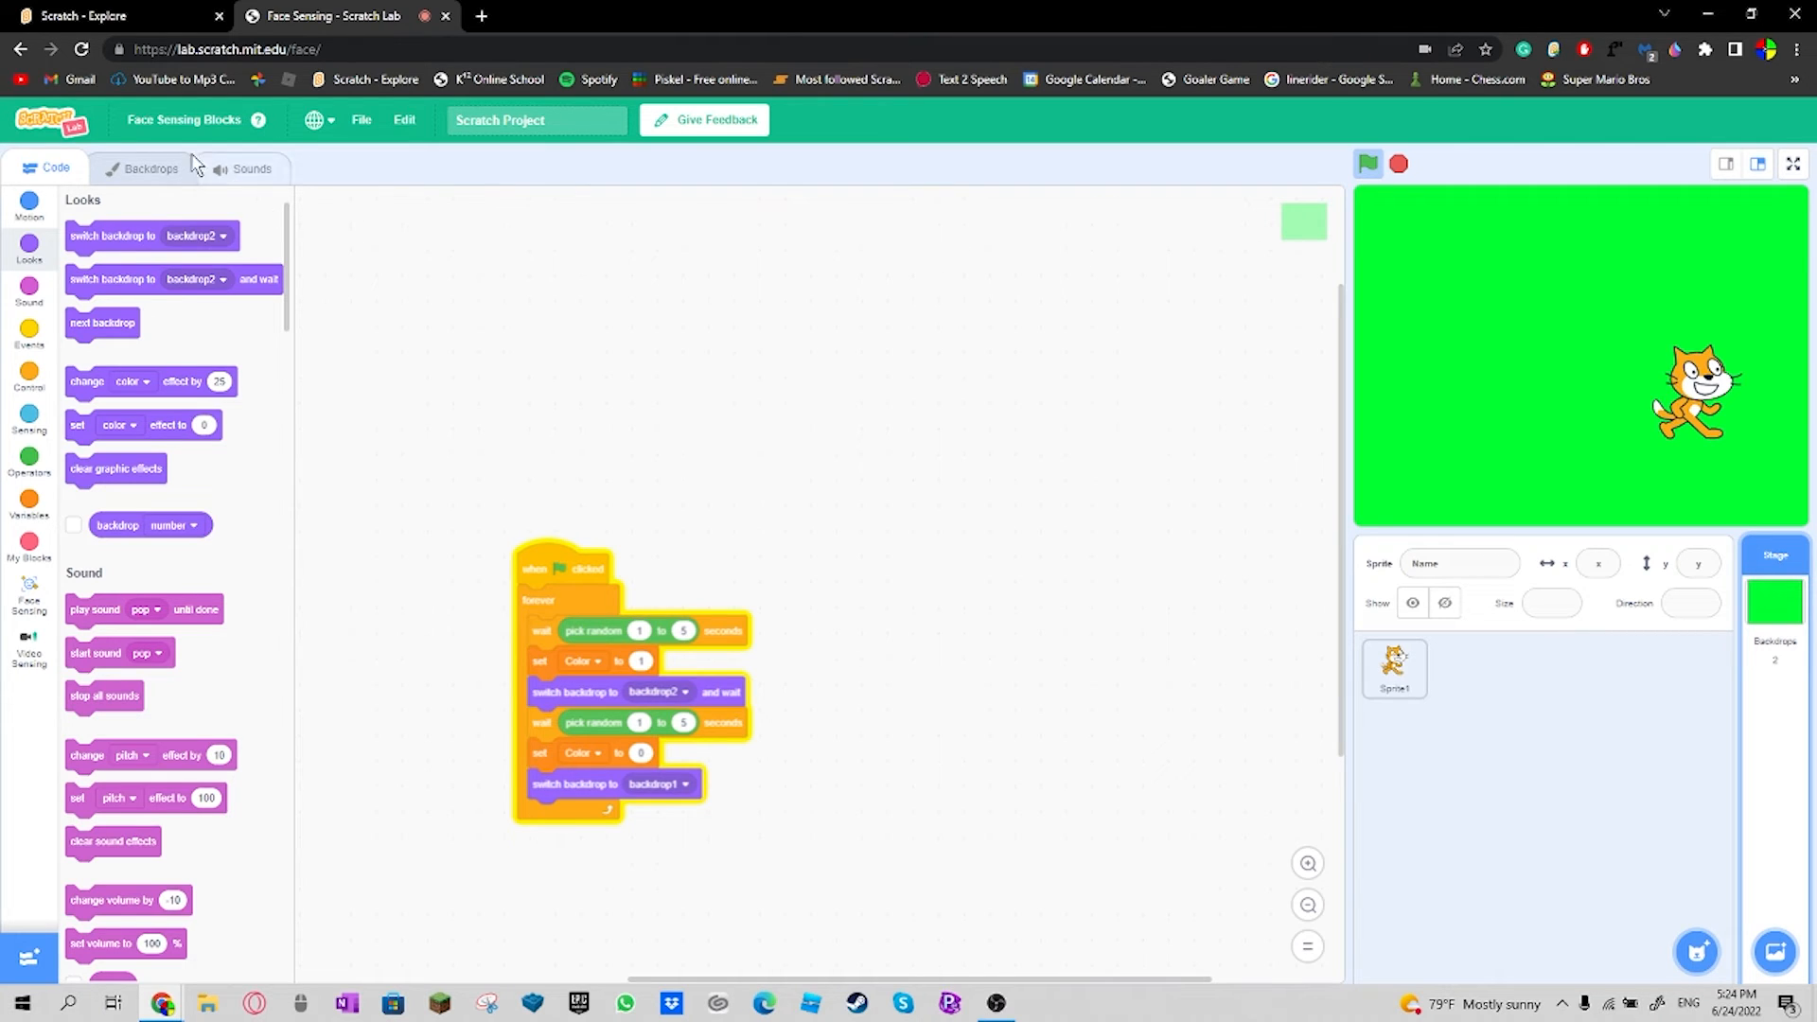
{"action": "left_click", "coordinate": [149, 168]}
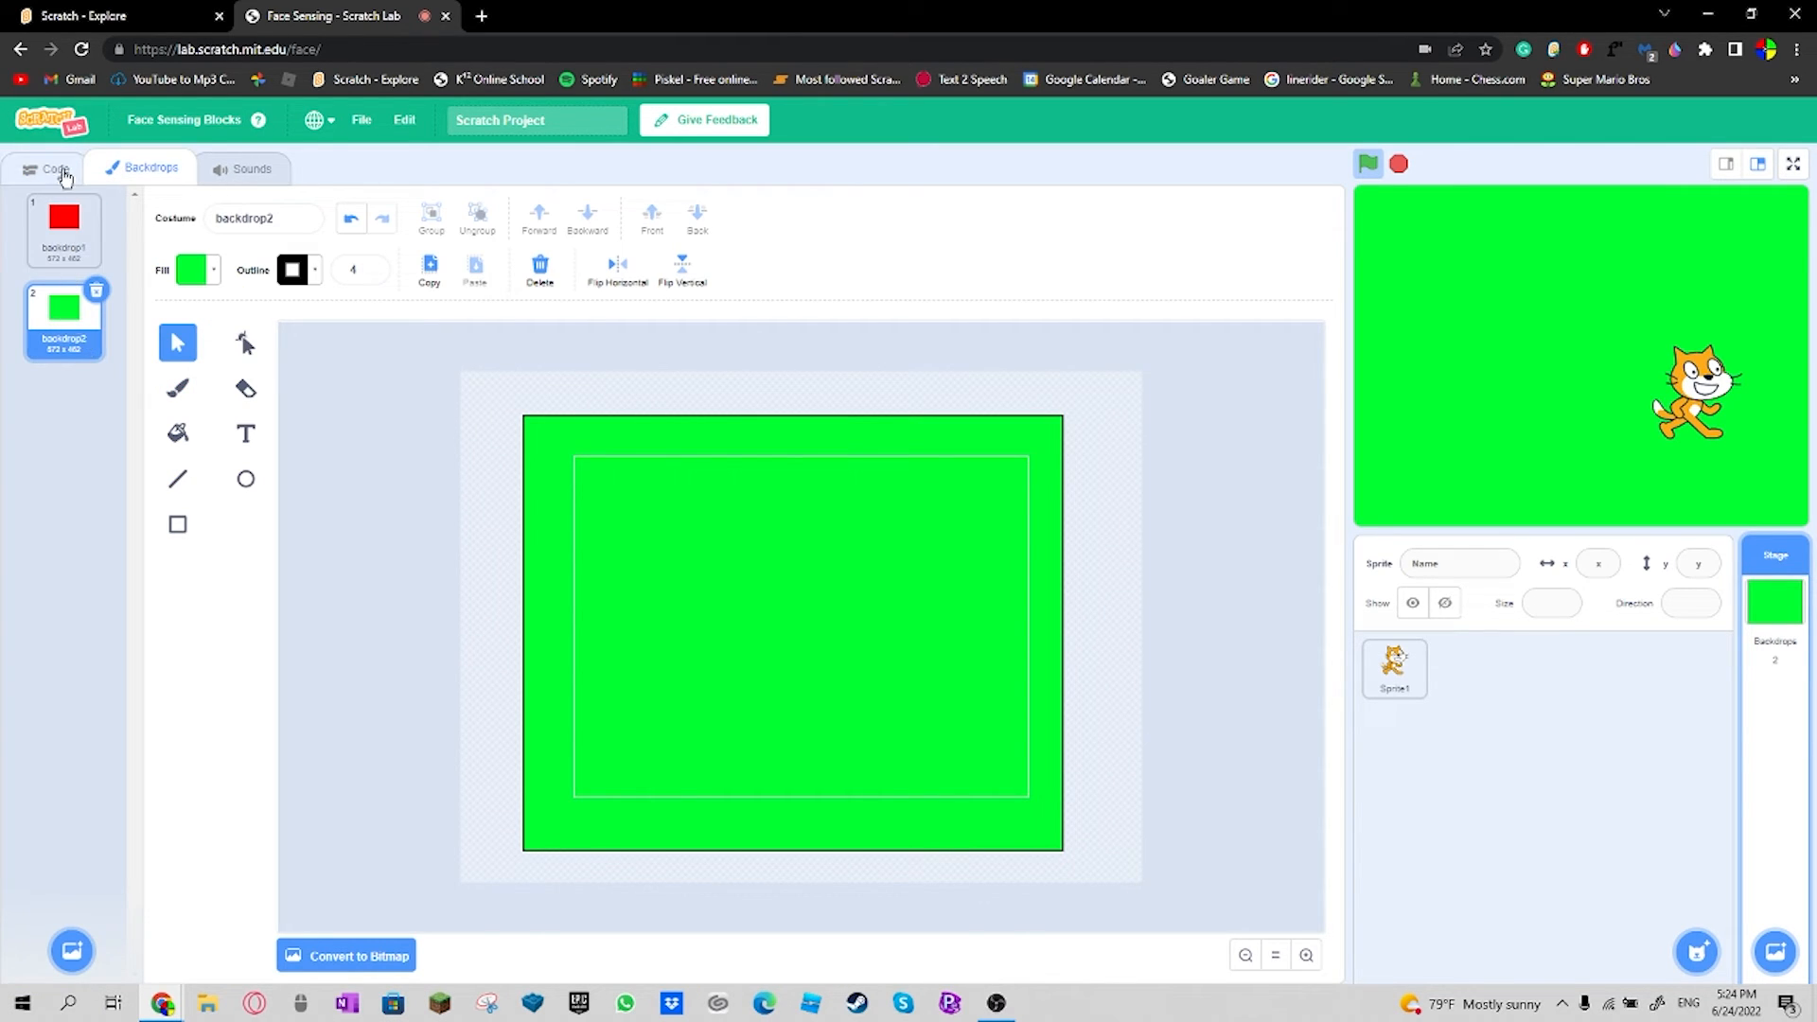
{"action": "left_click", "coordinate": [55, 168]}
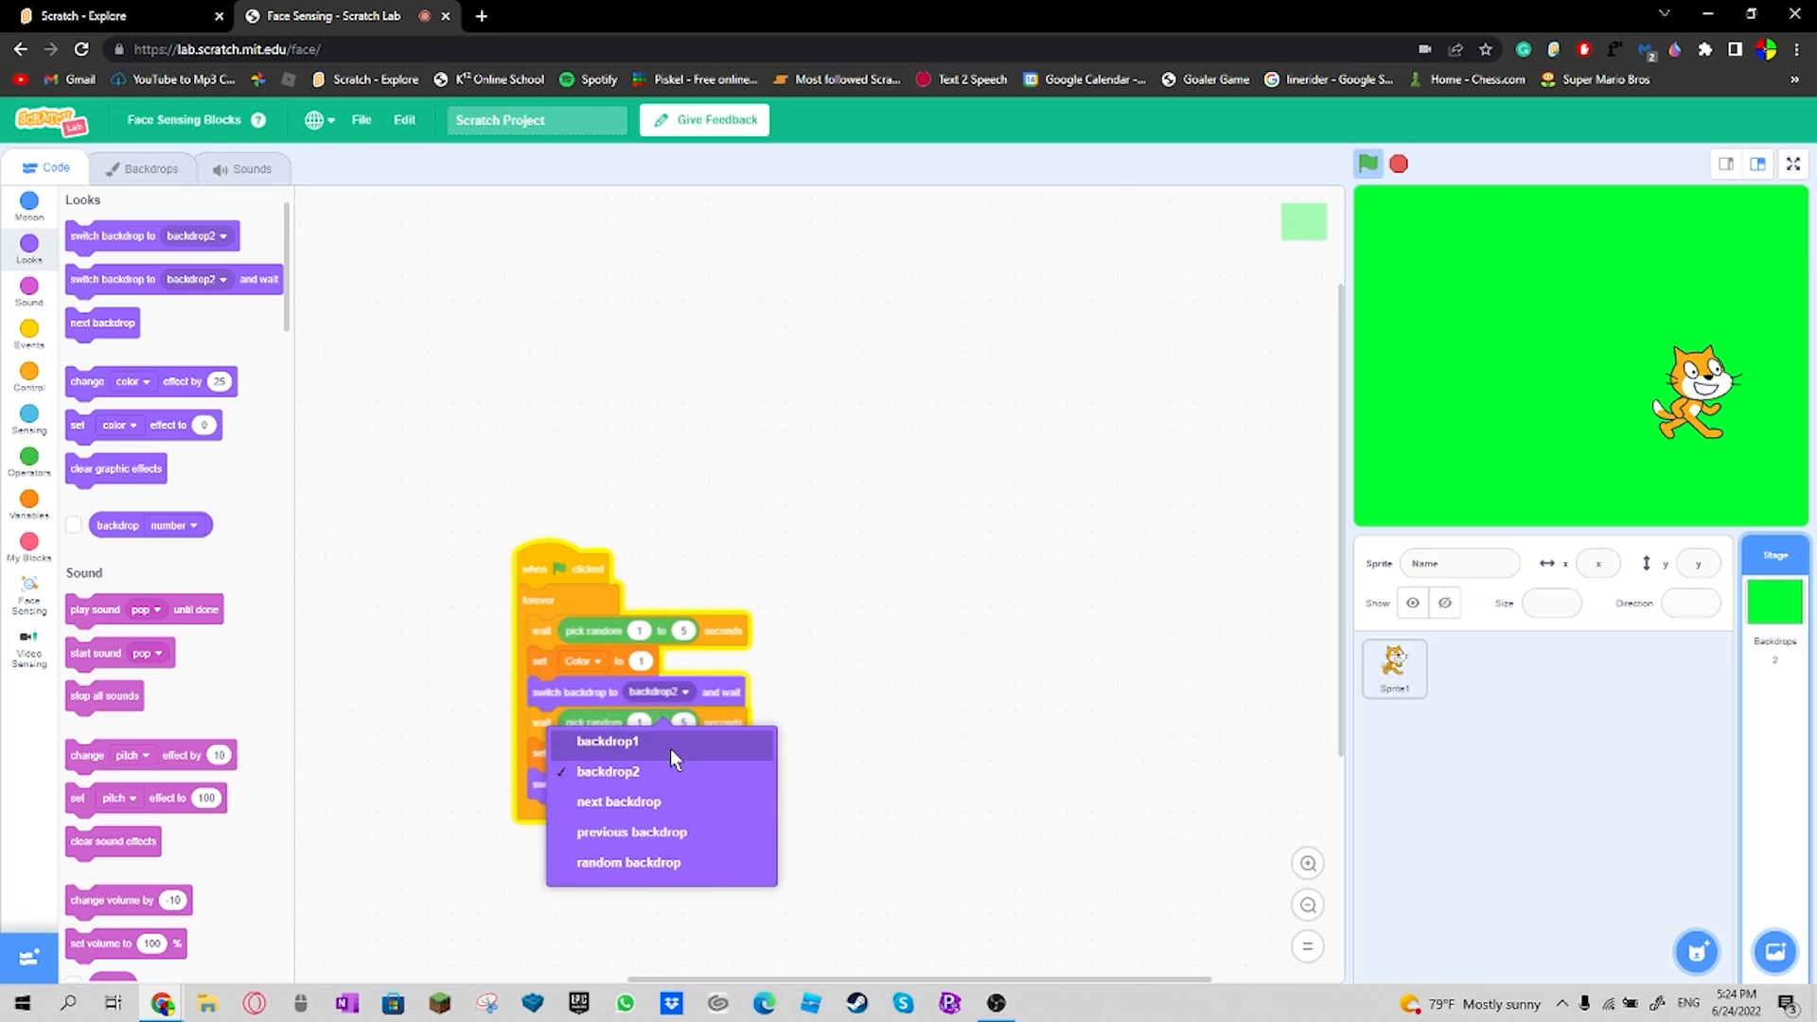
Step: Set backdrop1 after Color 1 and backdrop2 after Color 0, then detach those blocks from the loop
{"action": "left_click", "coordinate": [605, 740]}
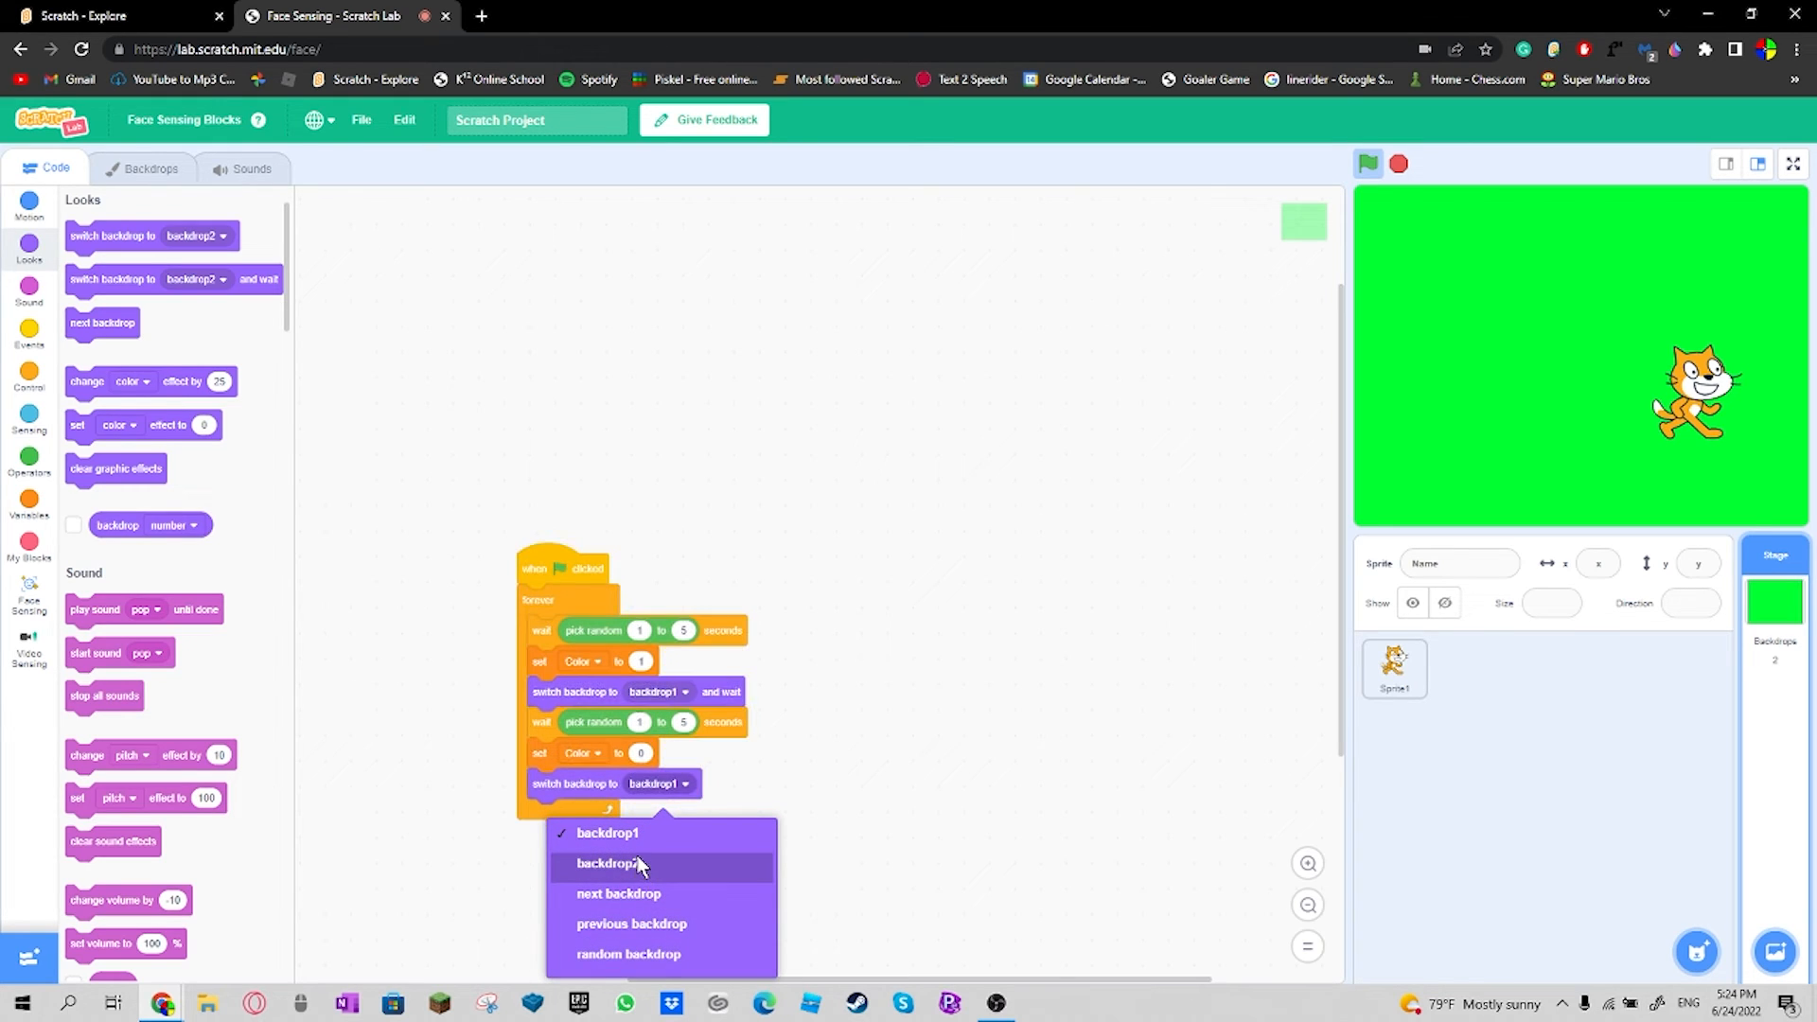
{"action": "left_click", "coordinate": [607, 863]}
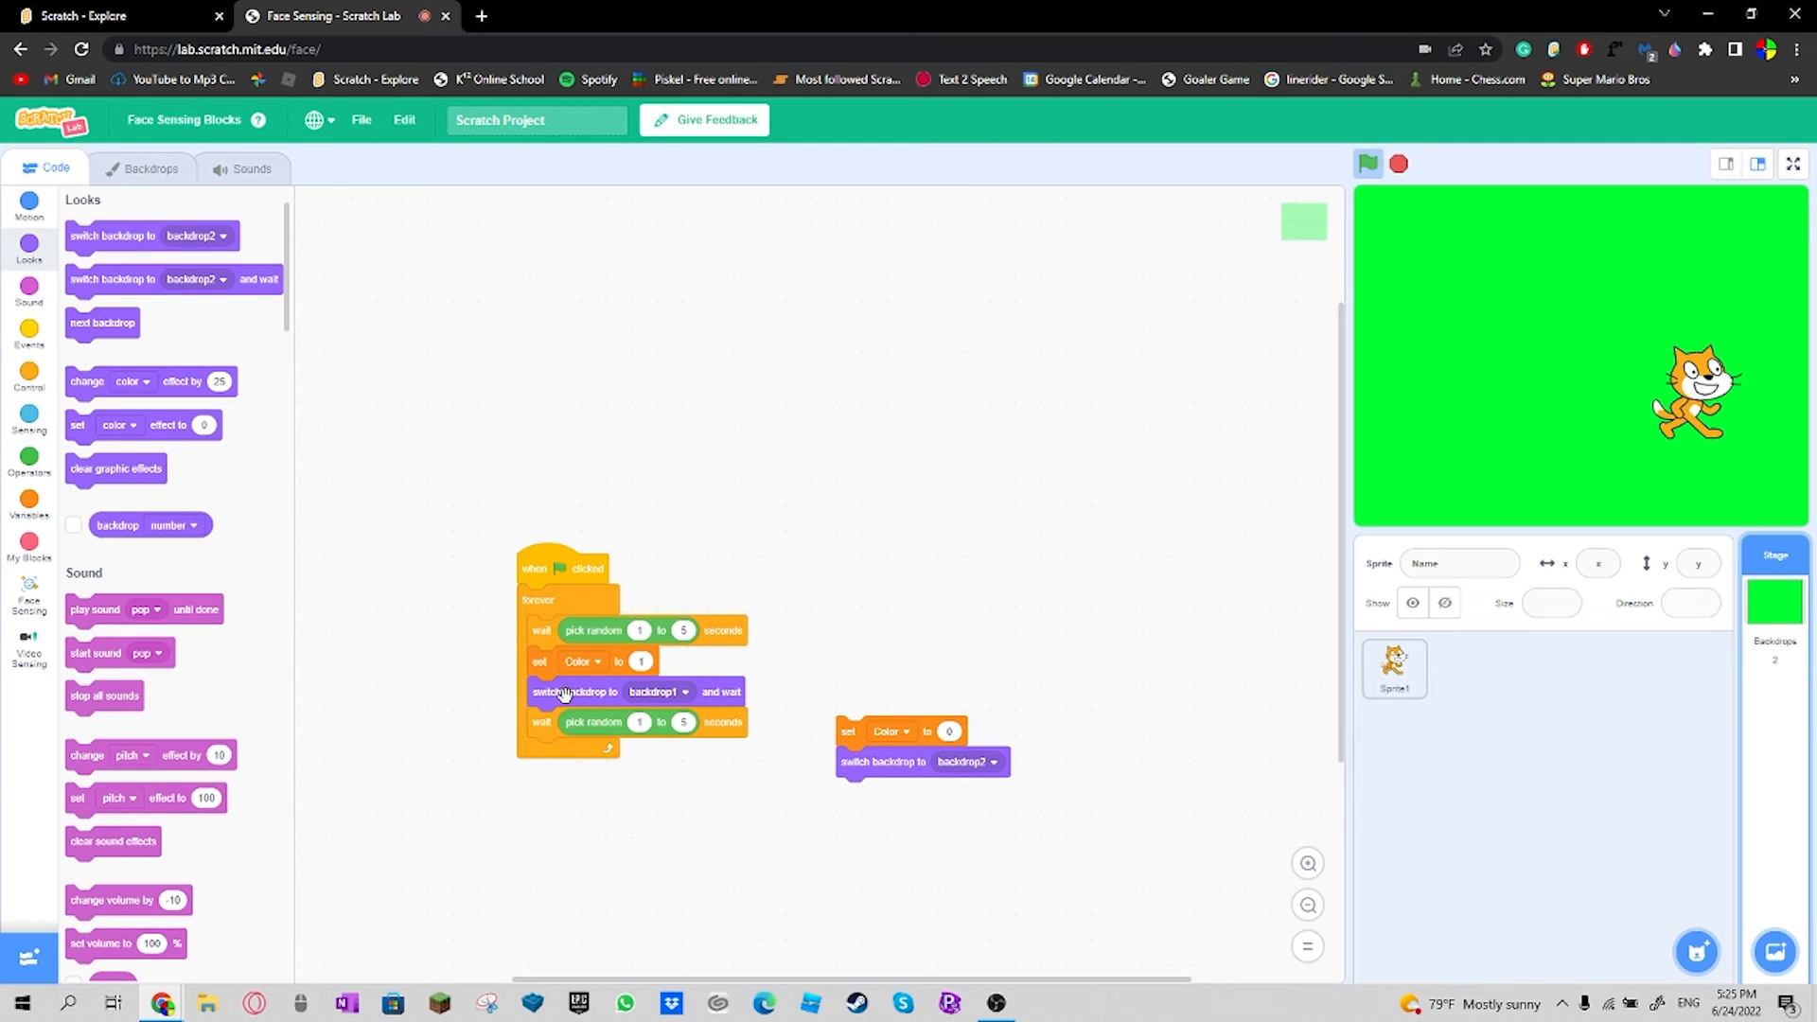
{"action": "left_click_drag", "start_coordinate": [581, 661], "coordinate": [911, 462]}
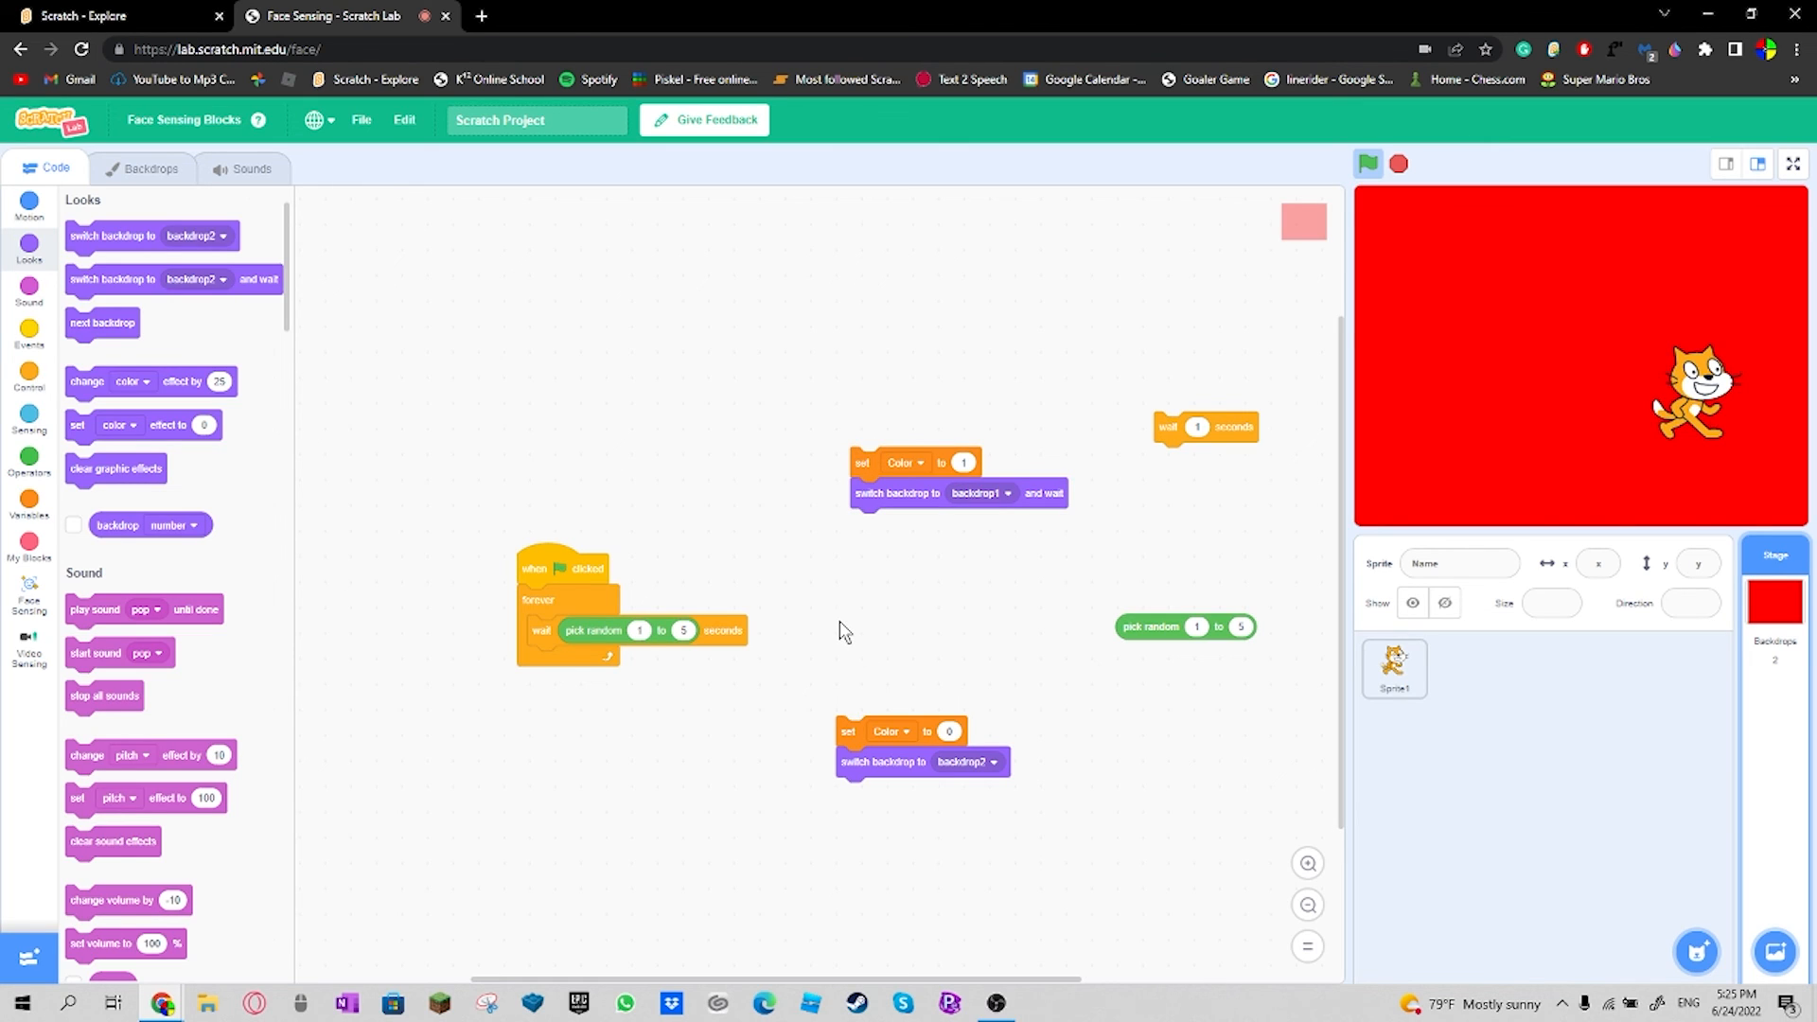
{"action": "mouse_move", "coordinate": [850, 632]}
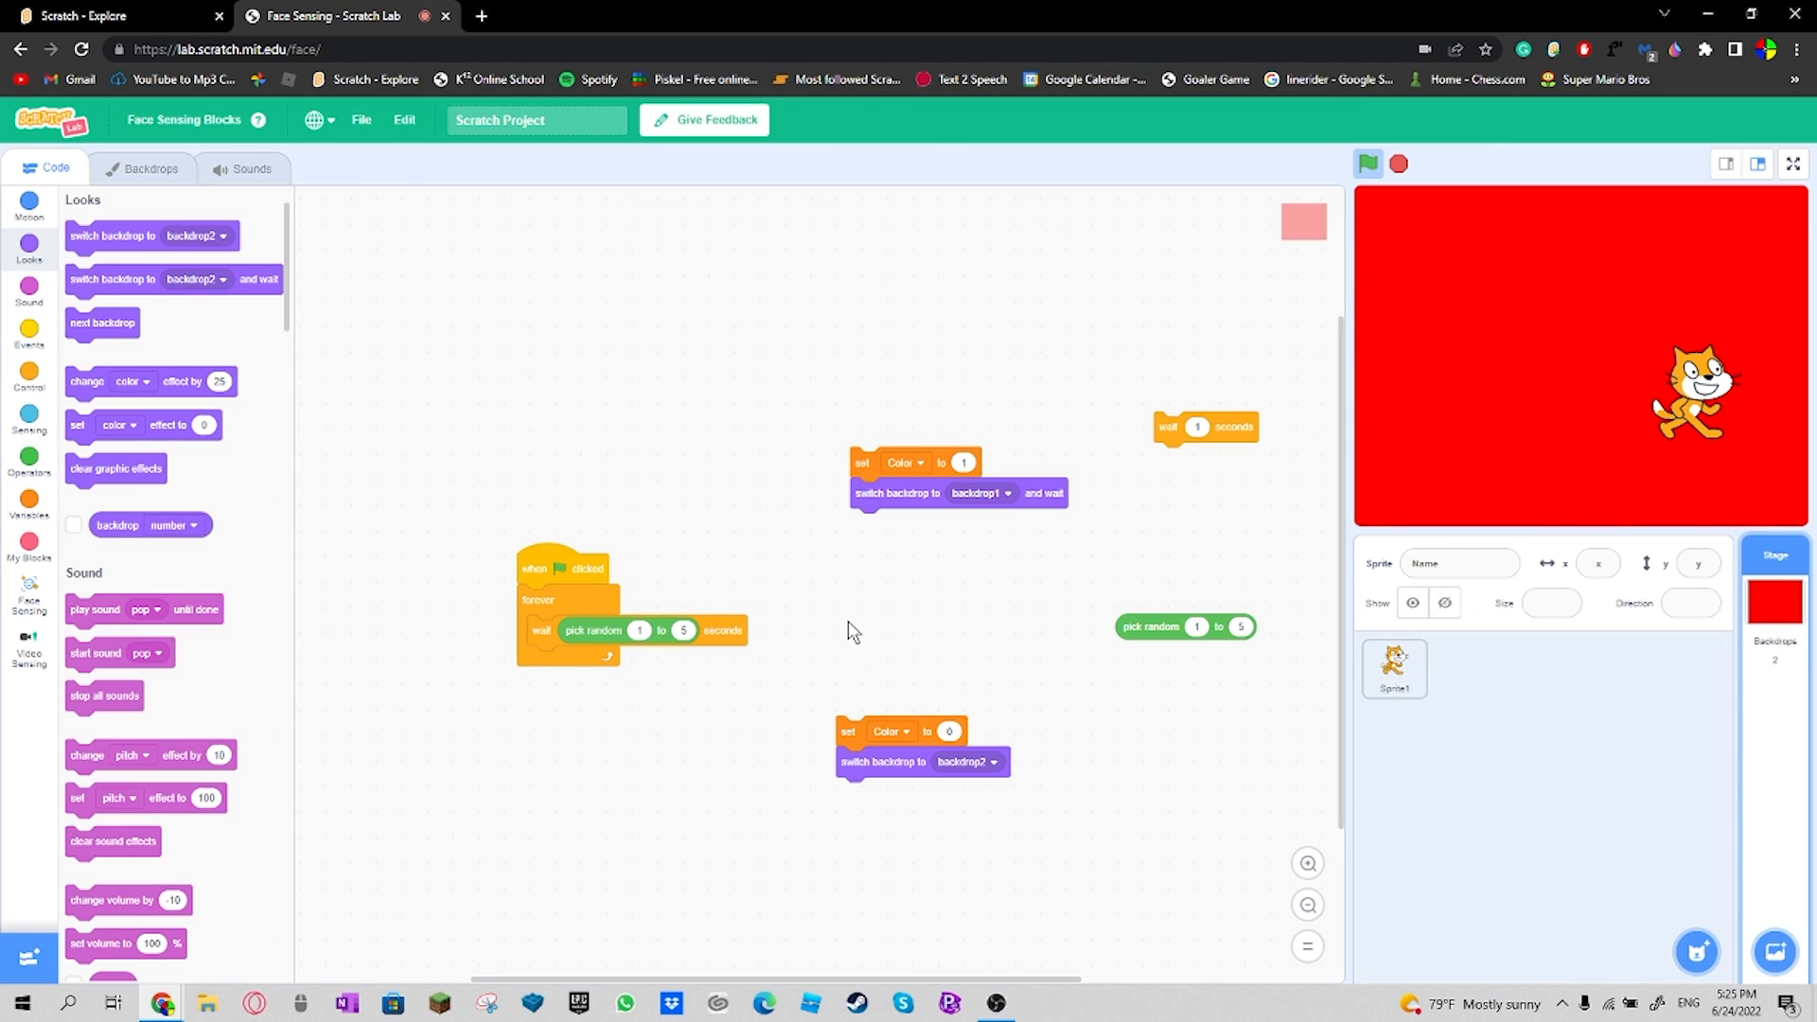